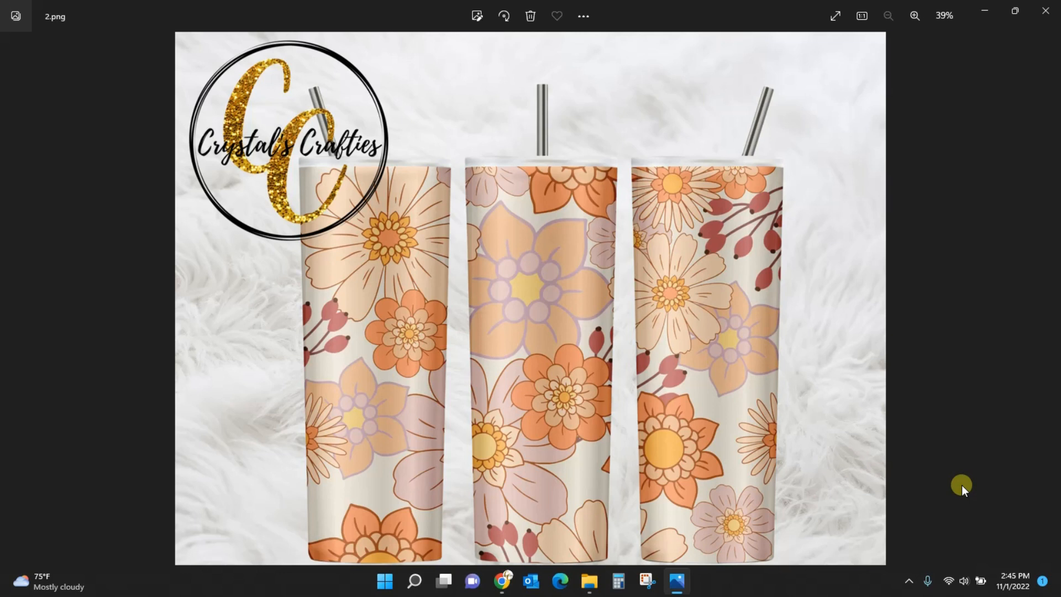
mouse_move(975, 464)
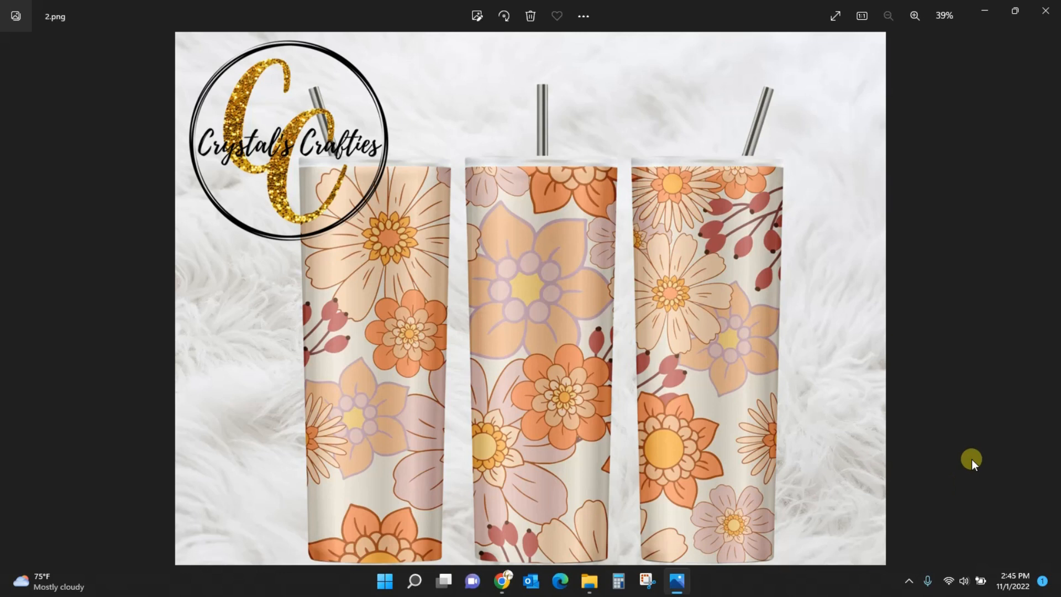
mouse_move(790, 150)
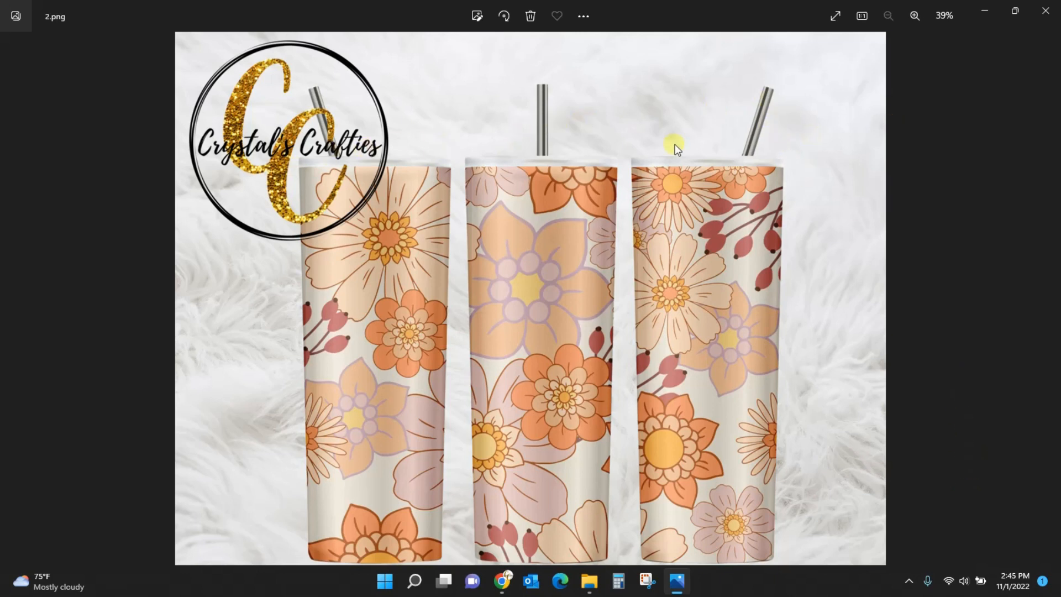
mouse_move(520, 333)
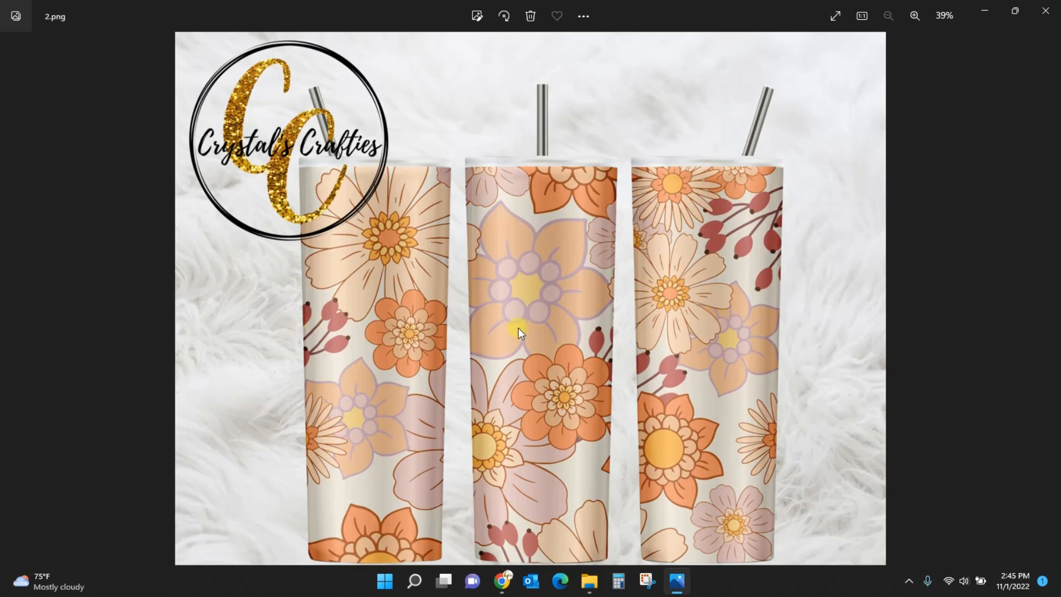
mouse_move(712, 400)
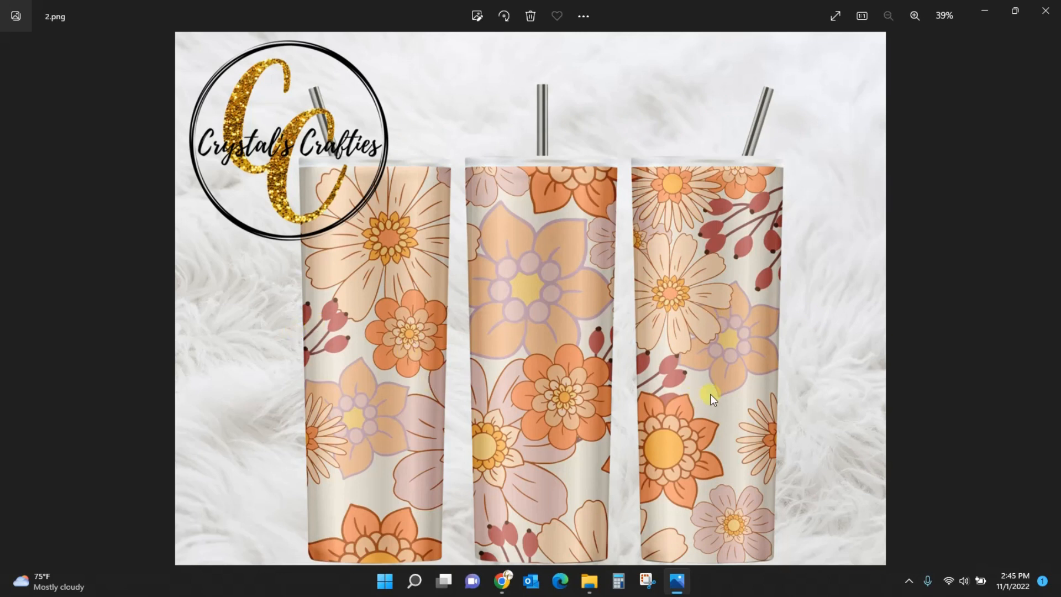
mouse_move(810, 392)
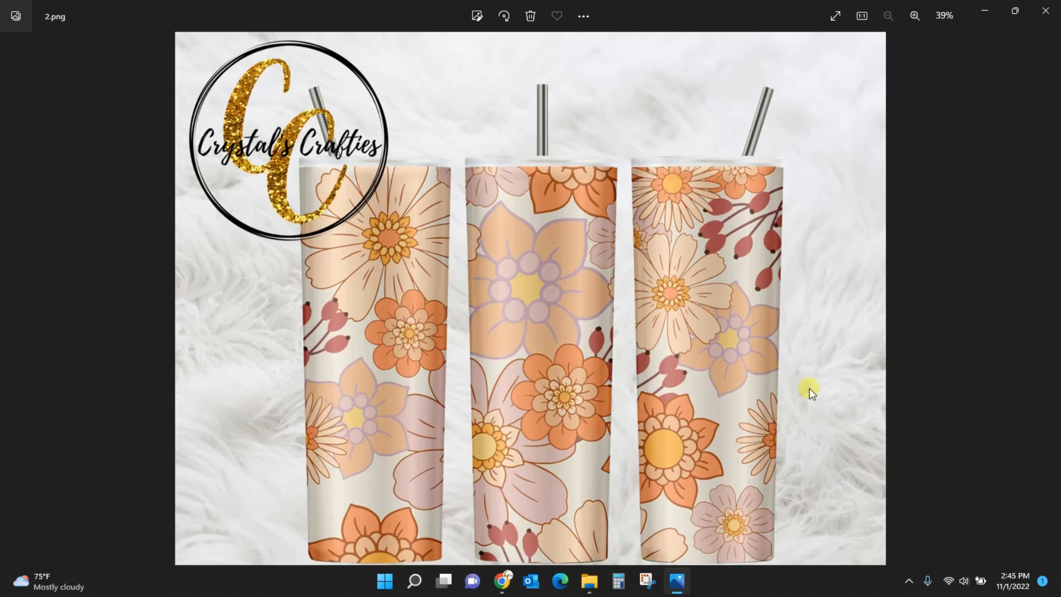
mouse_move(832, 386)
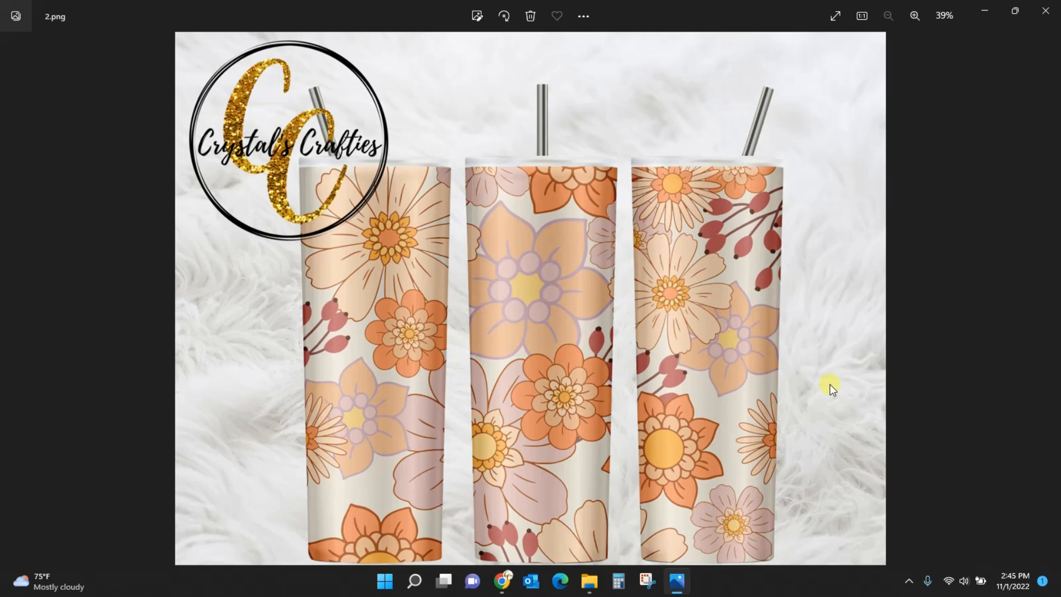
Step: Switch to the Creative Fabrica All Access promo page and scroll down through its reasons section
click(497, 580)
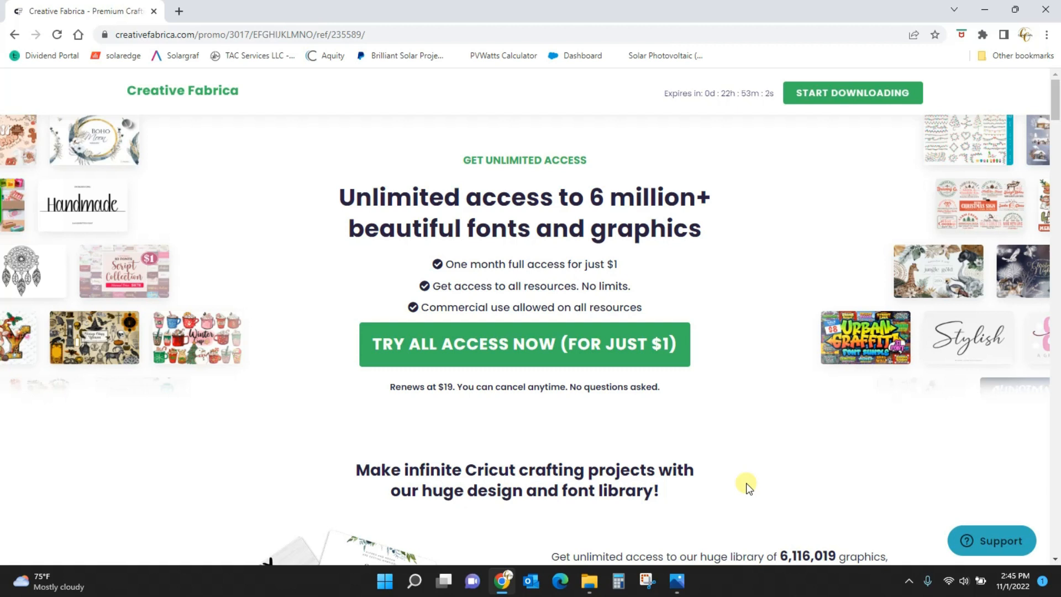
mouse_move(610, 360)
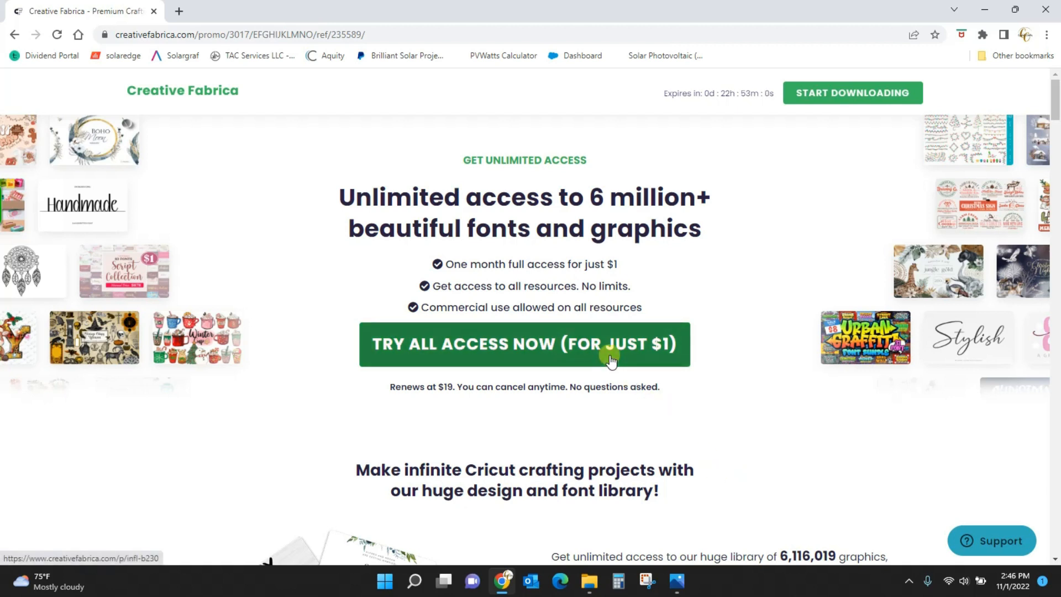
mouse_move(623, 393)
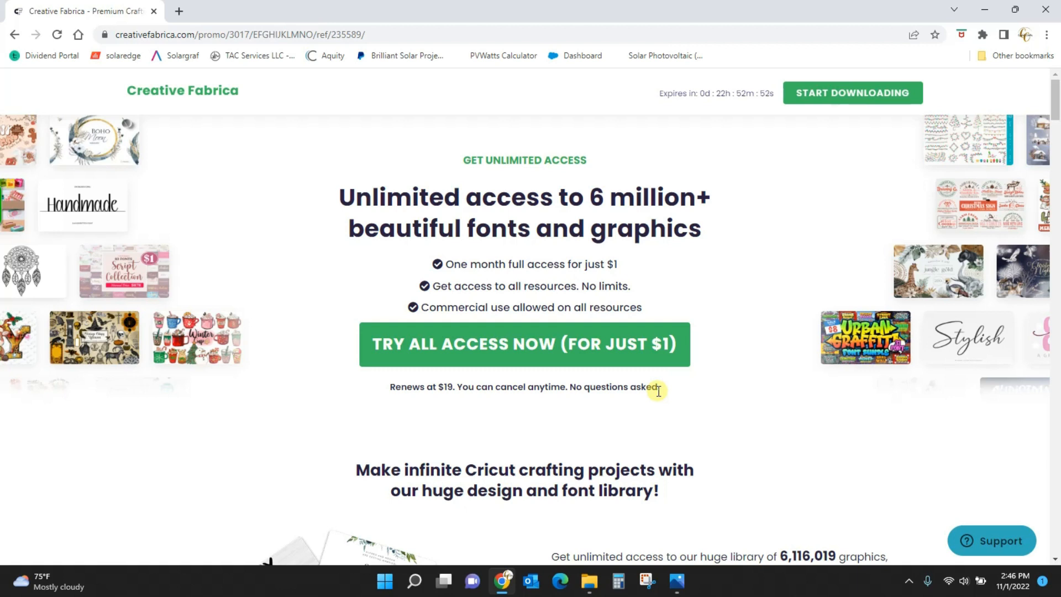
mouse_move(698, 394)
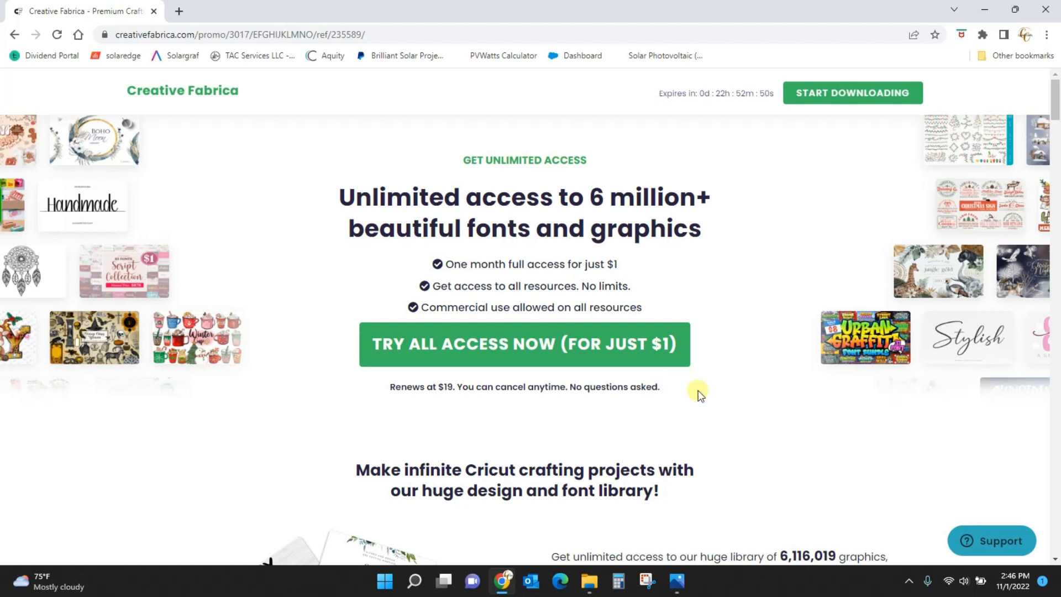
mouse_move(693, 405)
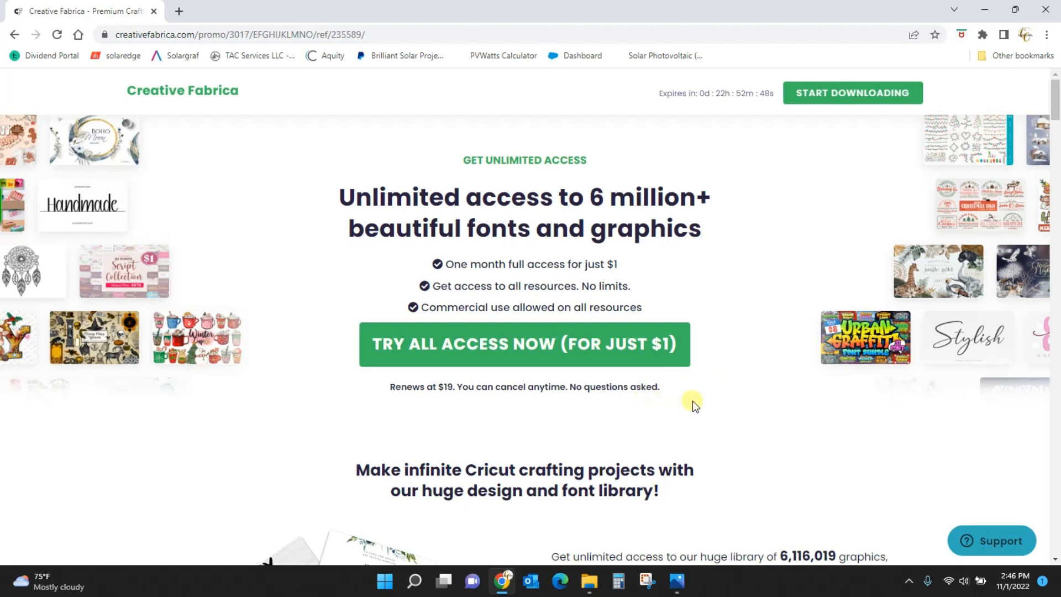
mouse_move(448, 399)
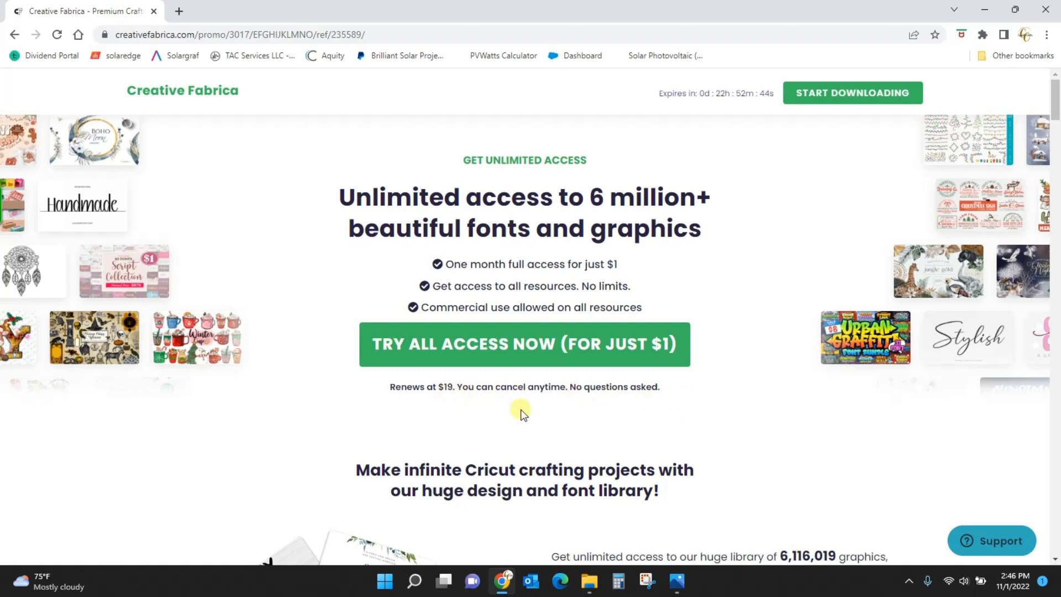
mouse_move(737, 371)
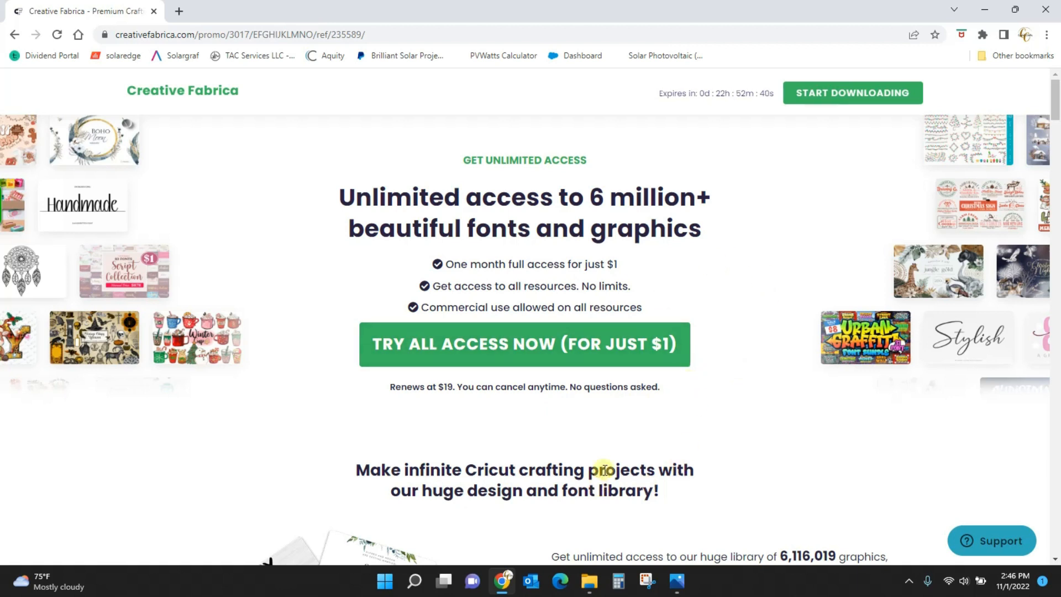
mouse_move(649, 461)
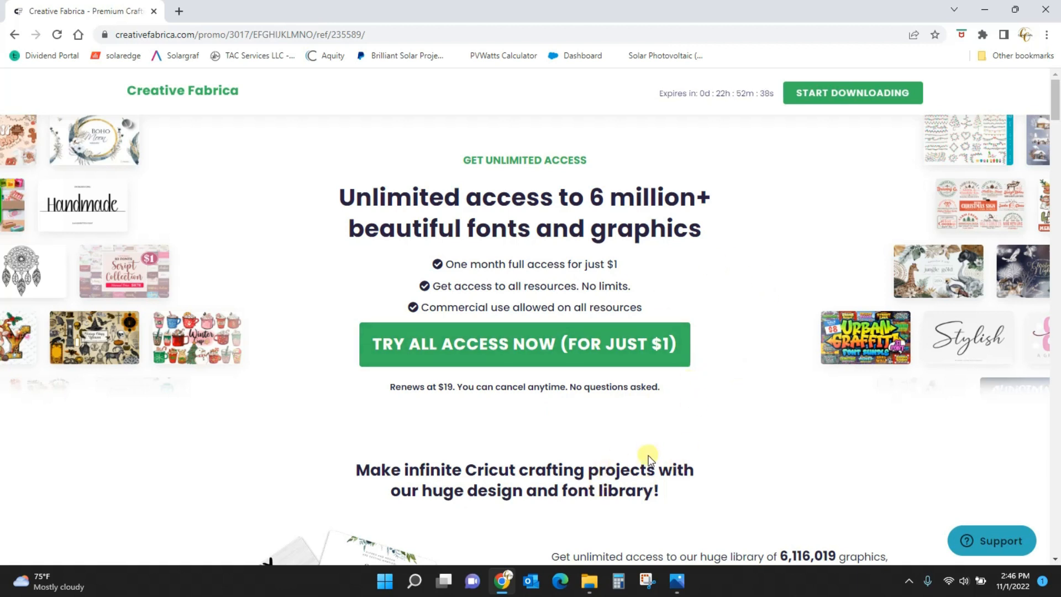
mouse_move(795, 132)
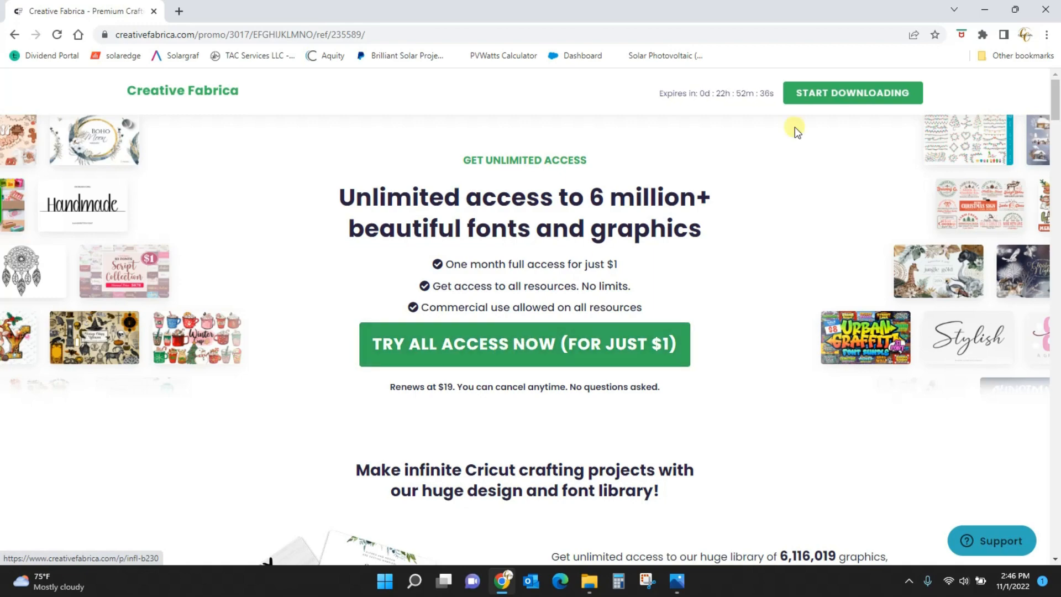
scroll(down, 3)
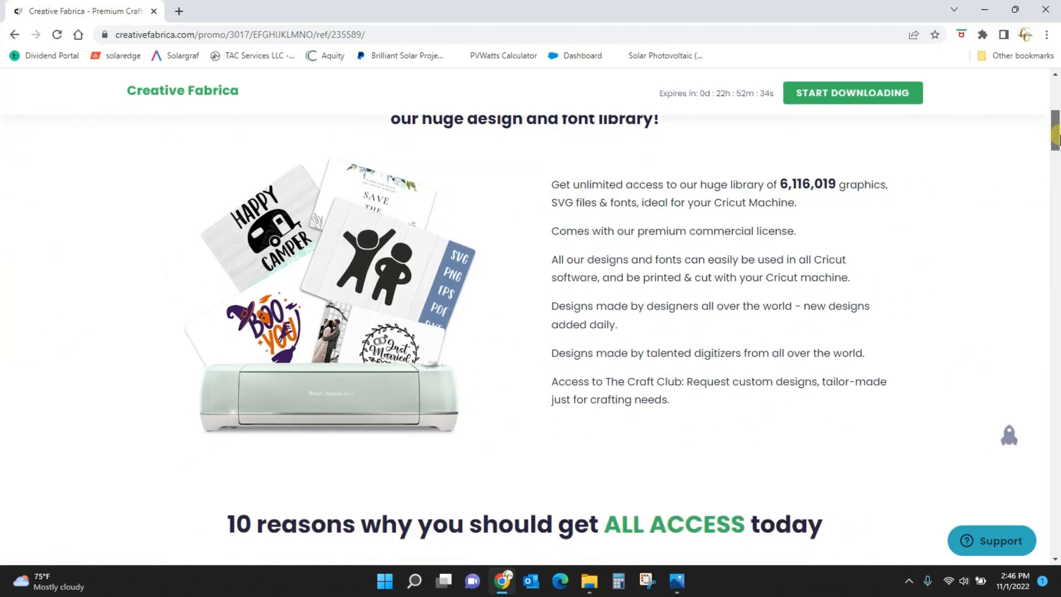
scroll(down, 3)
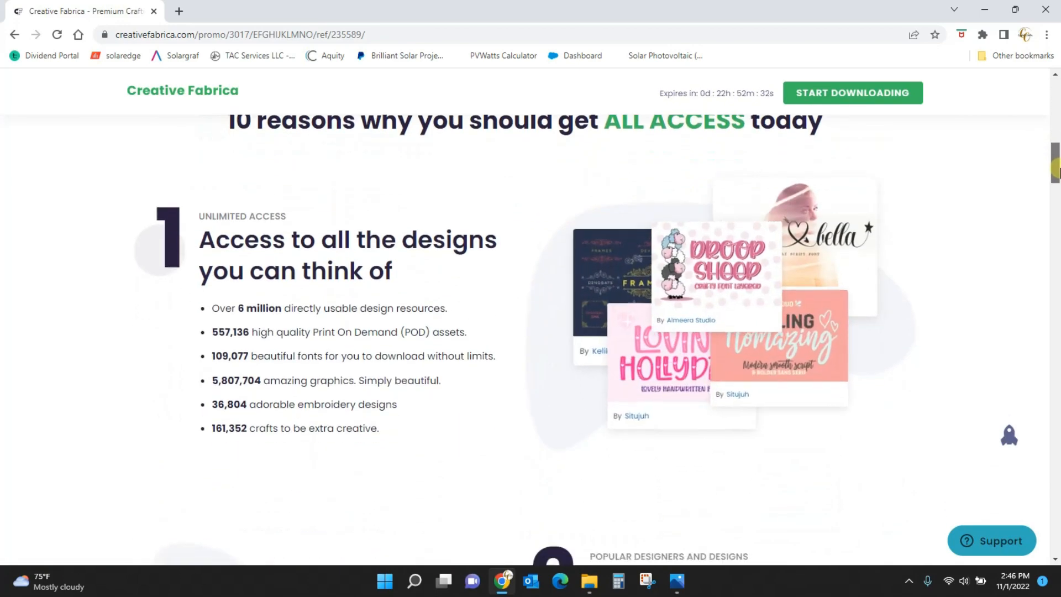
scroll(down, 3)
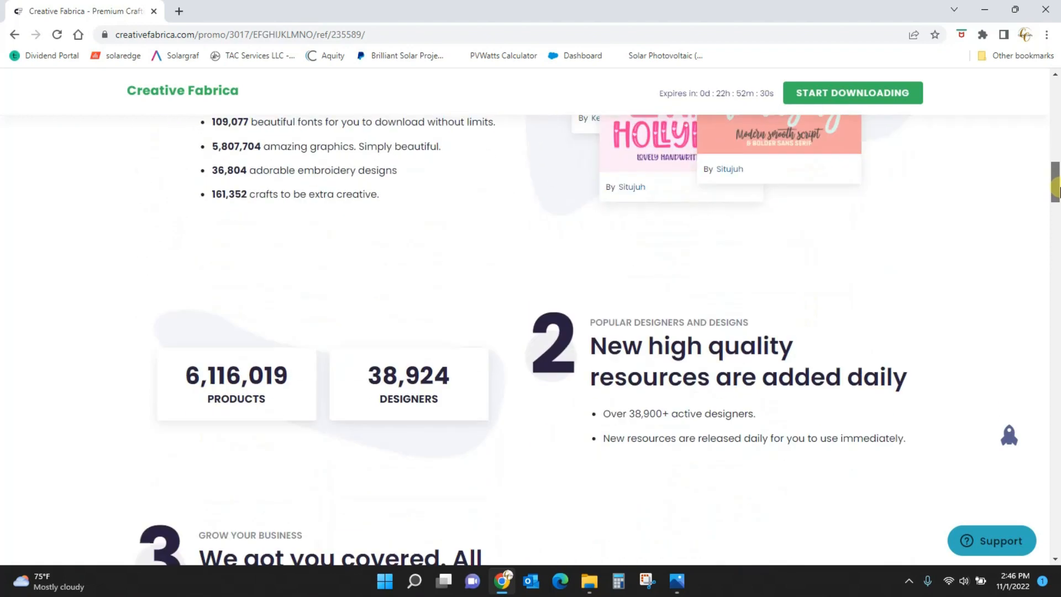
scroll(down, 3)
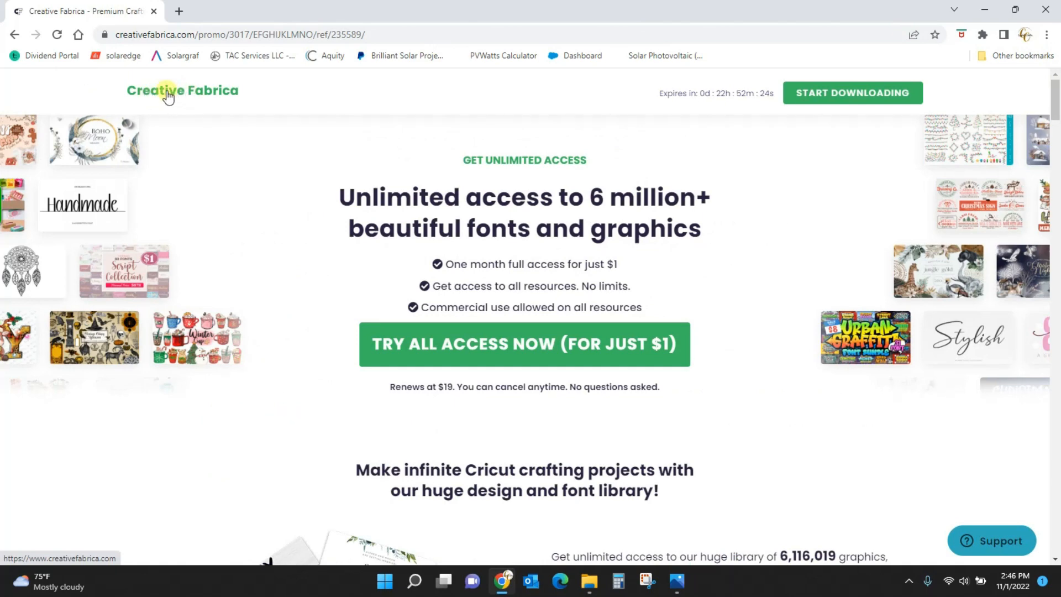
Step: Go to the Creative Fabrica home page via the site logo
click(162, 241)
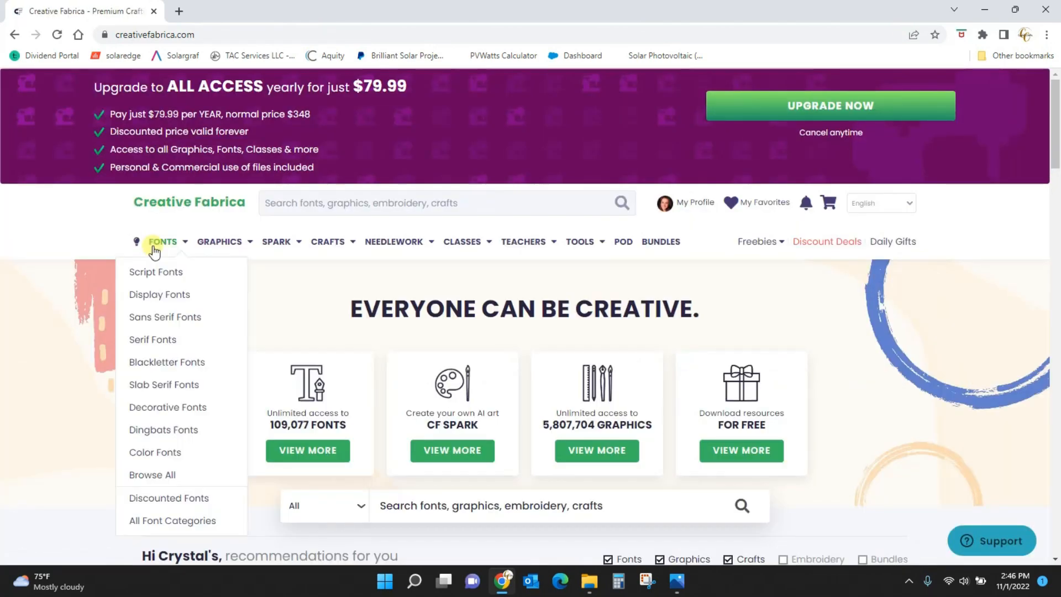
mouse_move(910, 338)
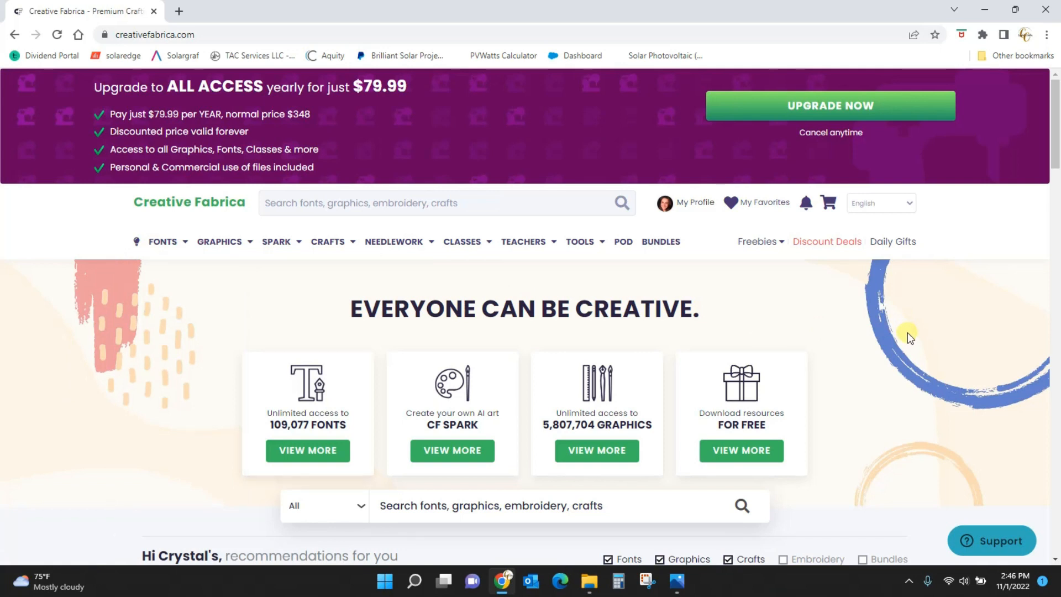
mouse_move(909, 392)
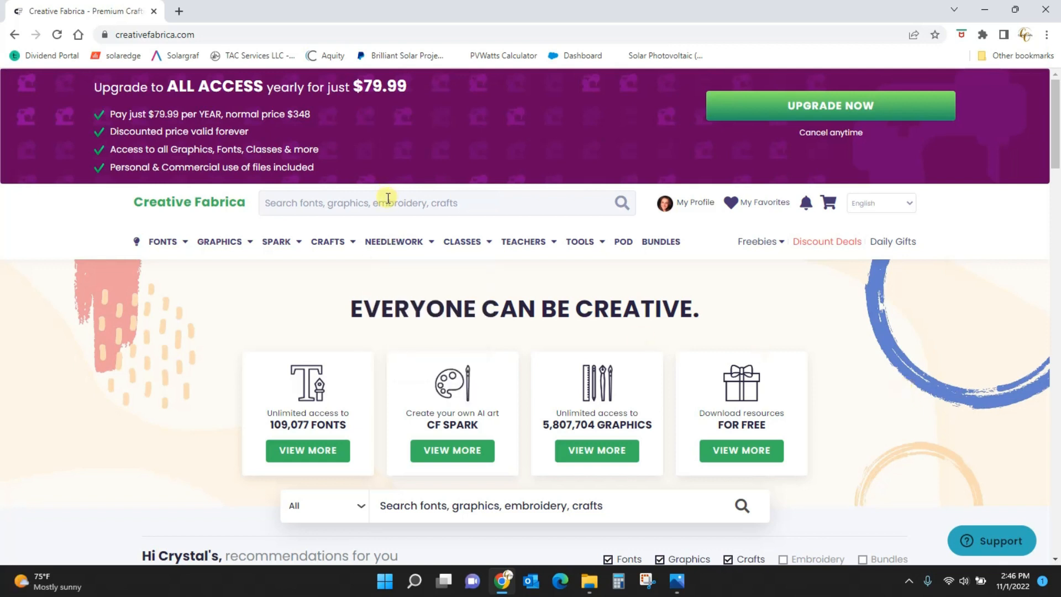
Step: Search the site for 'tumbler wrap' designs
click(388, 203)
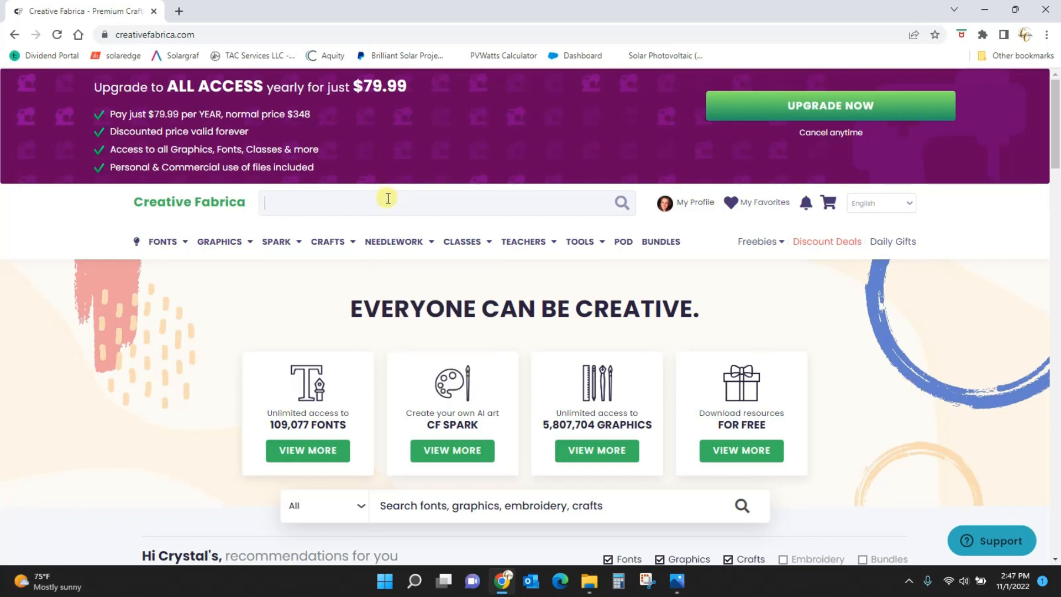
text(tumbler w)
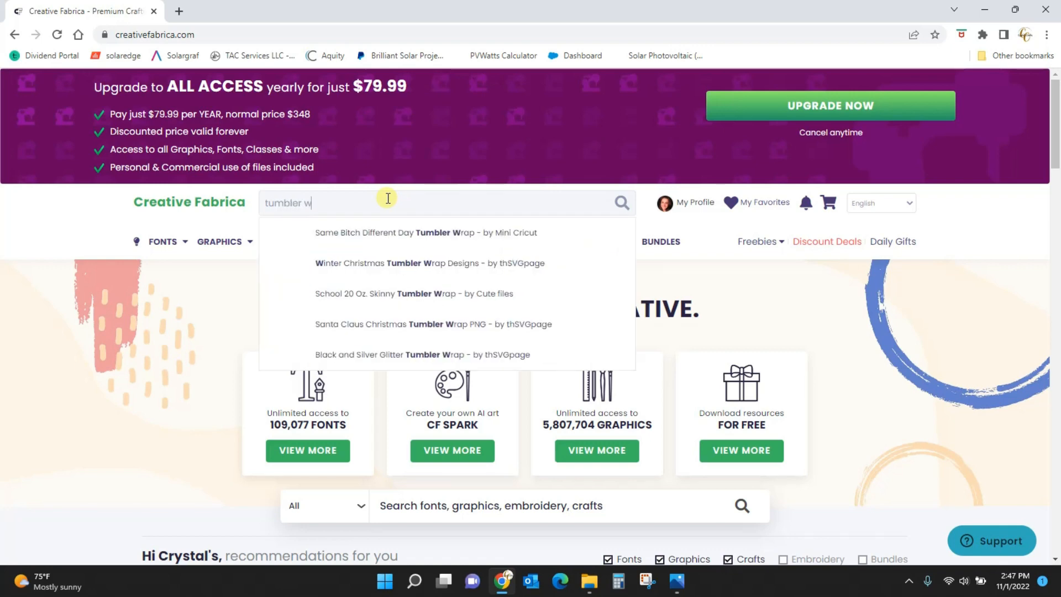
click(621, 202)
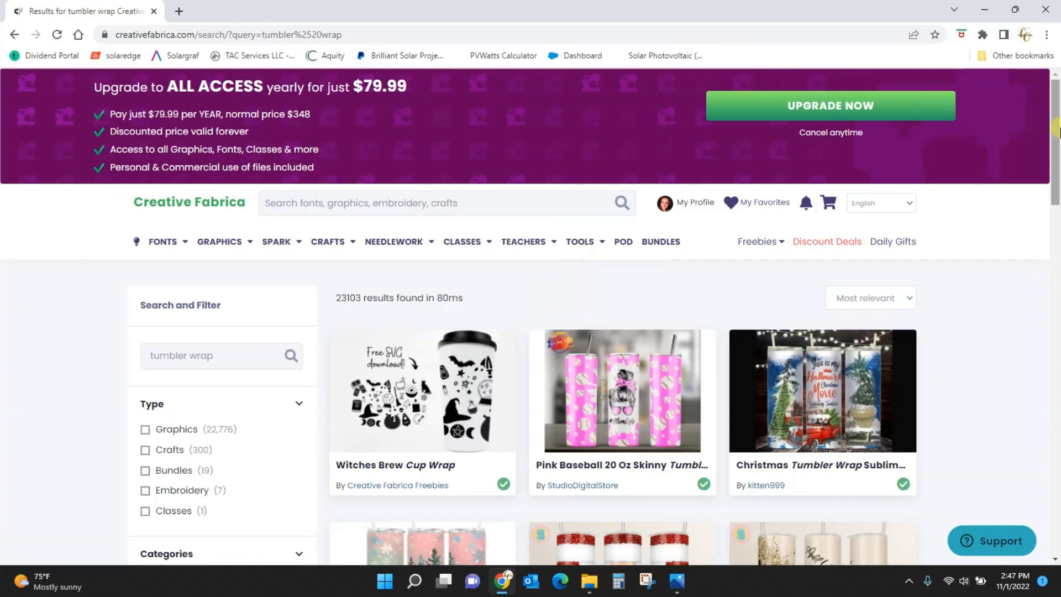
Step: Browse down the tumbler wrap results onto page 3, then return to the top
scroll(down, 3)
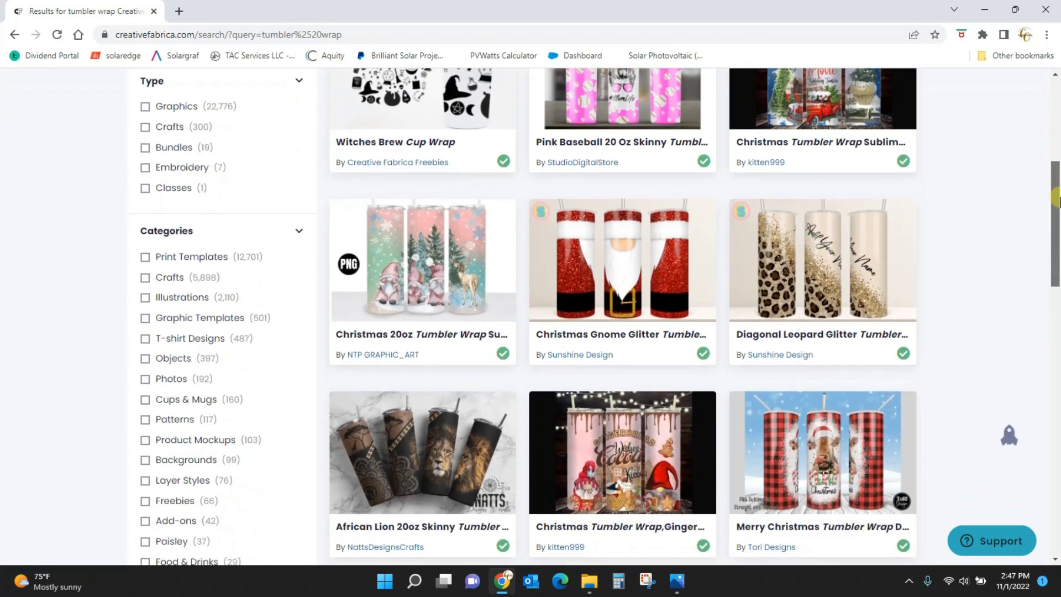
scroll(down, 3)
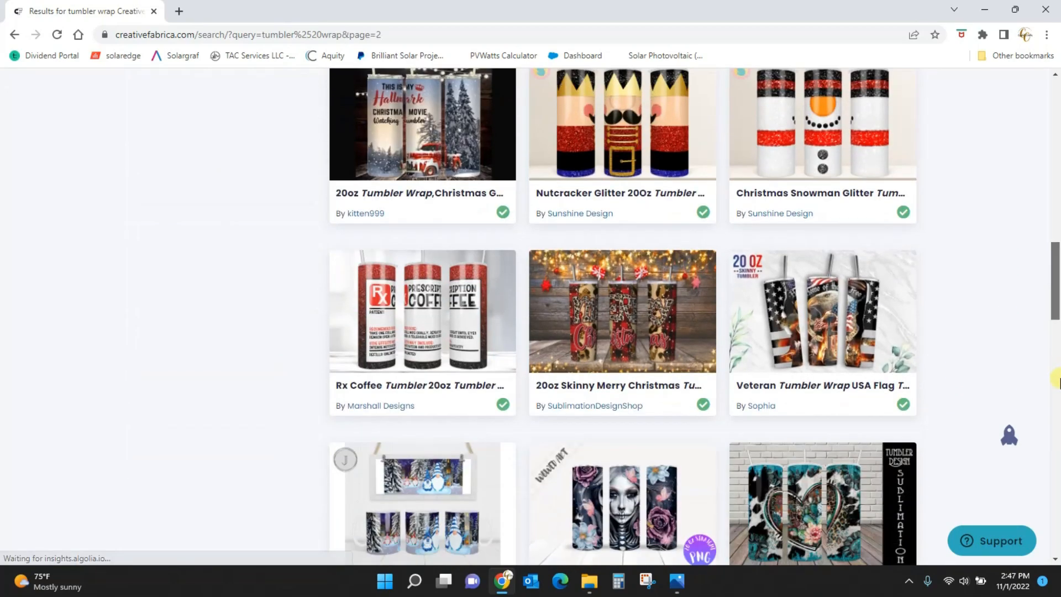
scroll(down, 3)
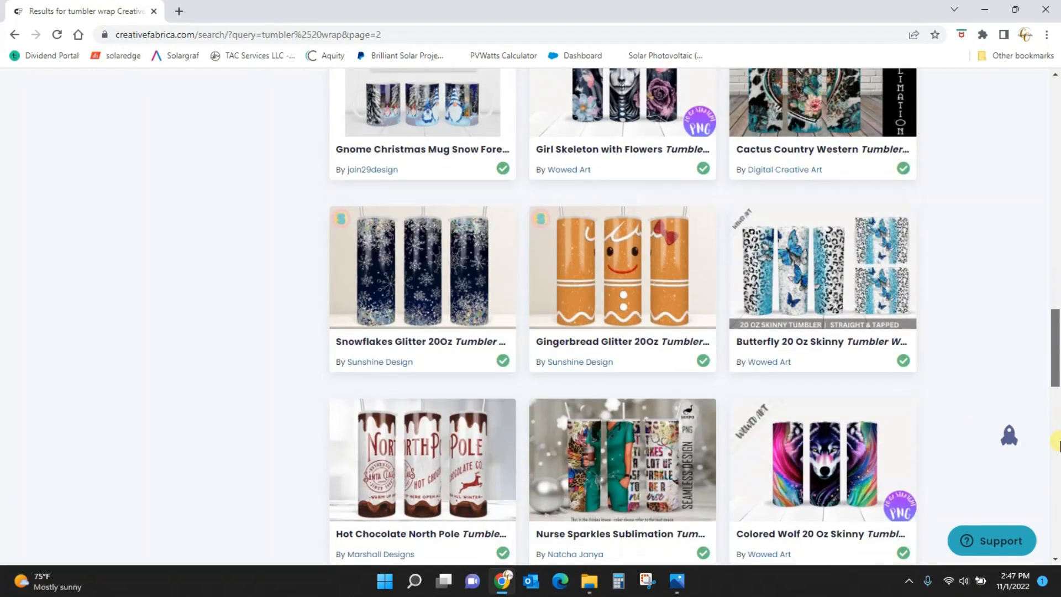
scroll(down, 3)
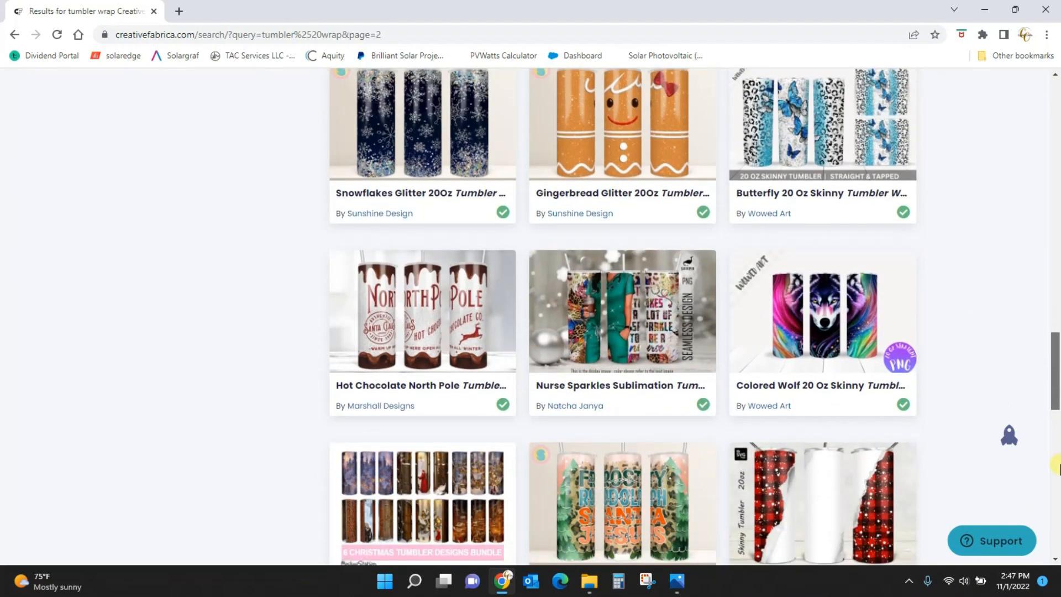
scroll(down, 3)
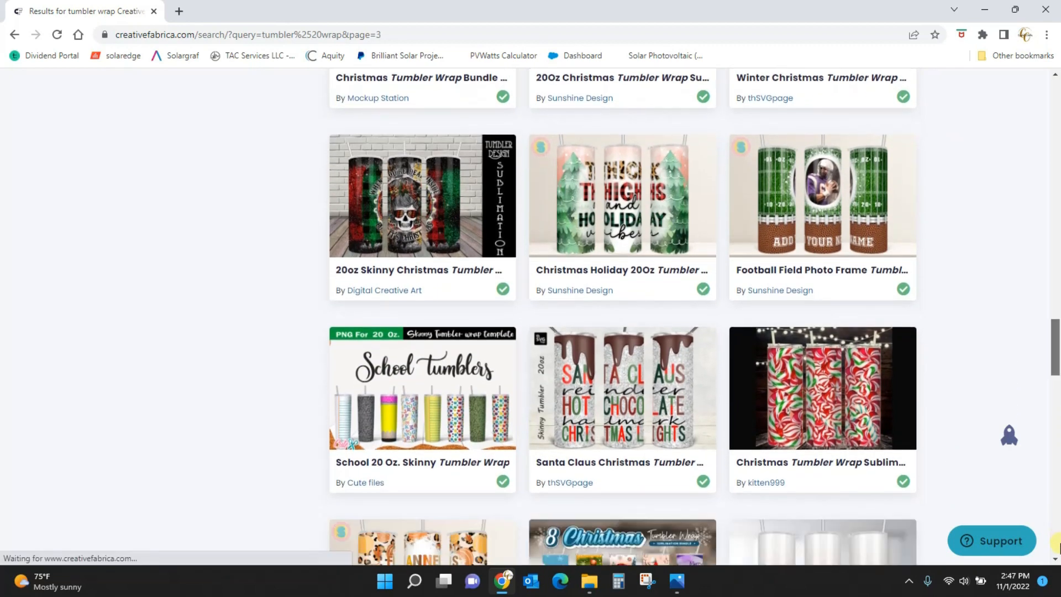
scroll(down, 3)
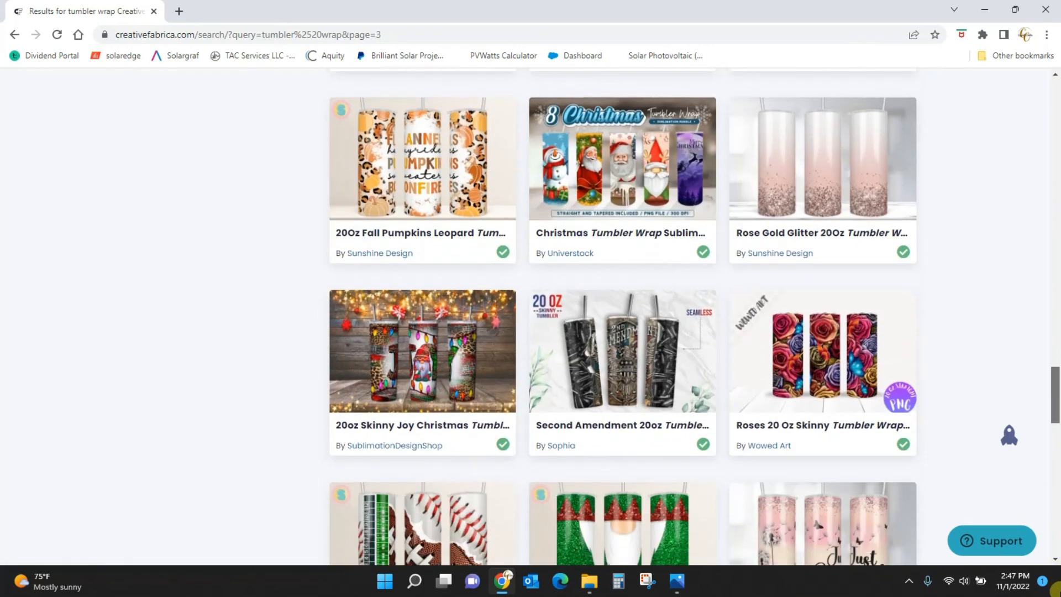
scroll(down, 3)
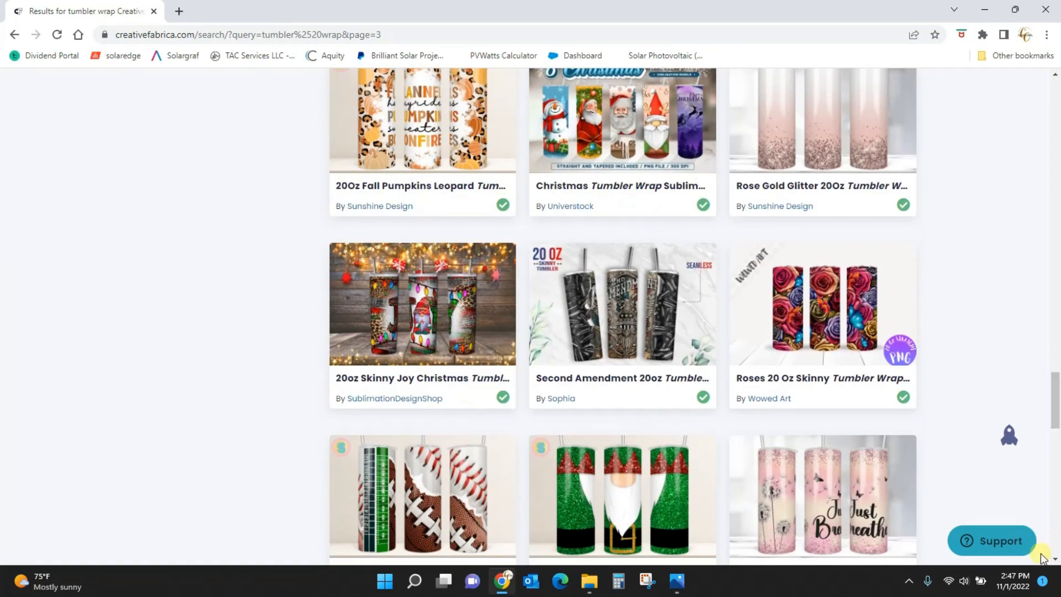
scroll(down, 3)
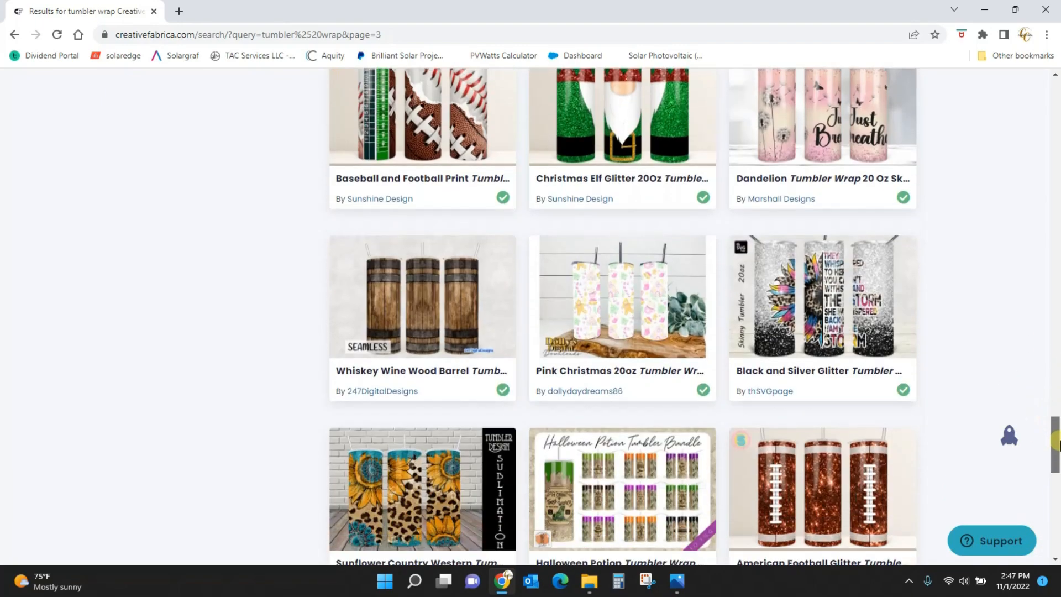
scroll(down, 3)
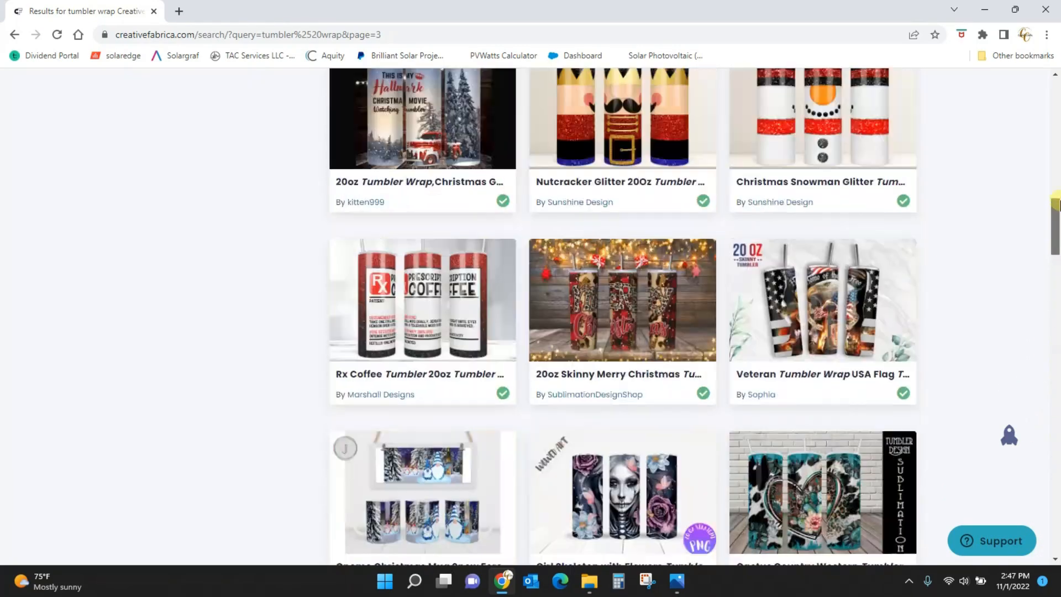
scroll(up, 3)
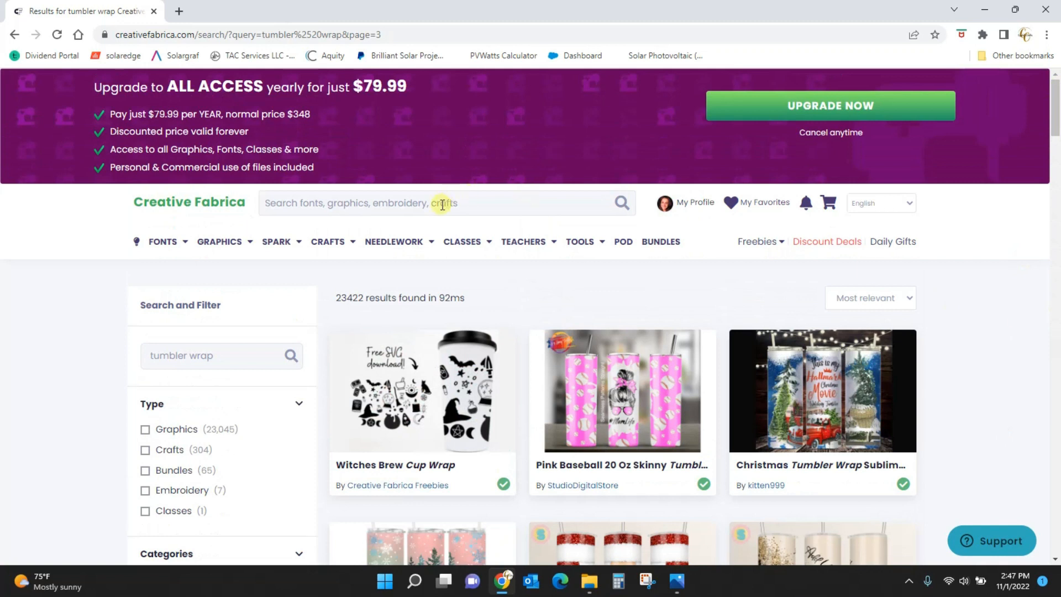
Step: Search 'floral leopard tumbler wrap' and browse to the Leopard Floral Sublimation Tumbler Wrap result
click(442, 203)
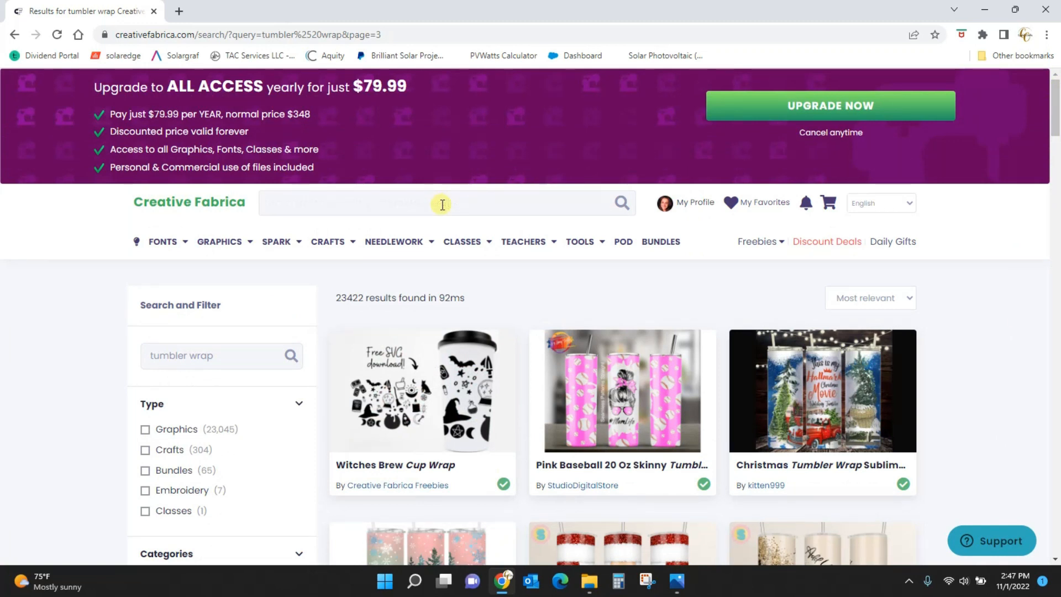
text(flor)
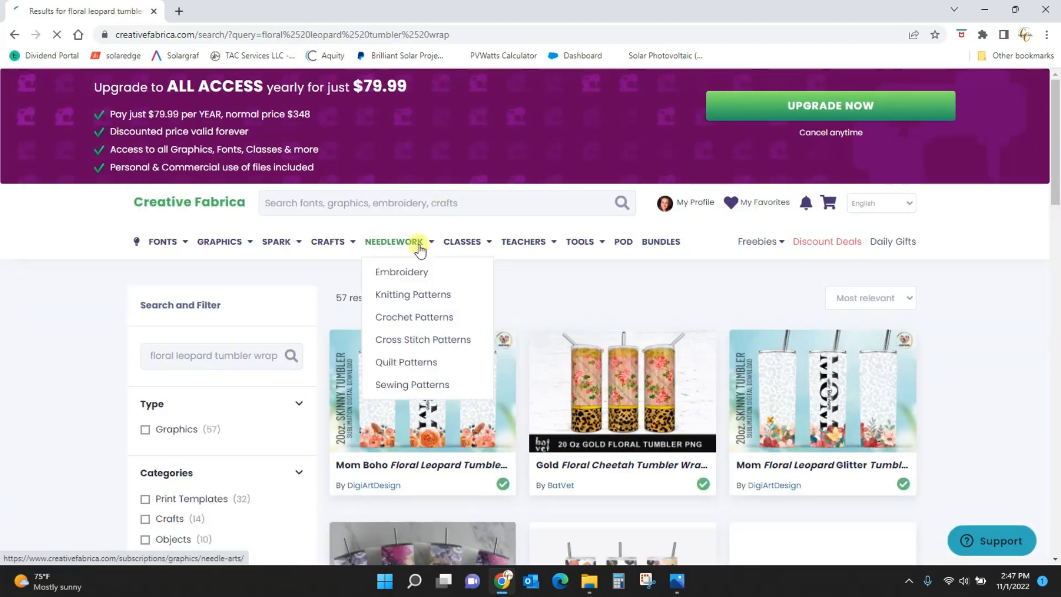
scroll(down, 3)
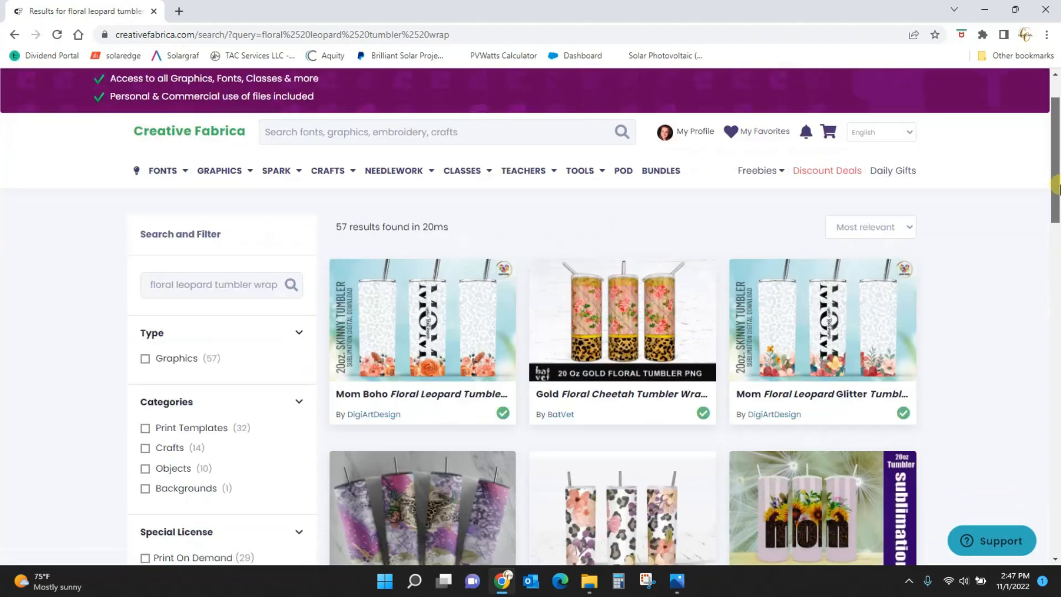
scroll(down, 3)
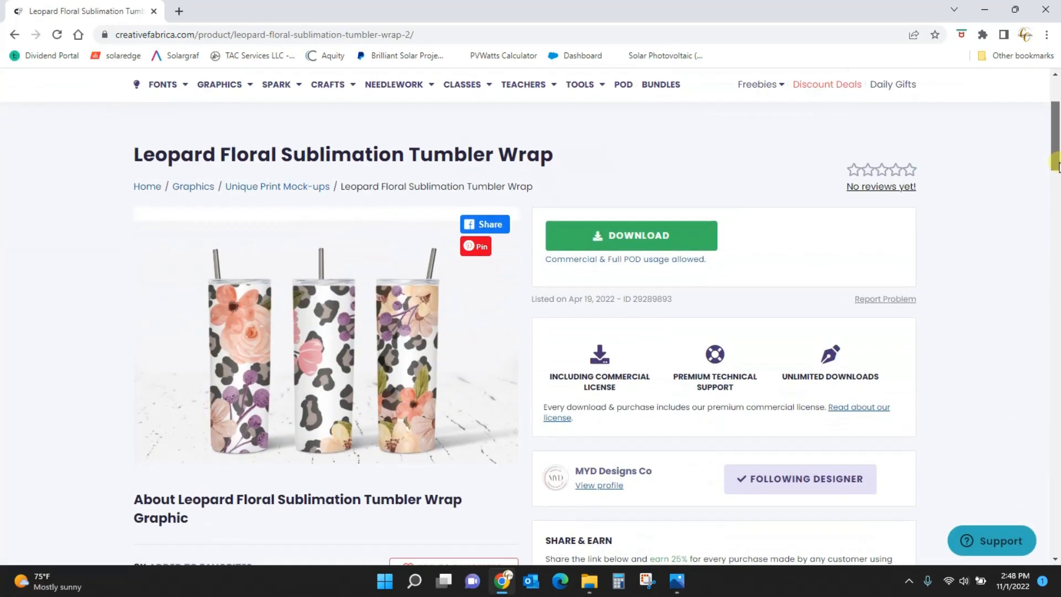
scroll(down, 3)
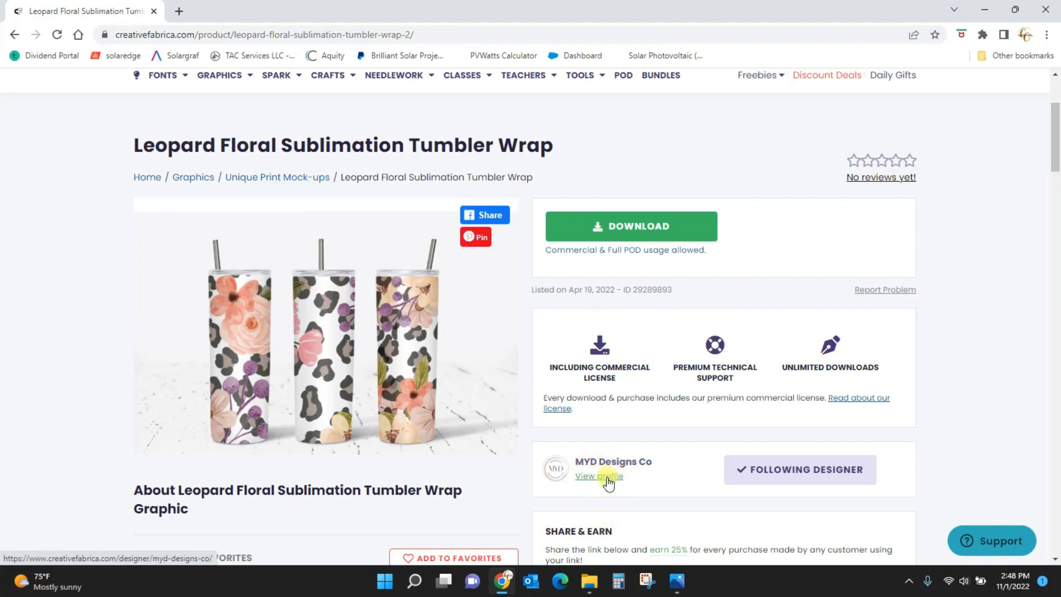
Step: Open the MYD Designs Co designer shop page and browse its tumbler designs
click(599, 476)
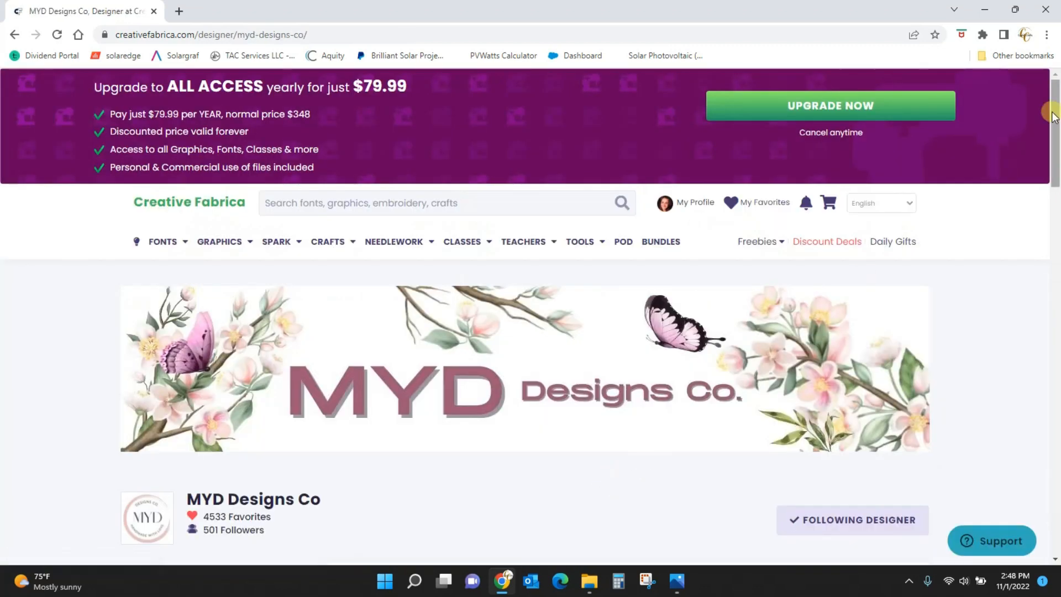
scroll(down, 3)
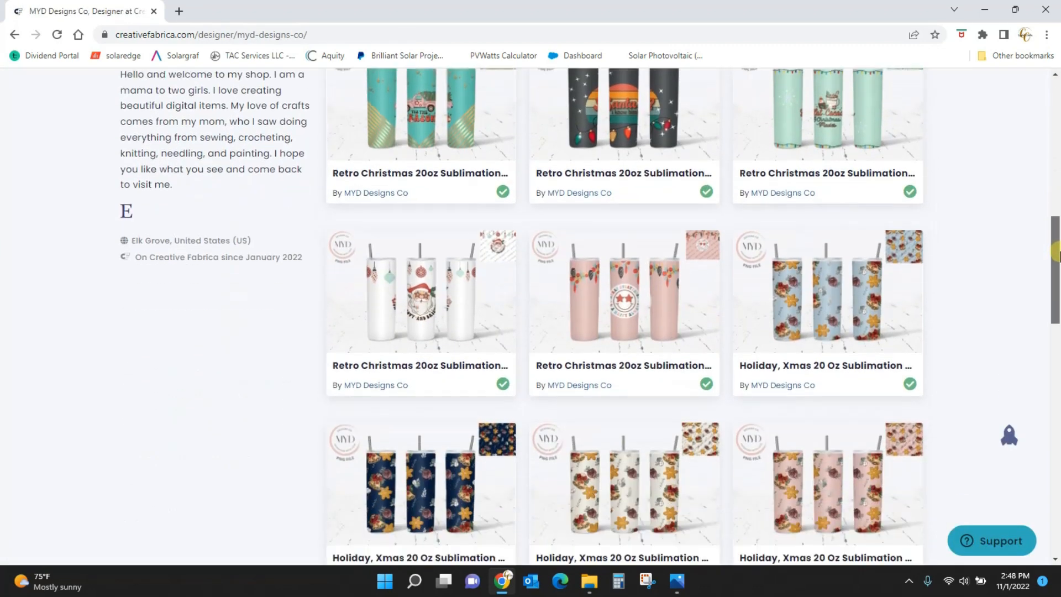
scroll(down, 3)
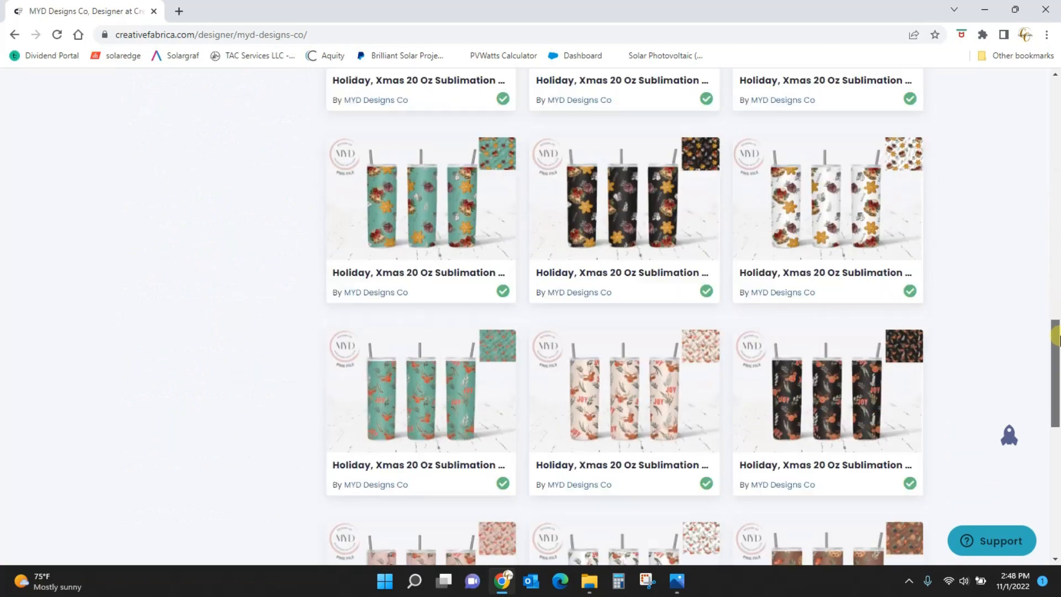
scroll(down, 3)
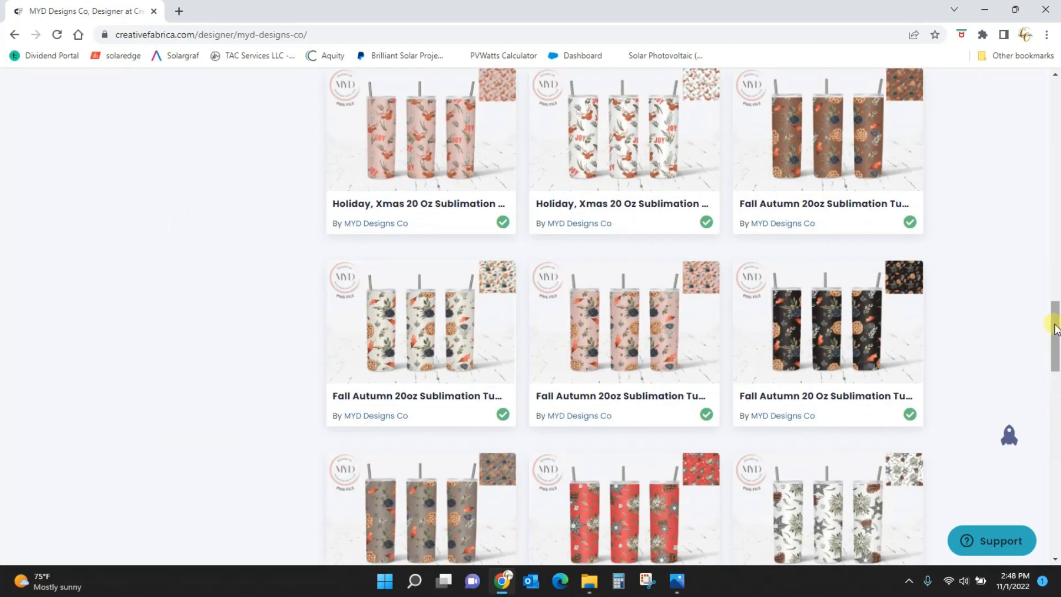
scroll(down, 3)
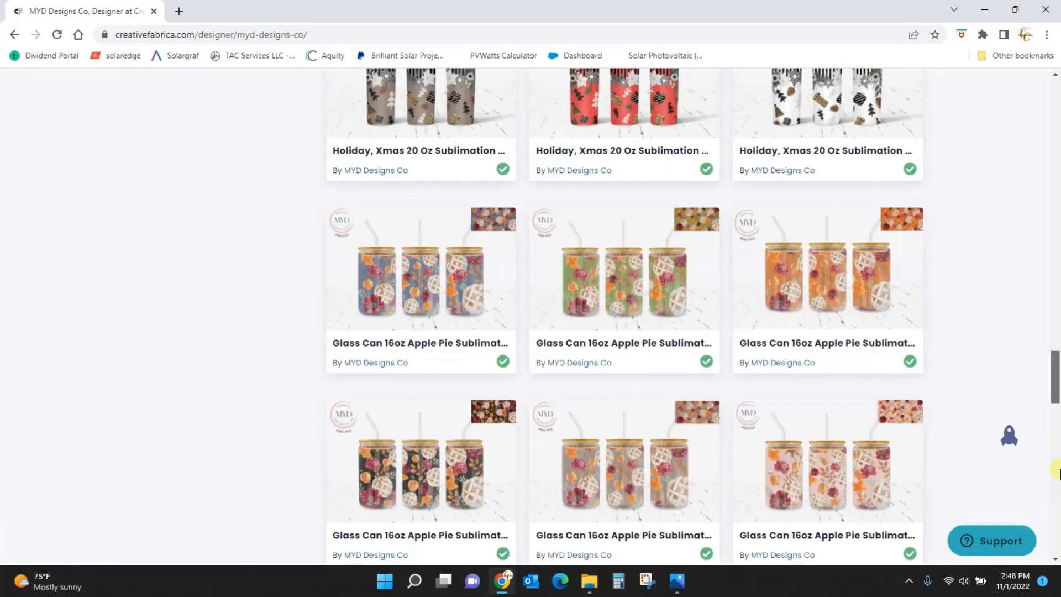
scroll(down, 3)
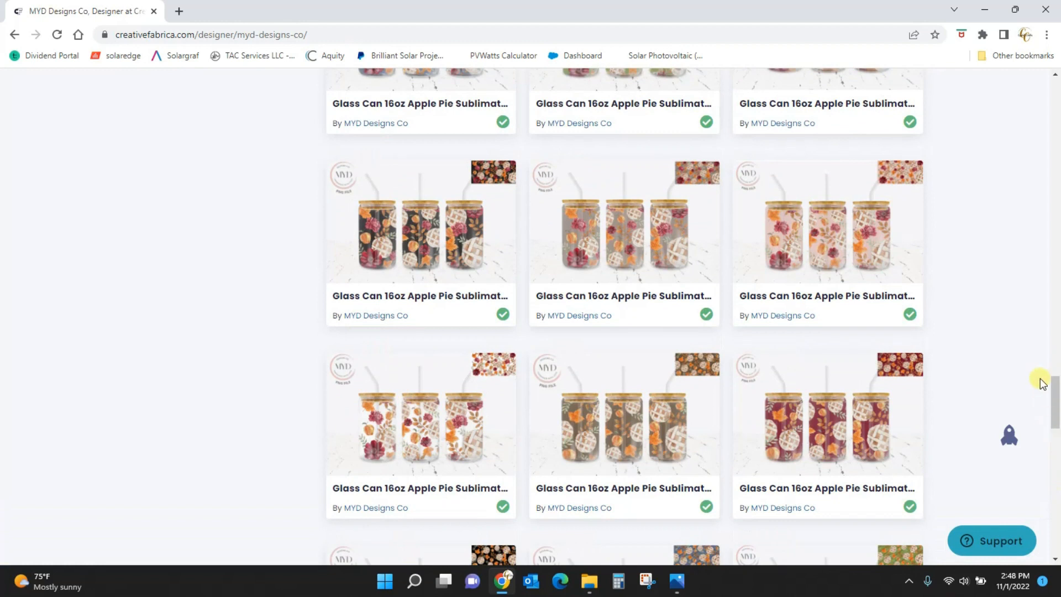
mouse_move(979, 333)
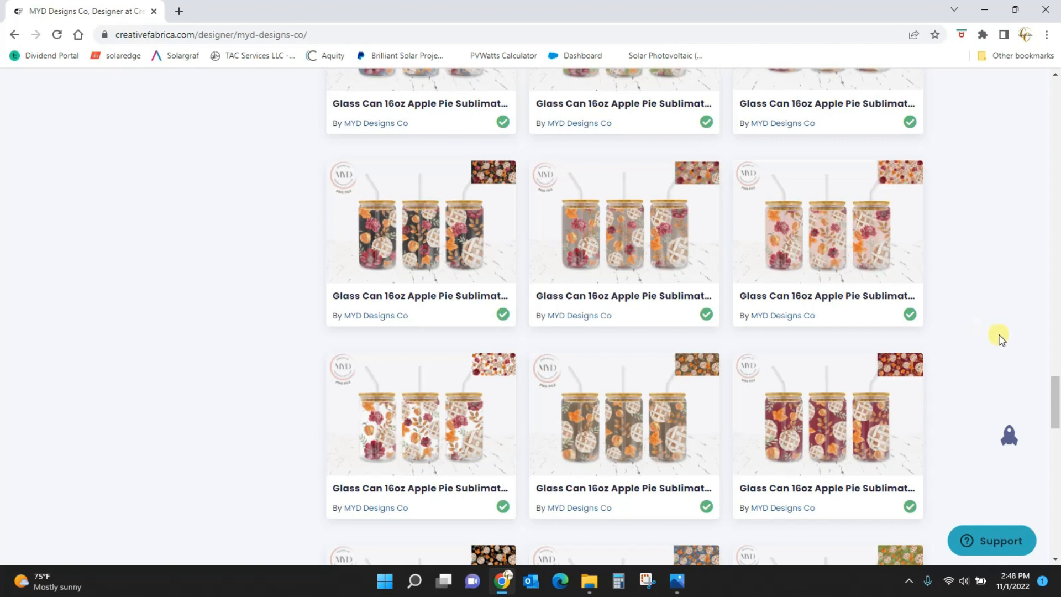
mouse_move(1002, 335)
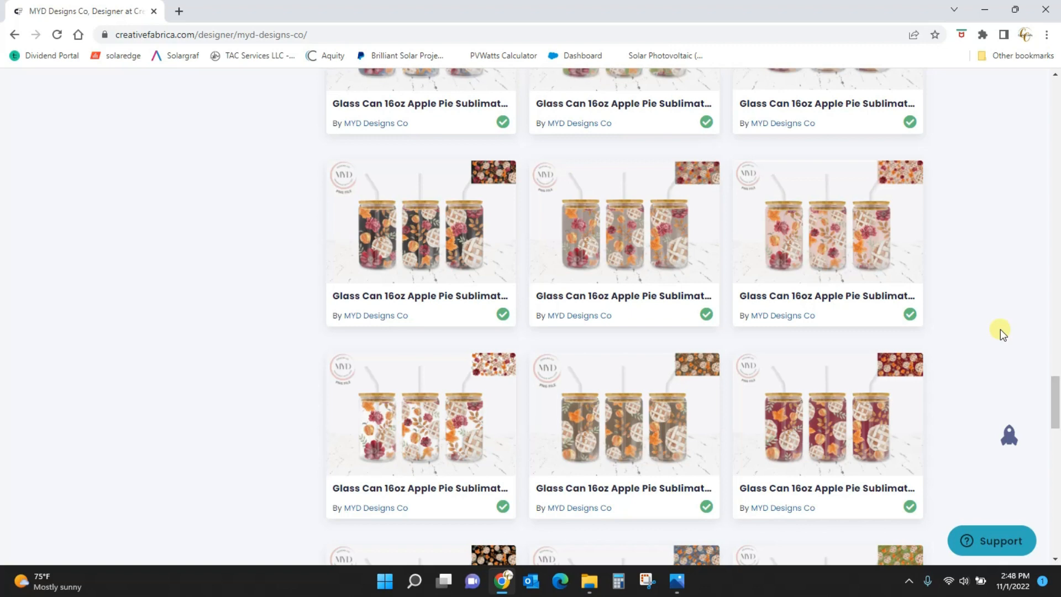
Step: Continue browsing further down the shop's glass can and tumbler listings
scroll(down, 3)
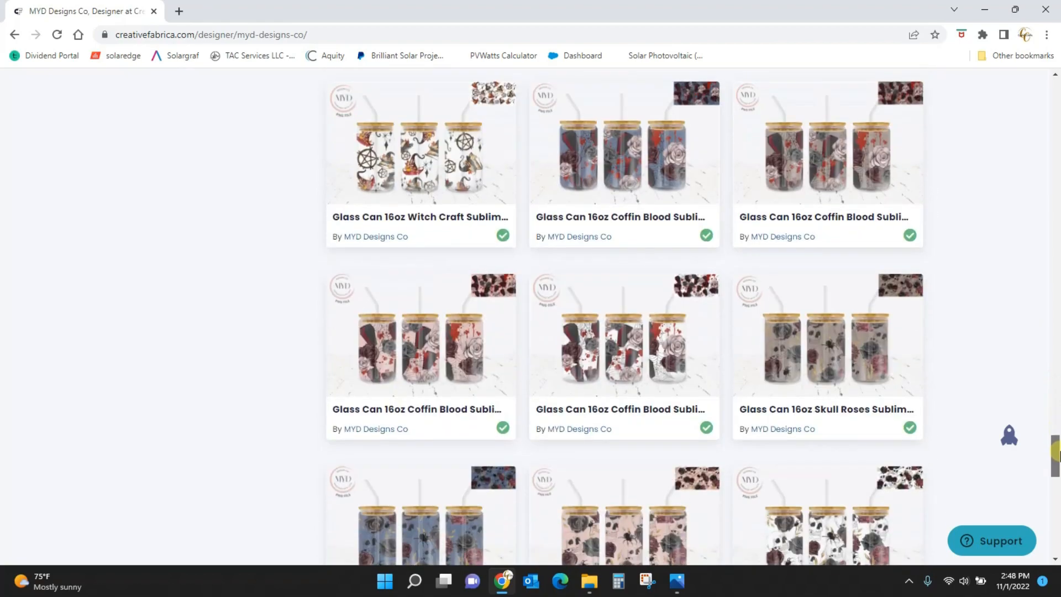
scroll(down, 3)
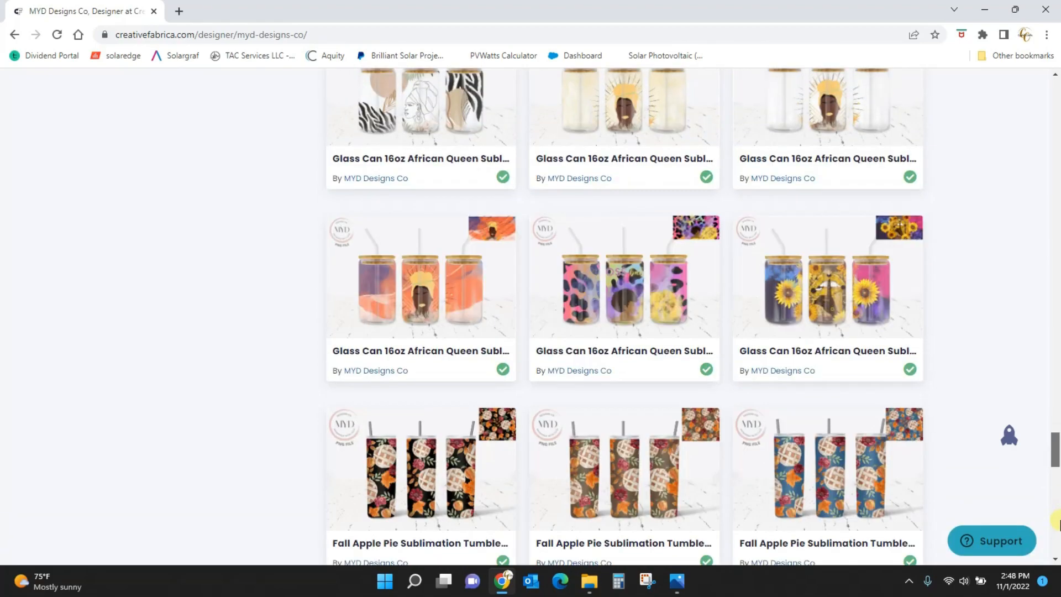
scroll(down, 3)
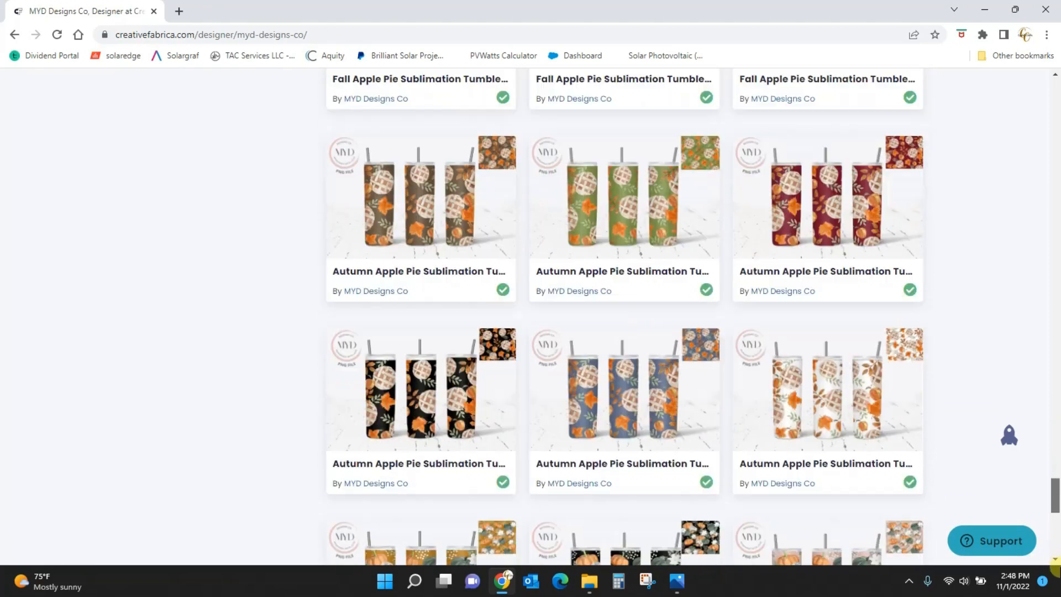
scroll(down, 3)
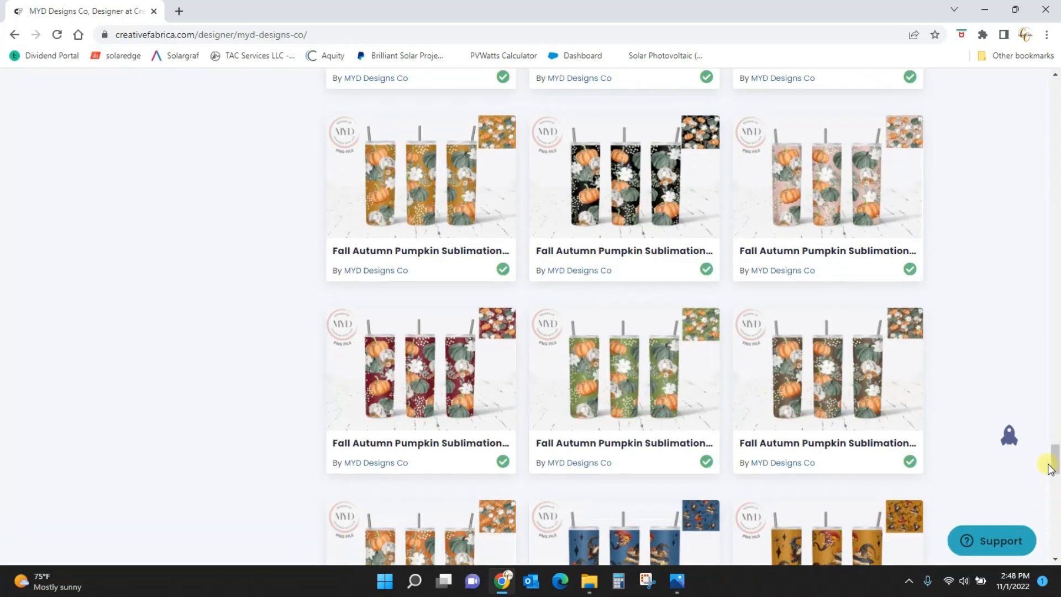
scroll(down, 3)
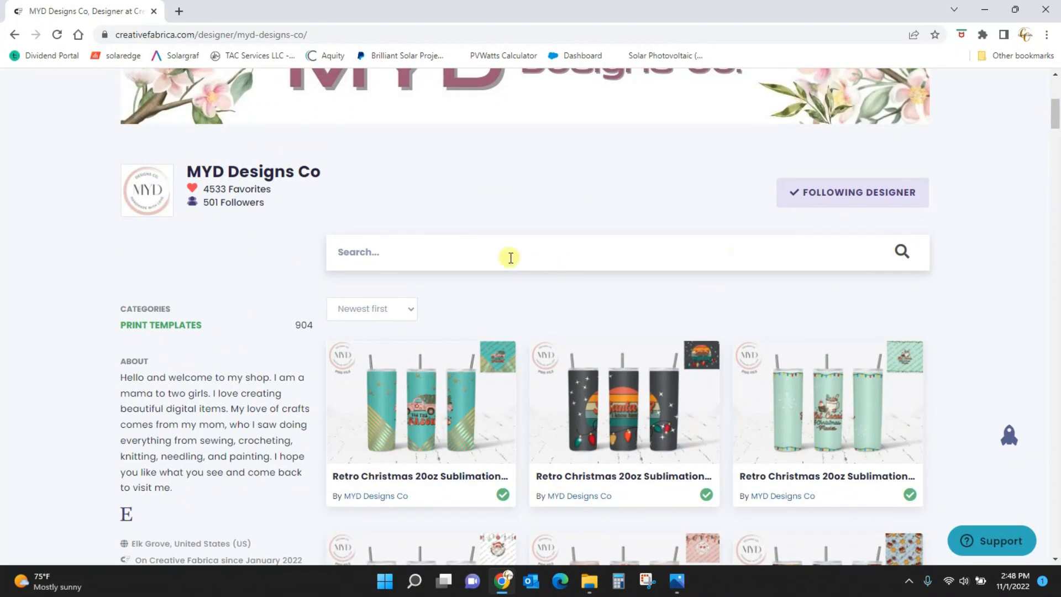
text(leopard floral)
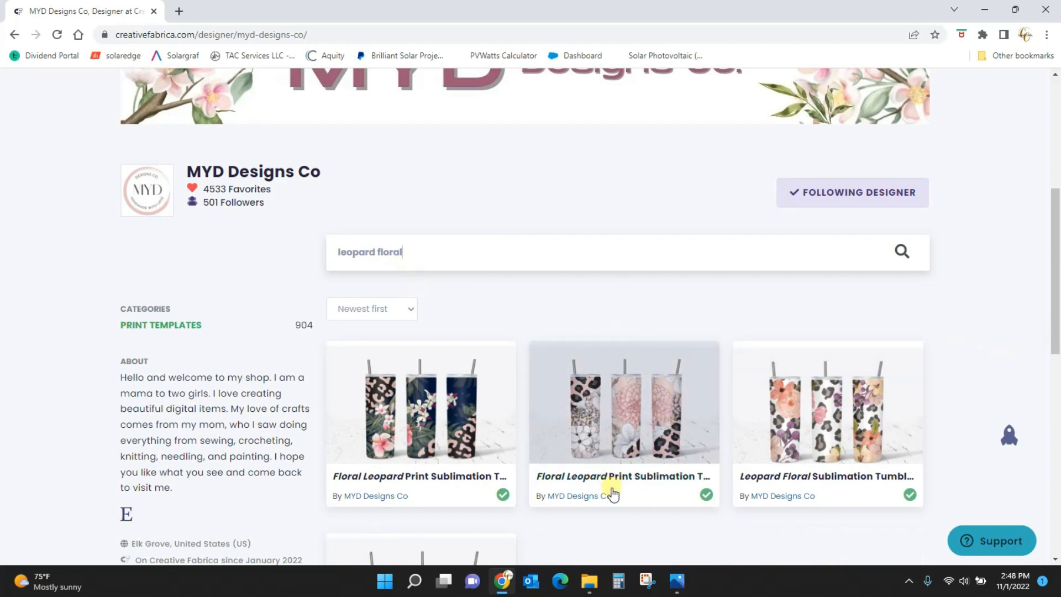
scroll(down, 3)
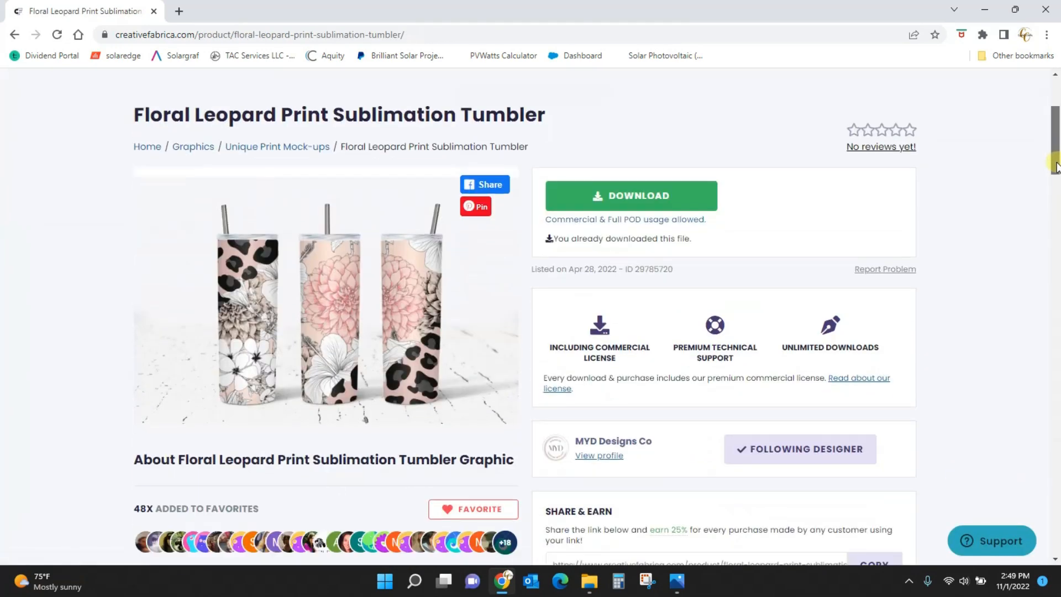
scroll(down, 3)
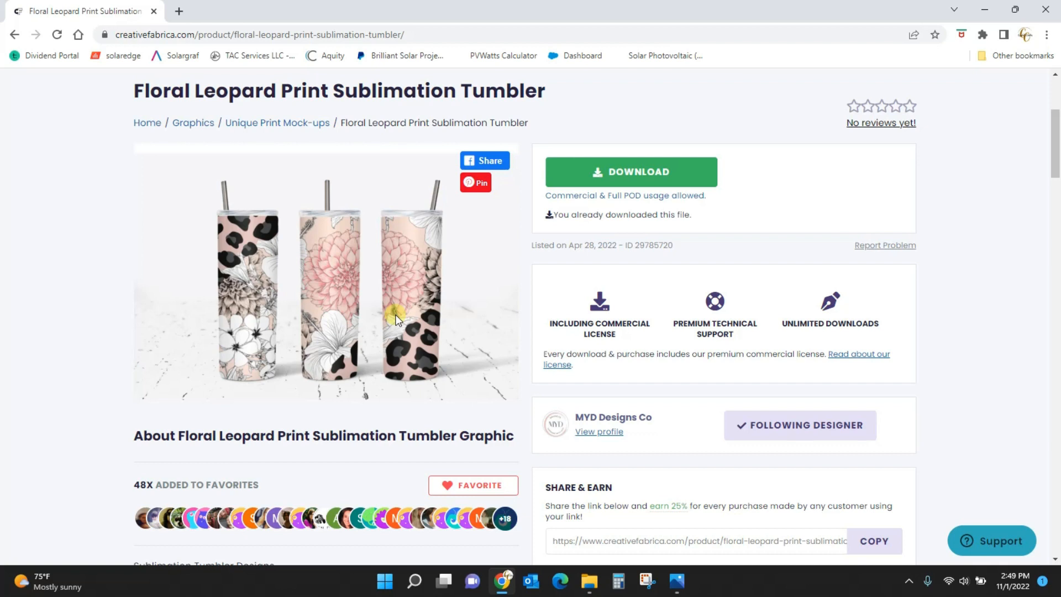
mouse_move(615, 169)
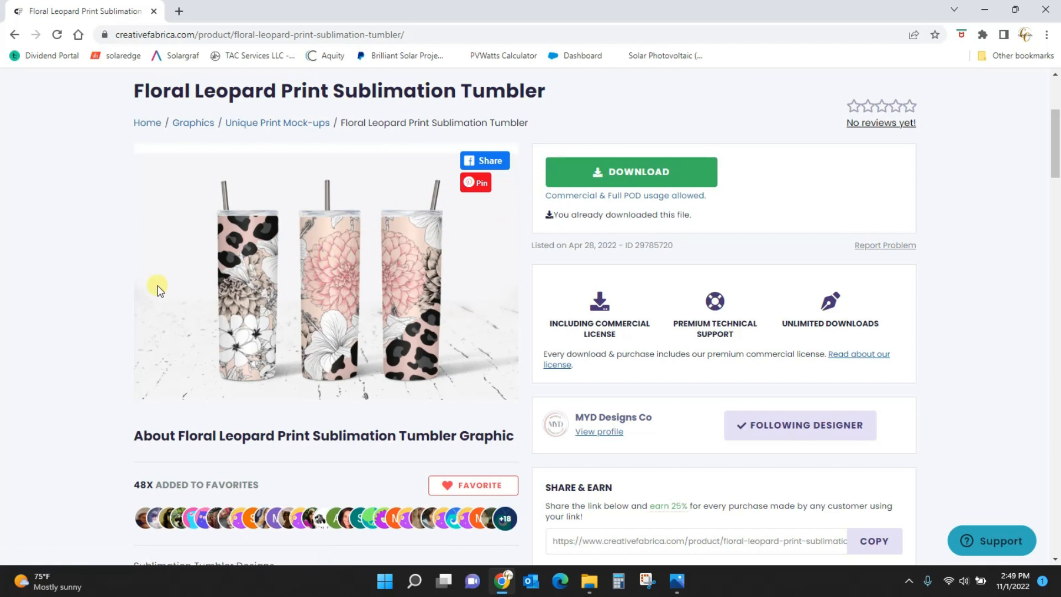
mouse_move(211, 222)
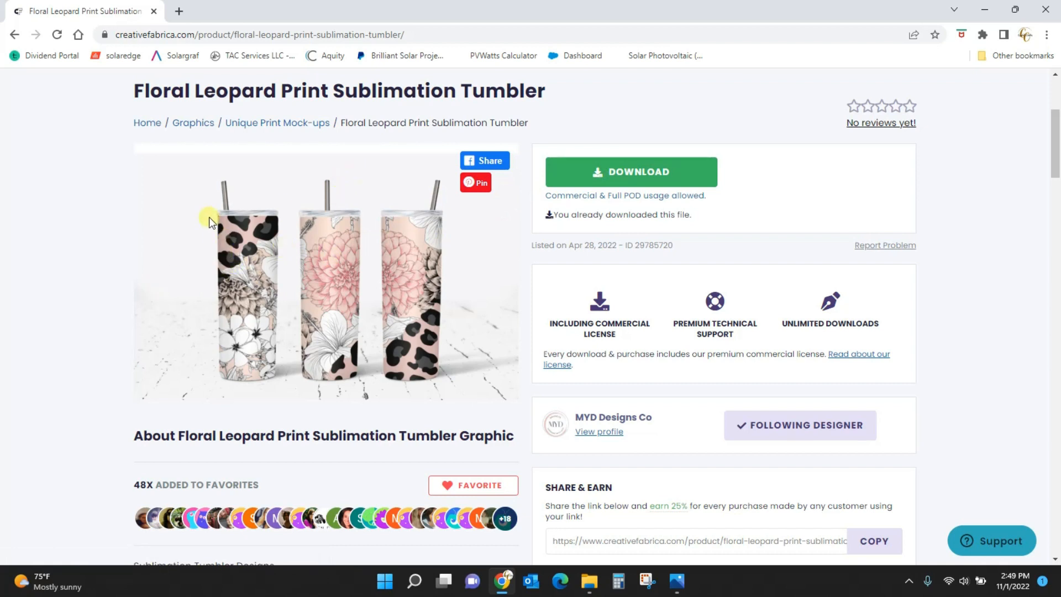
mouse_move(307, 280)
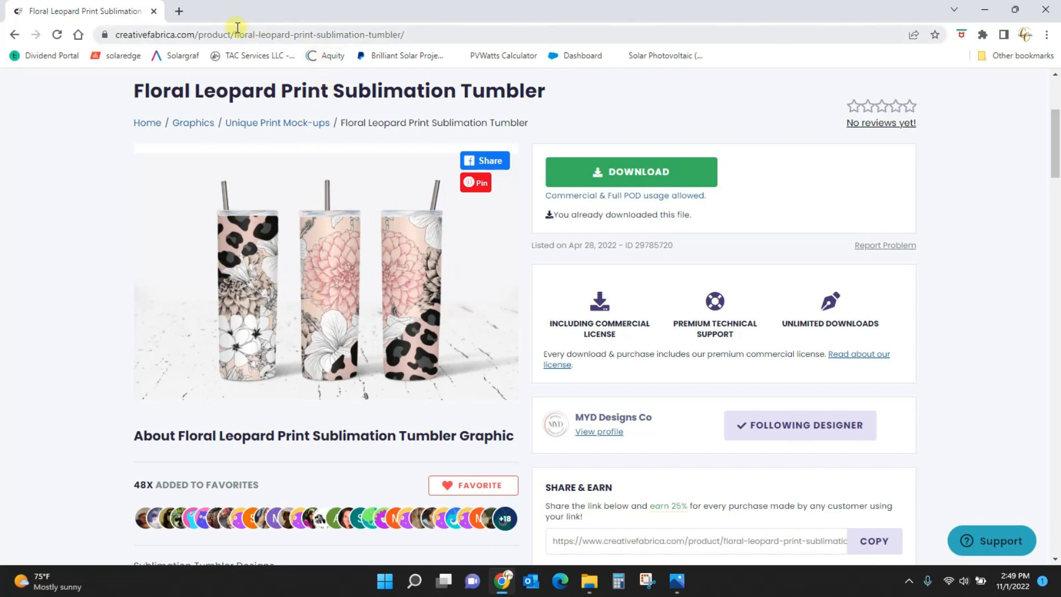
Step: Search '20oz skinny tumbler mock' and browse the mock-up results grid
click(393, 242)
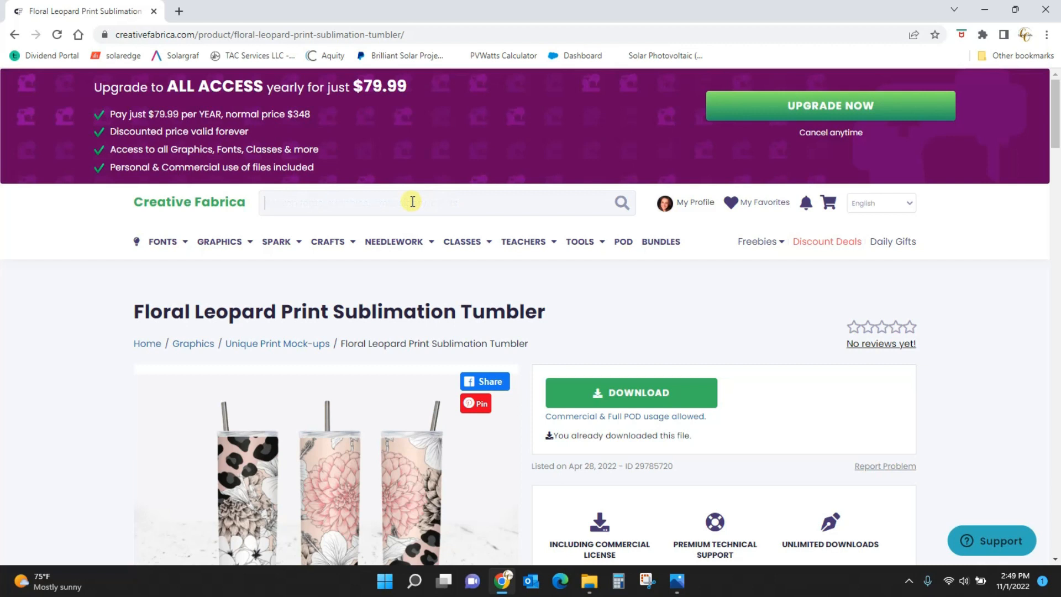
text(20os)
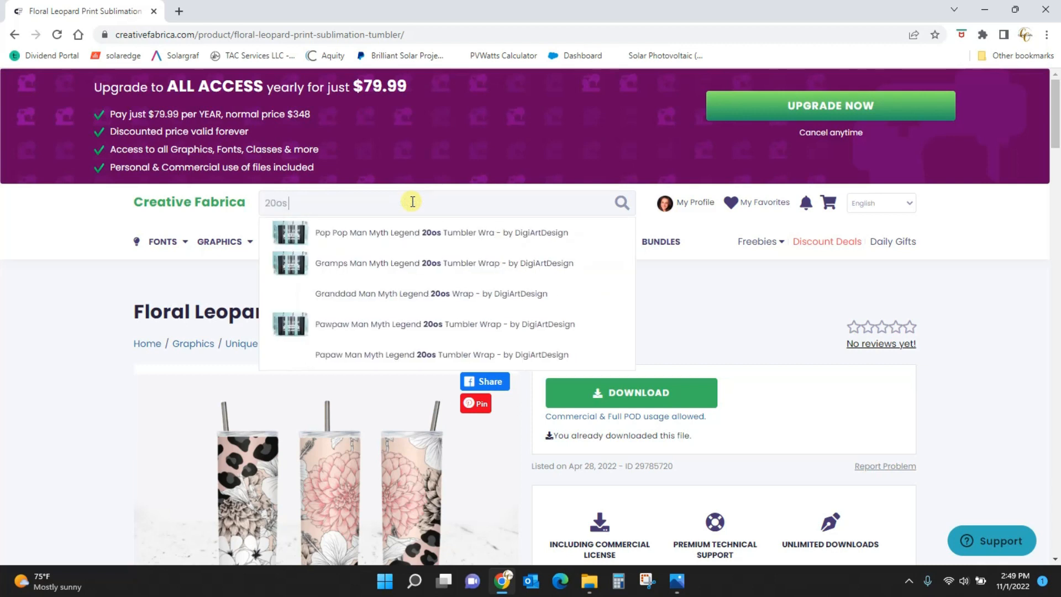
text(skinny)
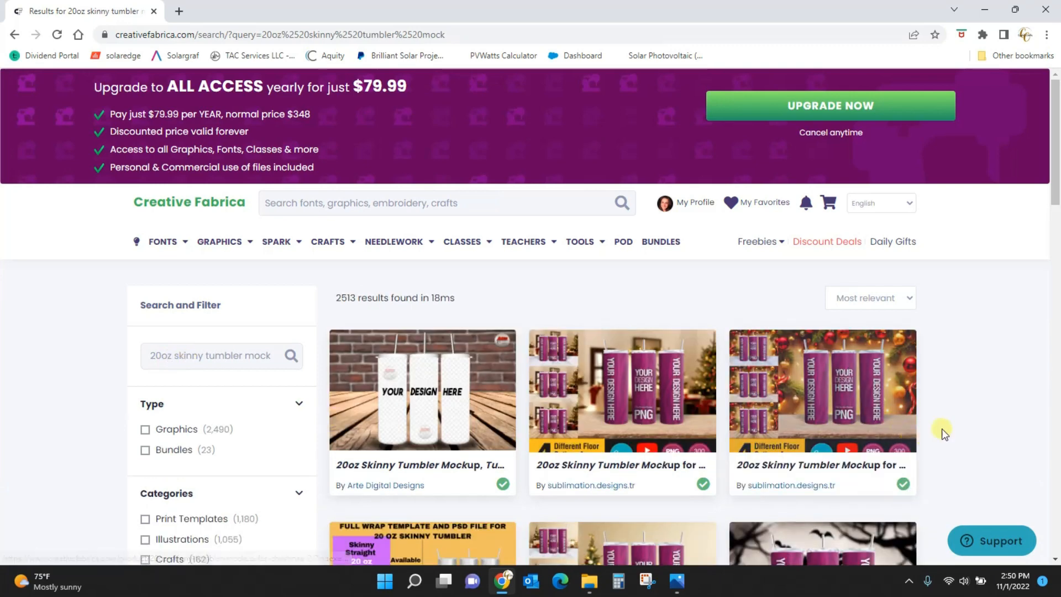
scroll(down, 3)
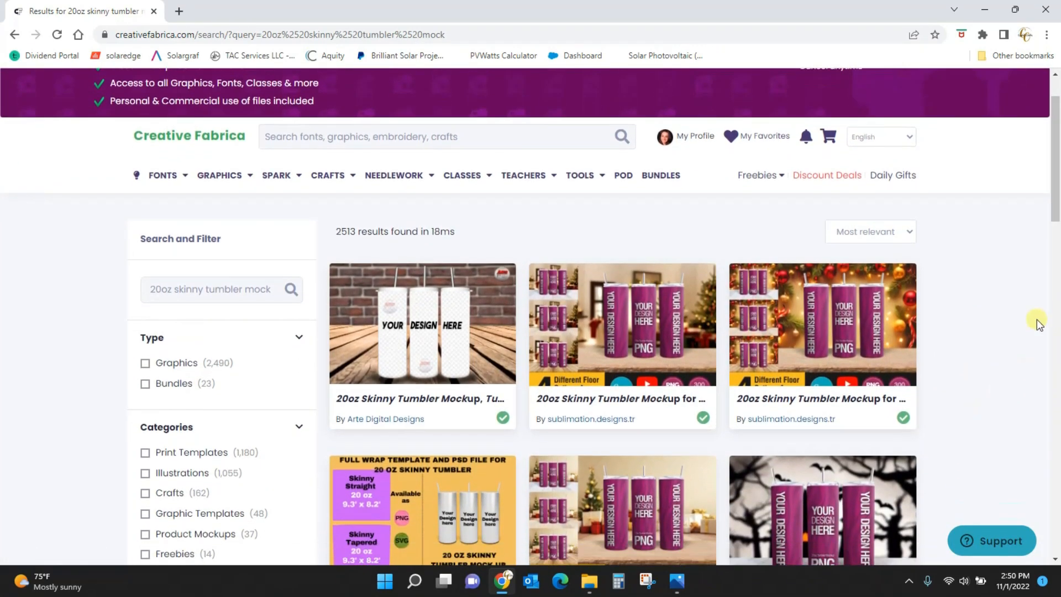
scroll(down, 3)
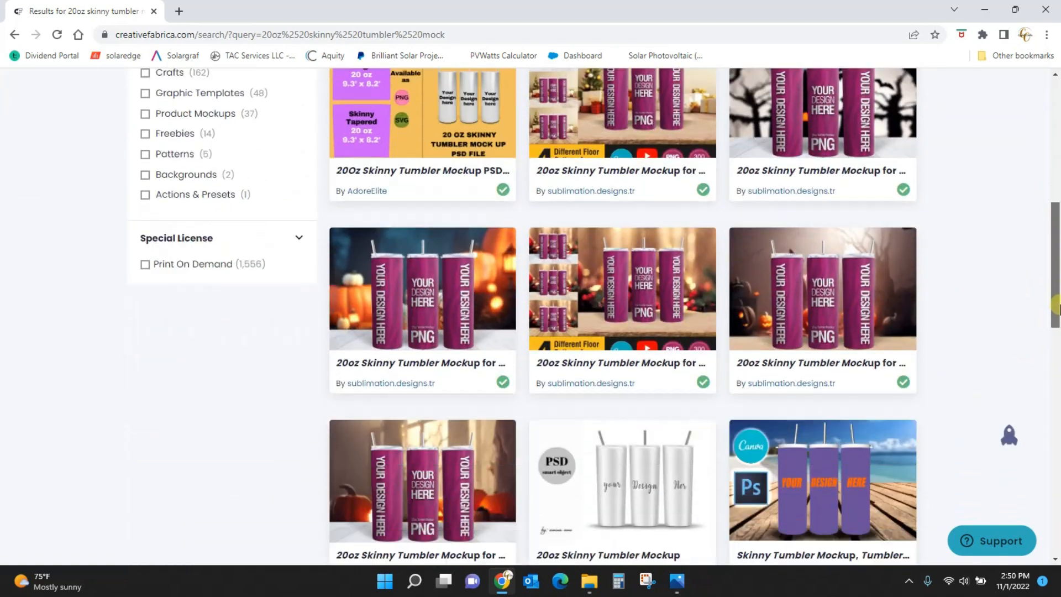
scroll(down, 3)
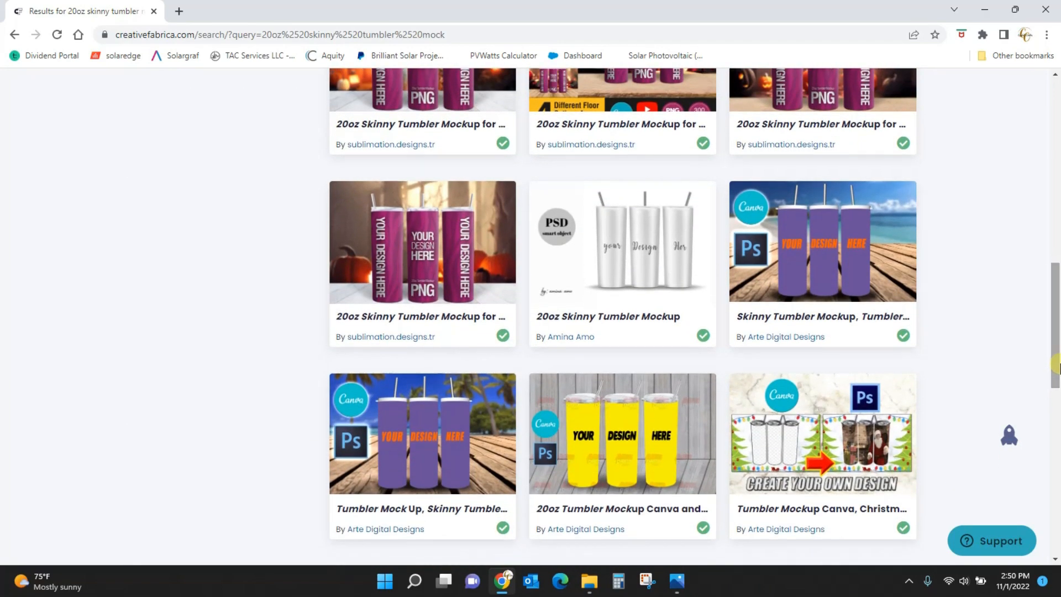
mouse_move(563, 240)
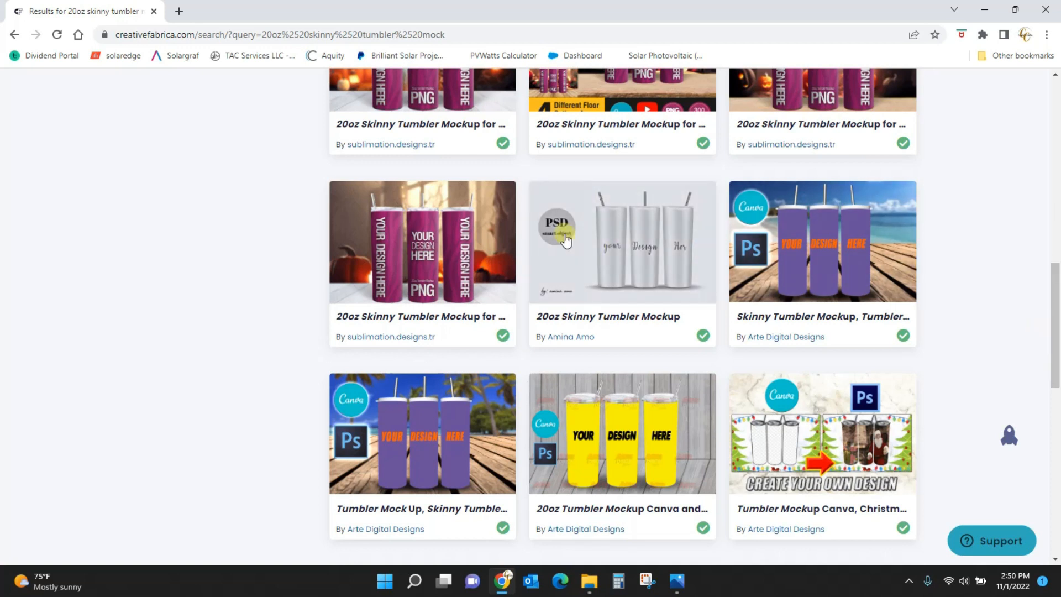
mouse_move(571, 263)
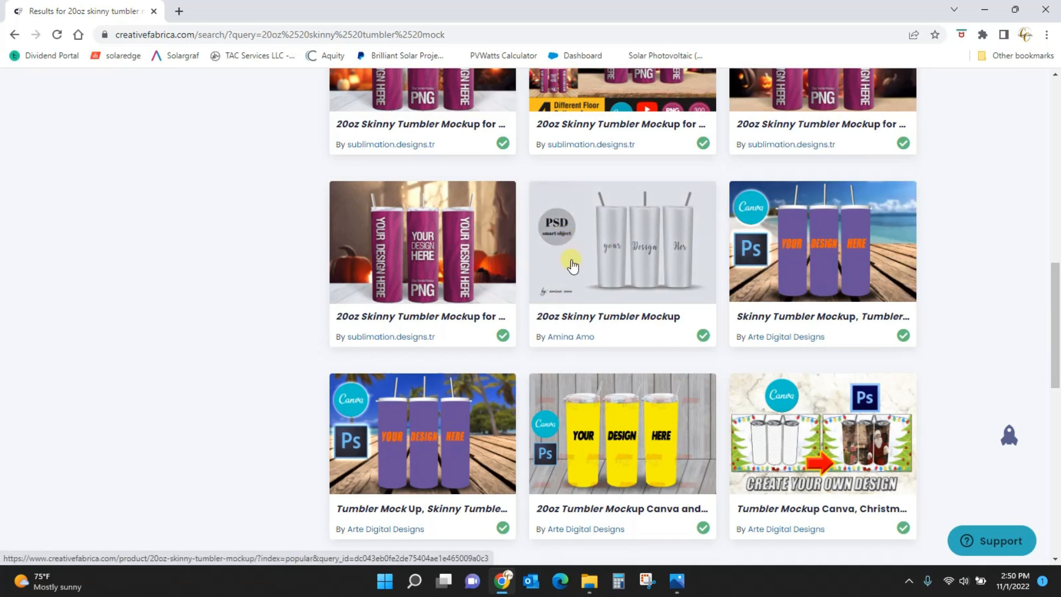
mouse_move(638, 273)
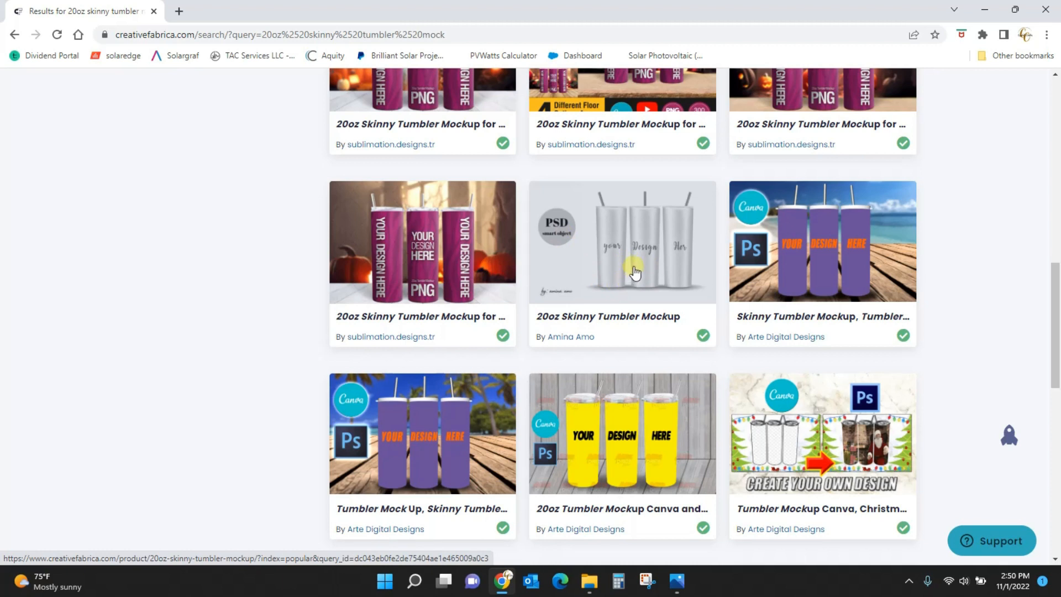
mouse_move(556, 239)
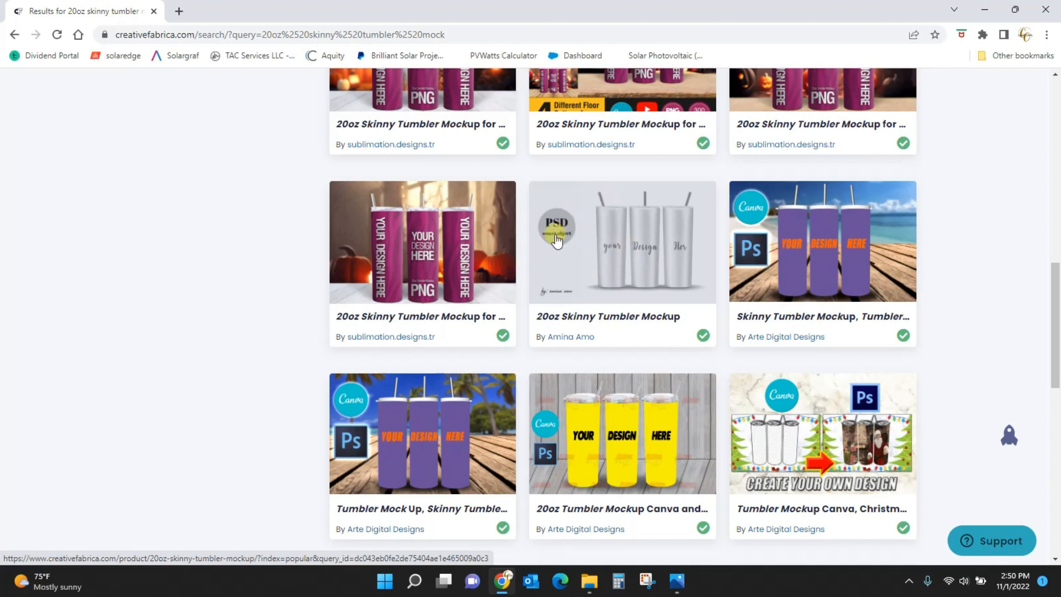
mouse_move(557, 250)
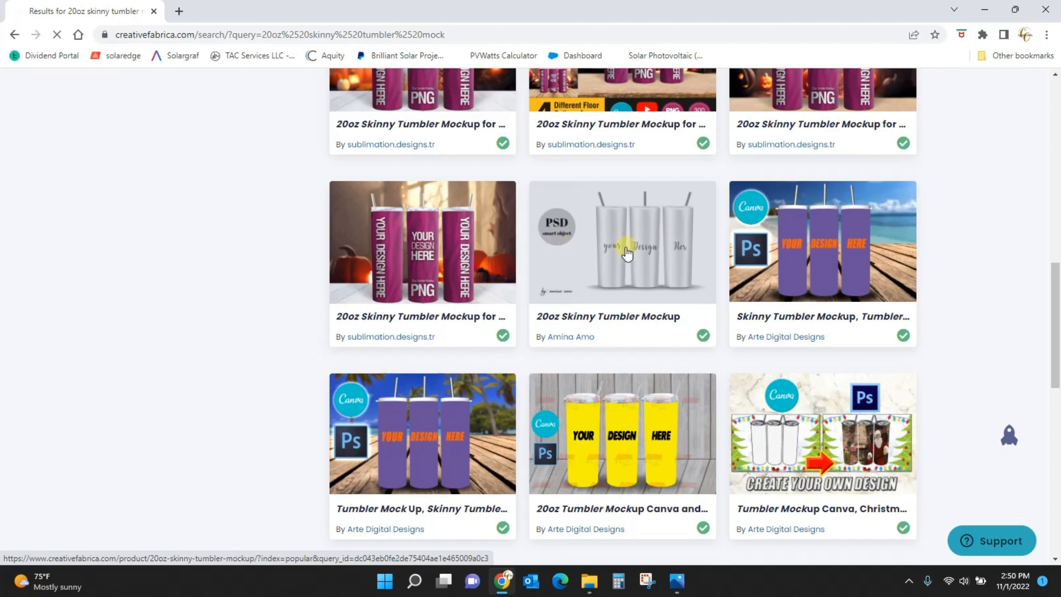
Step: Open the 20oz Skinny Tumbler Mockup page and show its pastel gradient example image
click(627, 251)
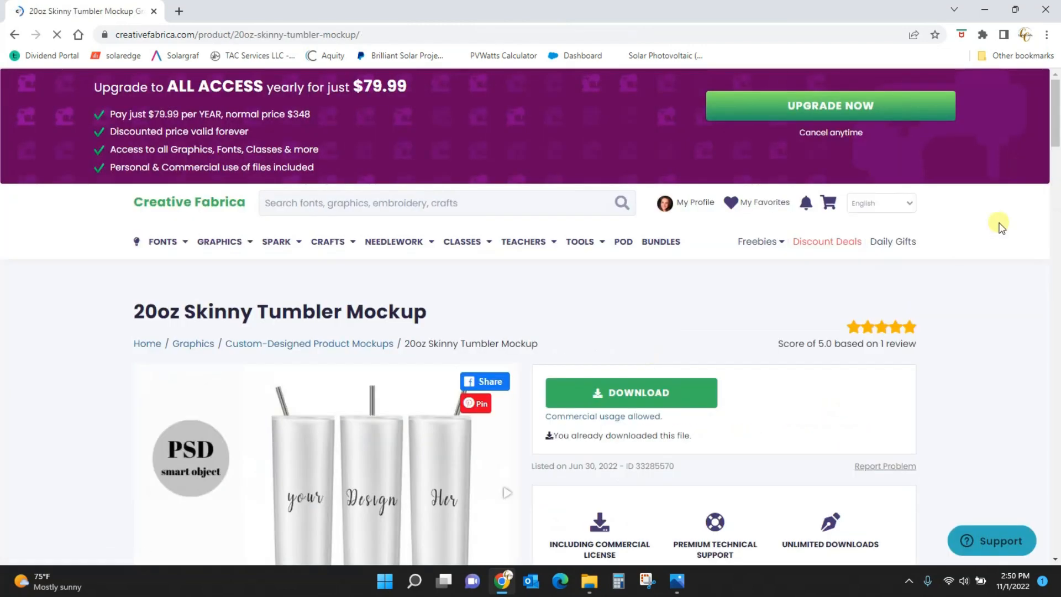
scroll(down, 3)
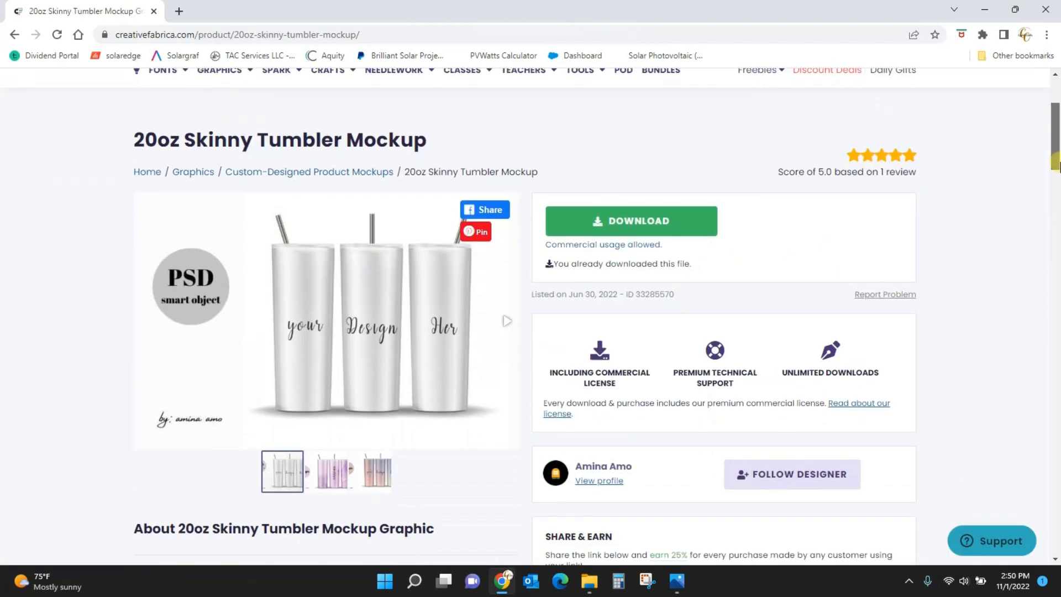
scroll(down, 3)
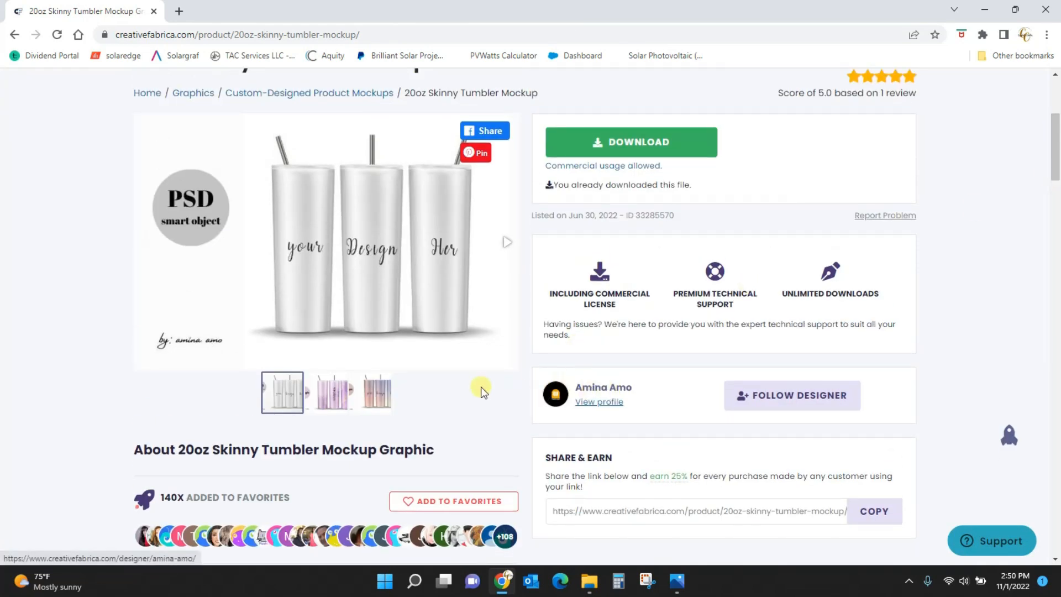
mouse_move(329, 361)
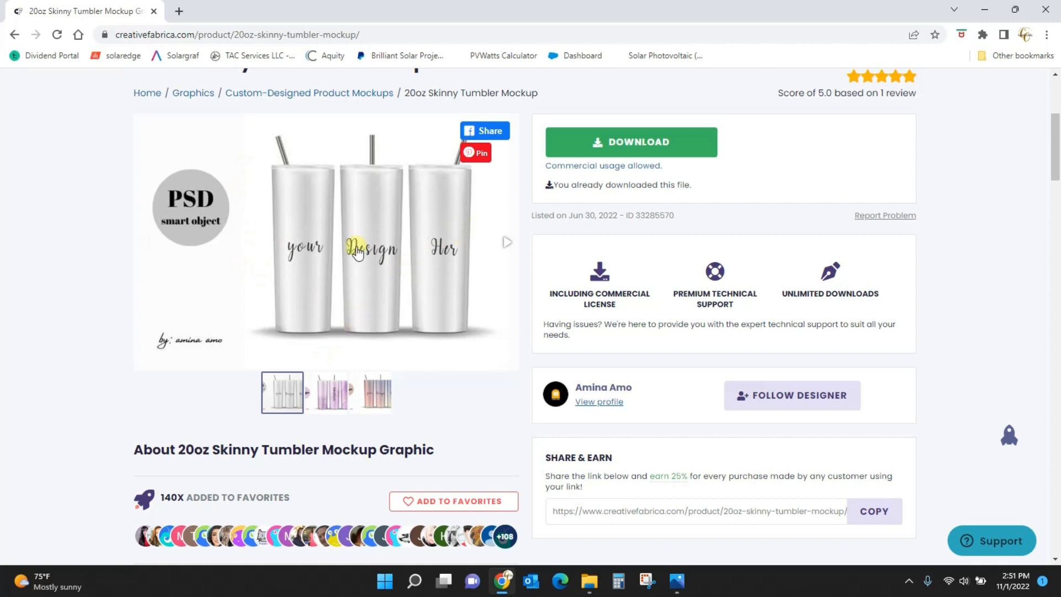
mouse_move(421, 259)
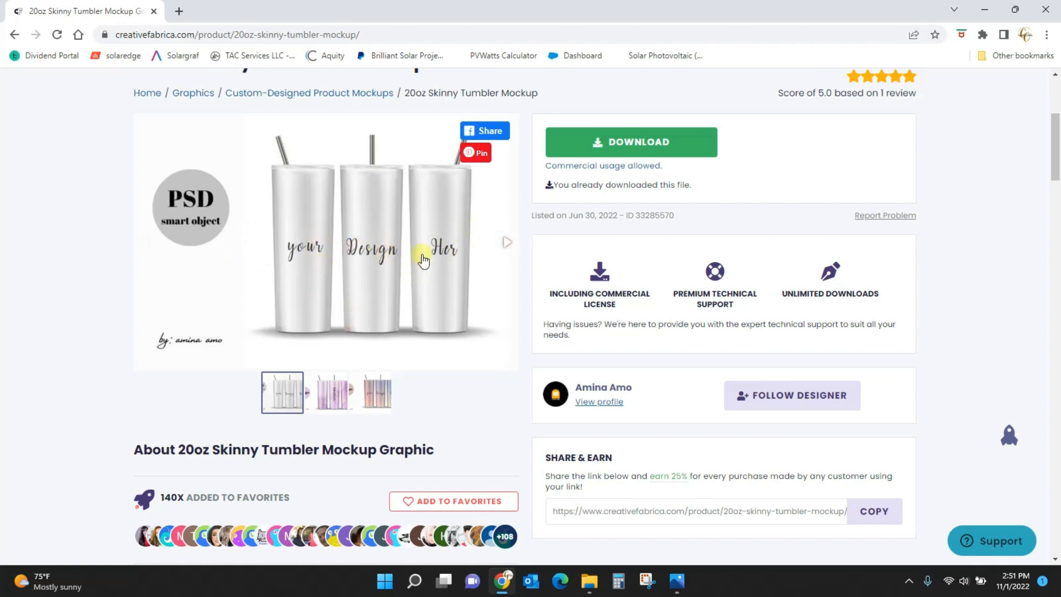
click(327, 392)
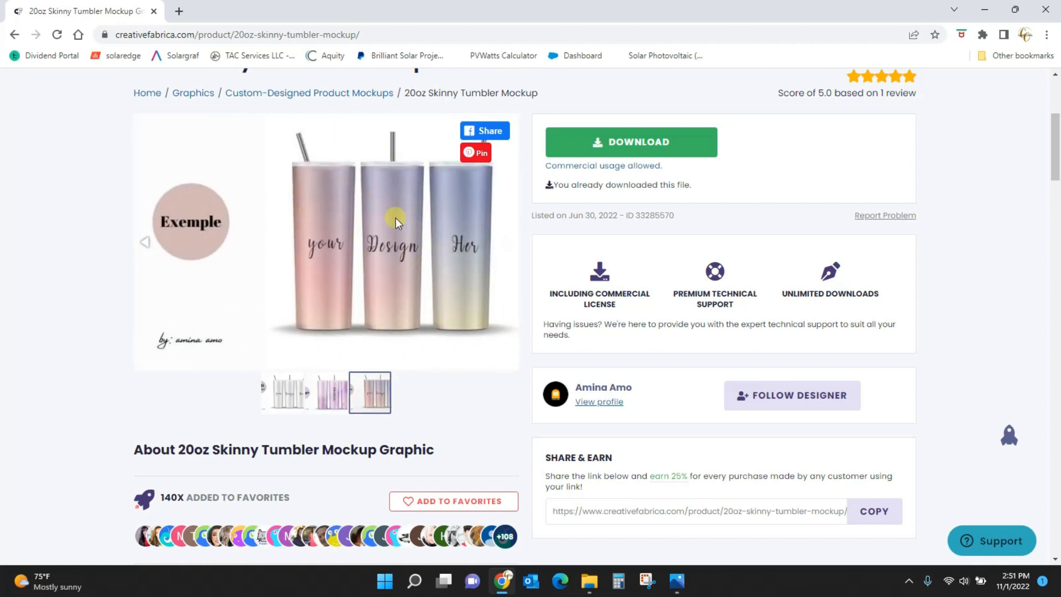
mouse_move(191, 319)
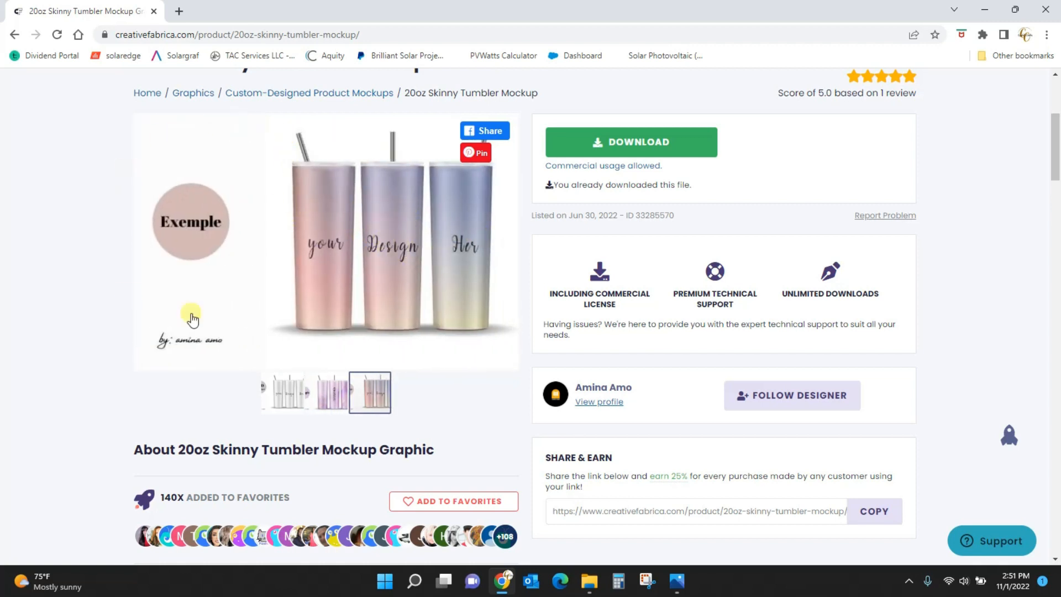
Step: Review the mockup's description and return to the top of the page
scroll(down, 3)
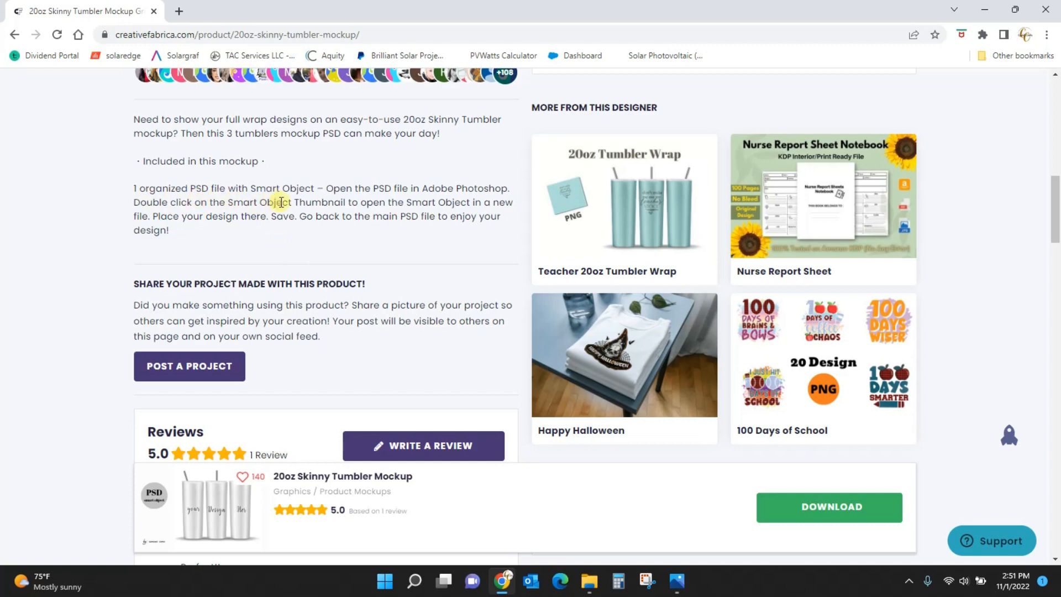
scroll(up, 3)
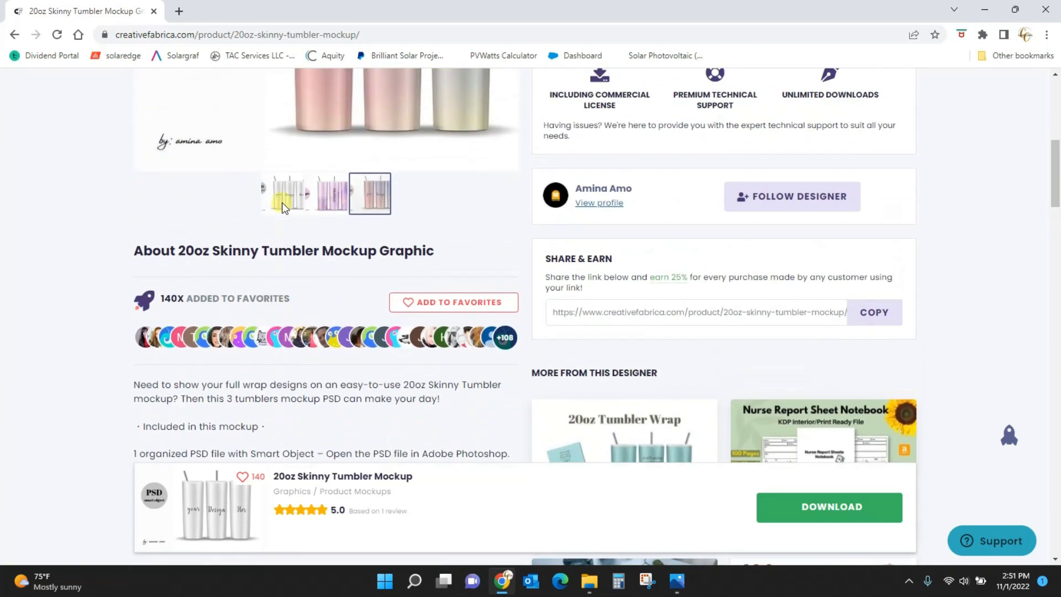
scroll(up, 3)
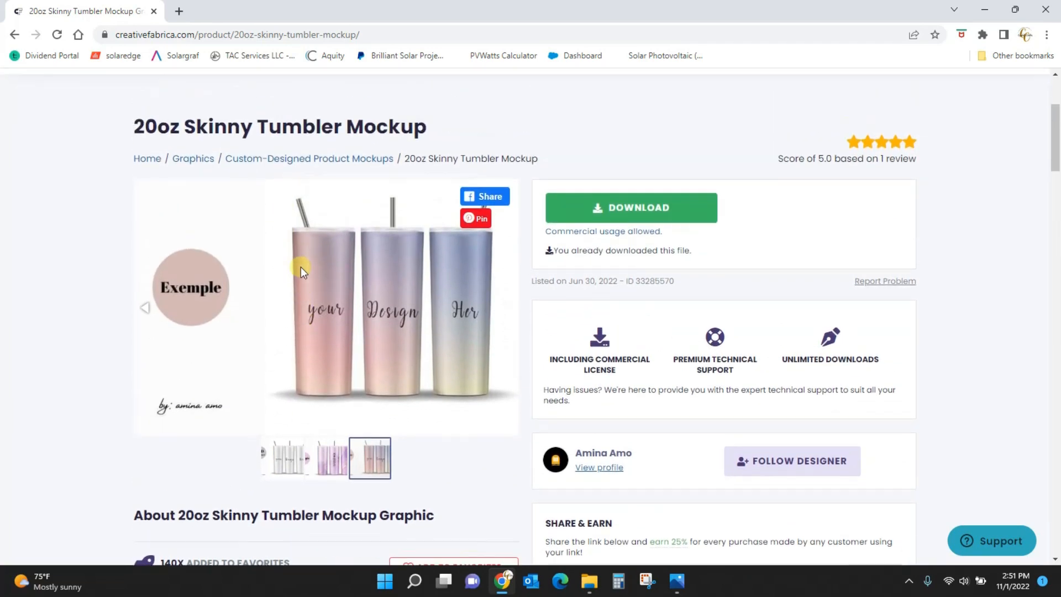
scroll(down, 3)
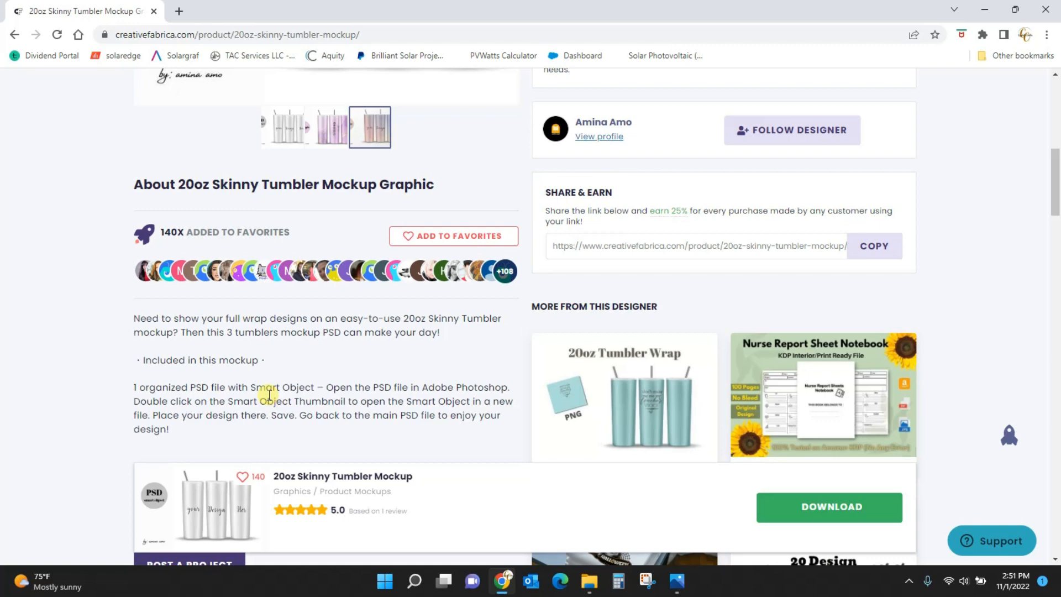
scroll(up, 3)
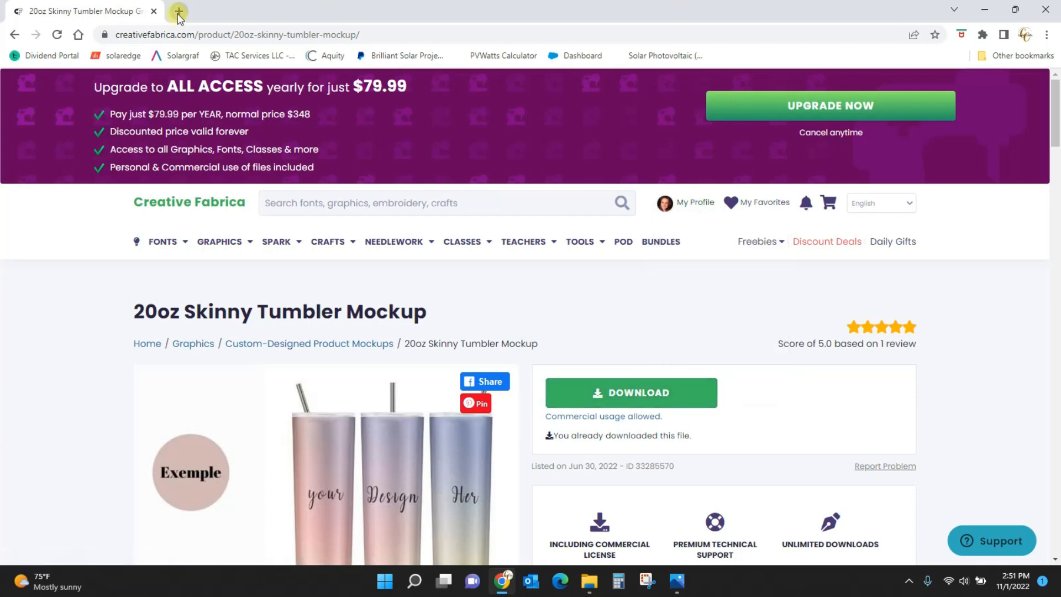
Step: Load photopea.com in a new browser tab
click(178, 10)
text(photopea.com)
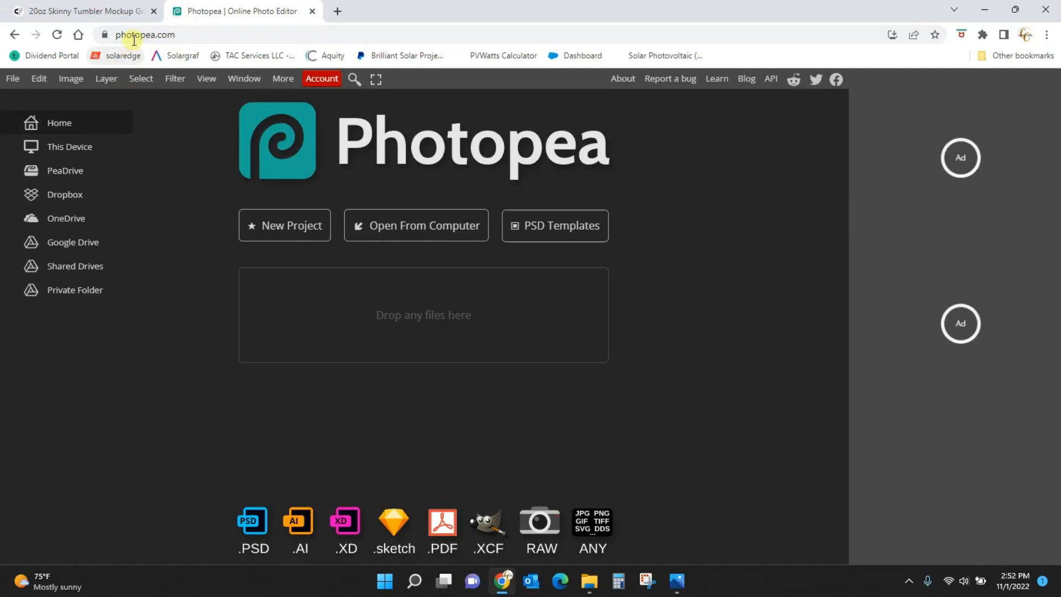
mouse_move(156, 40)
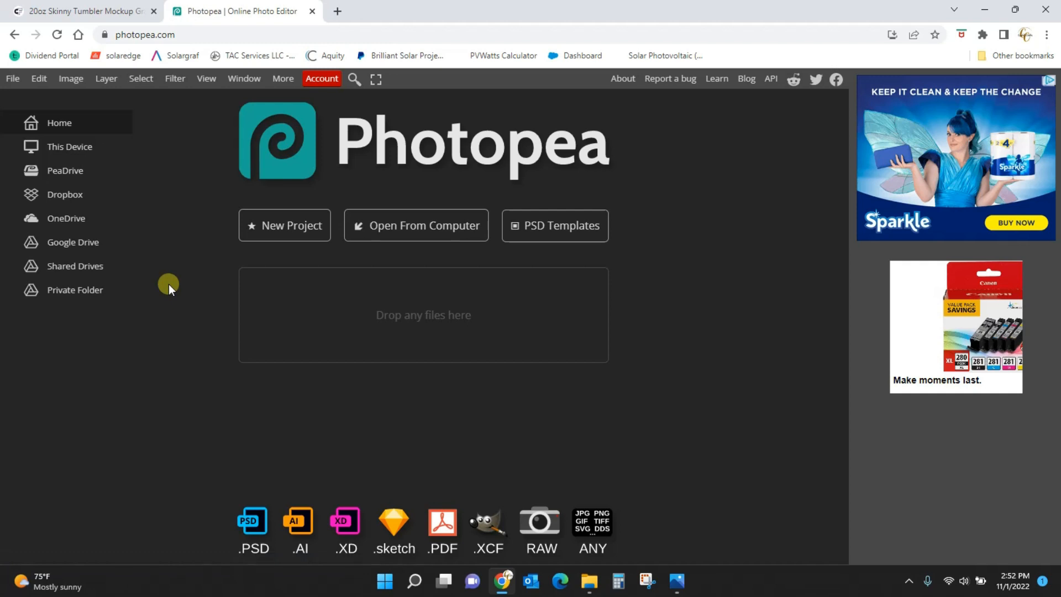
mouse_move(215, 262)
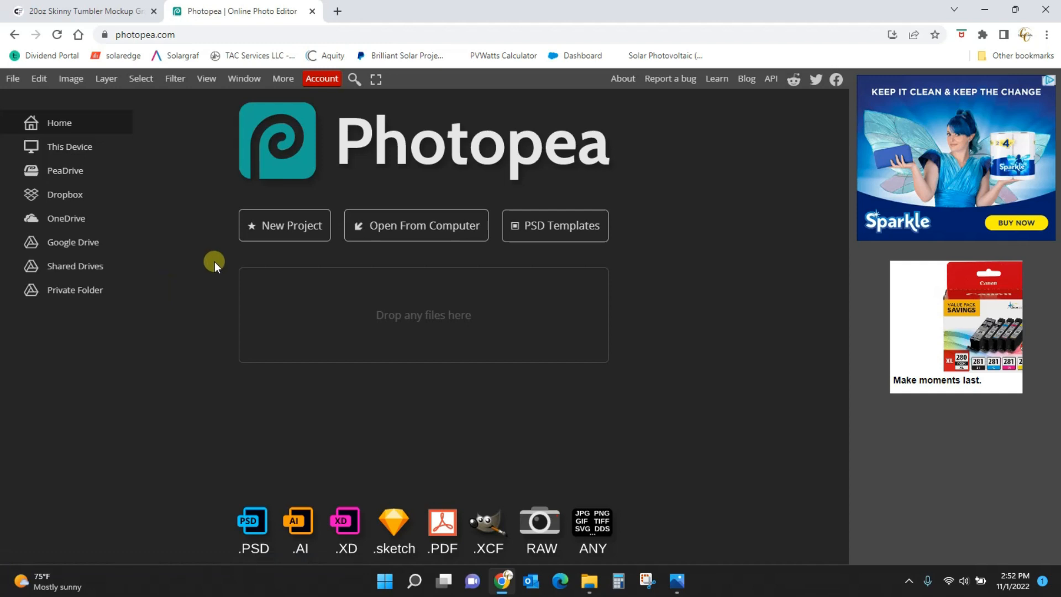
mouse_move(749, 400)
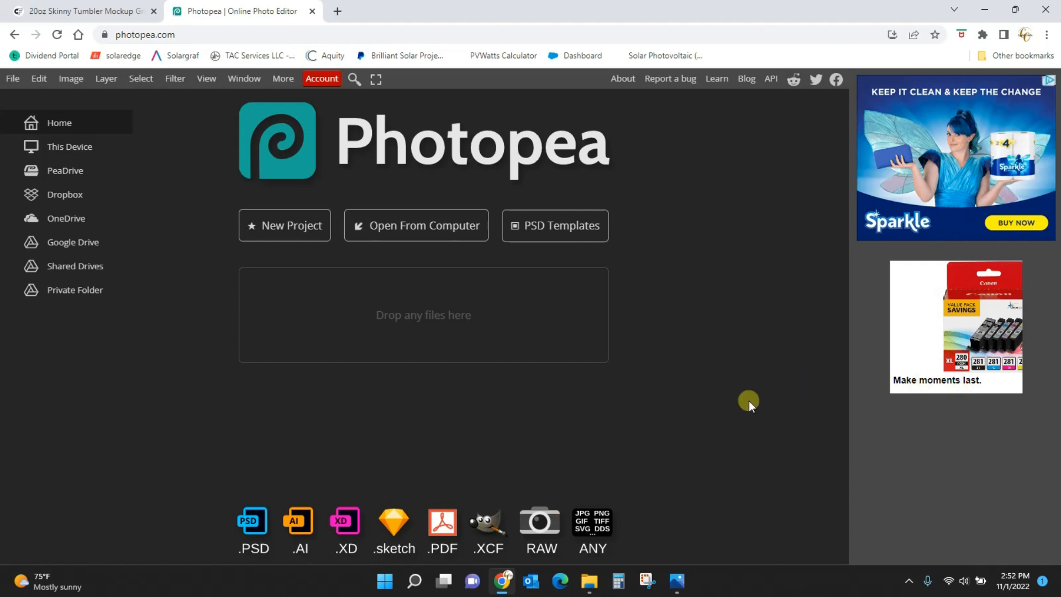
mouse_move(752, 402)
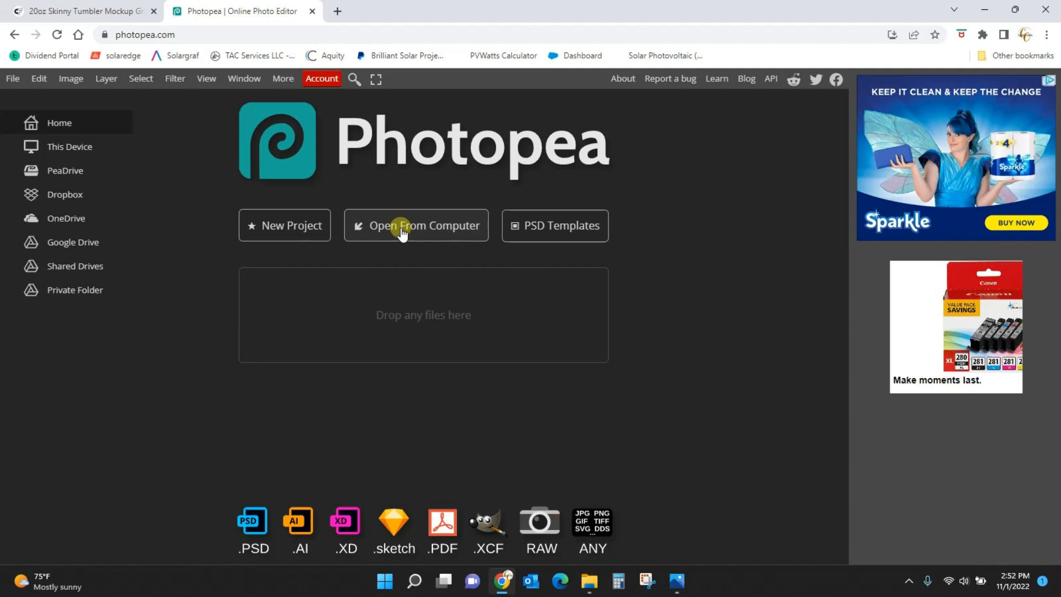
Step: Open 'mokup tembler cup.psd' from the Desktop, then its Layer 2.psd smart object
click(403, 225)
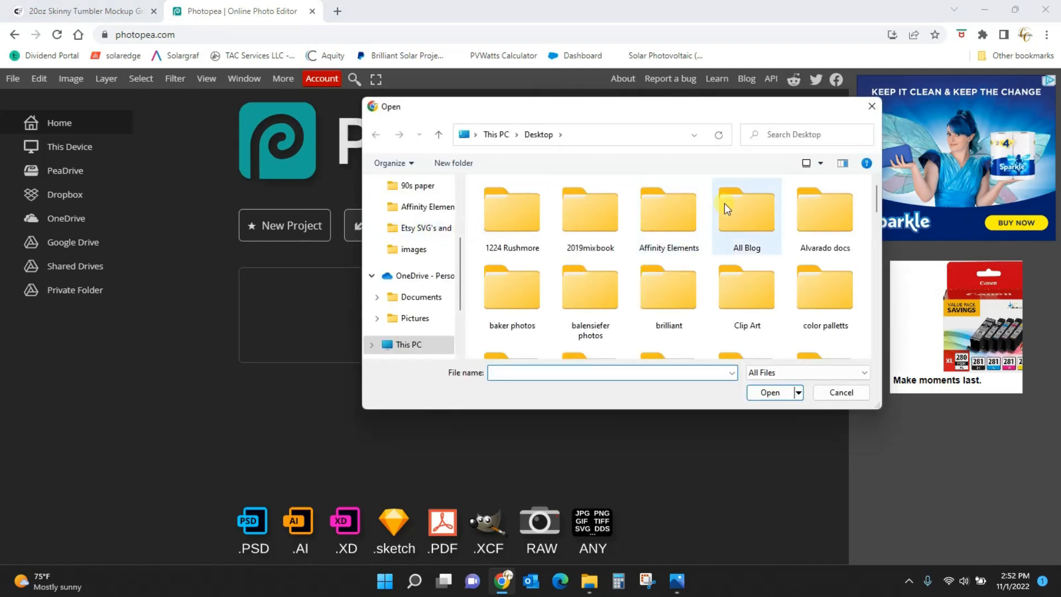
scroll(down, 3)
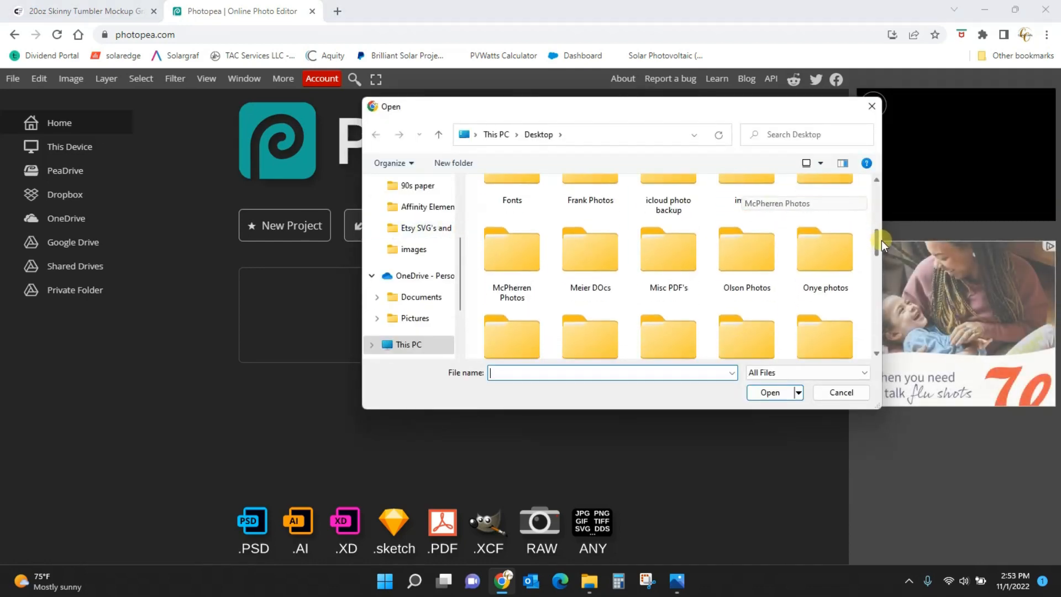
scroll(down, 3)
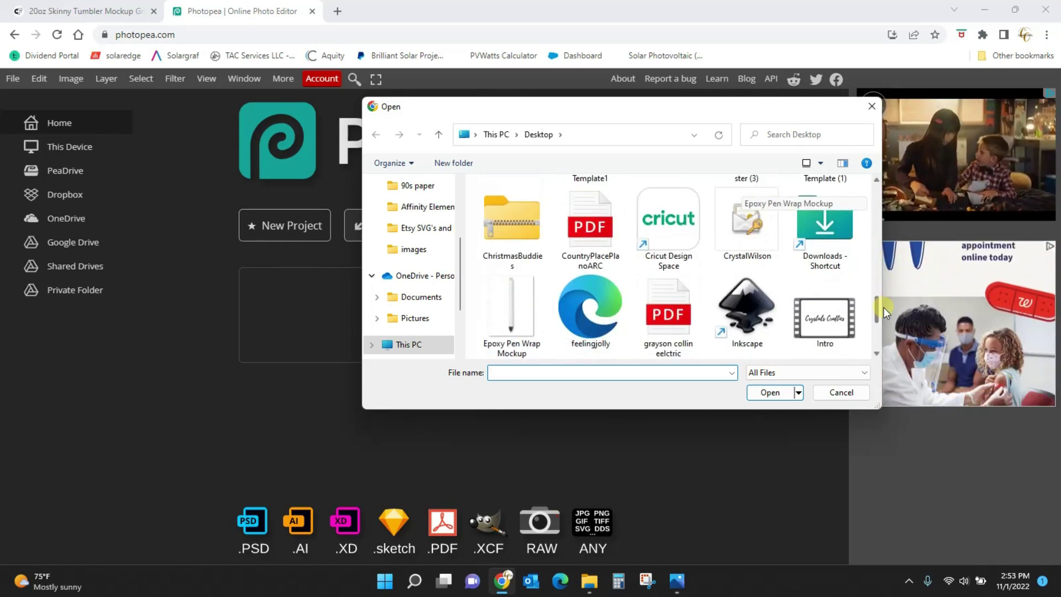
scroll(down, 3)
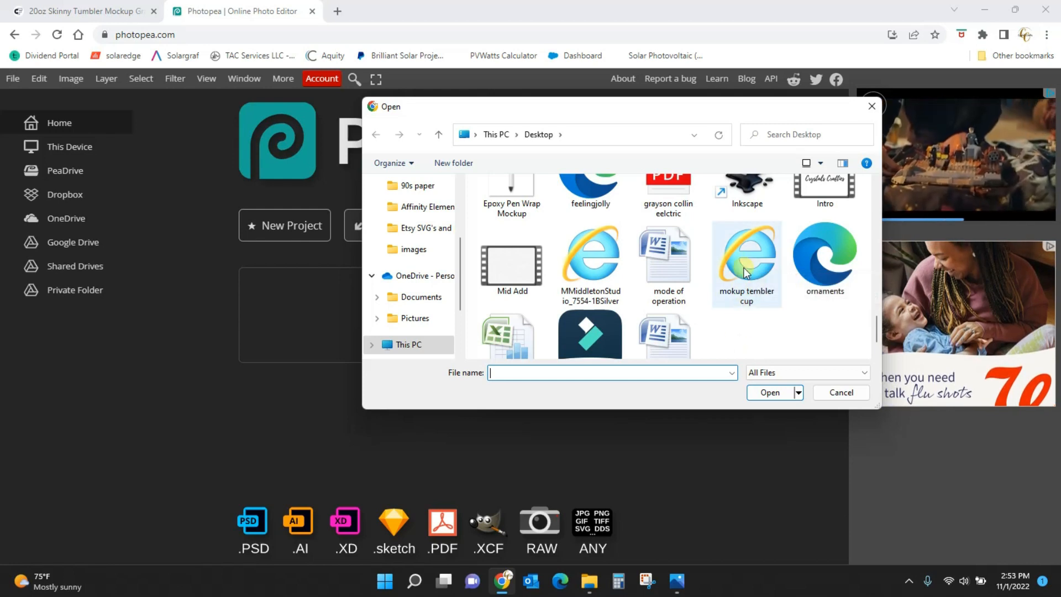
mouse_move(744, 260)
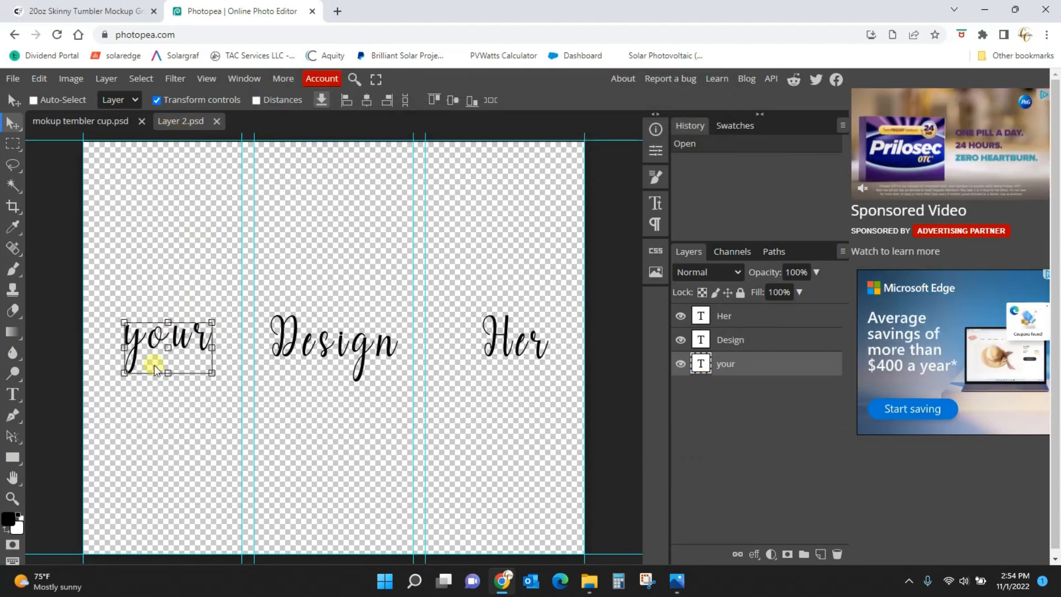
mouse_move(552, 357)
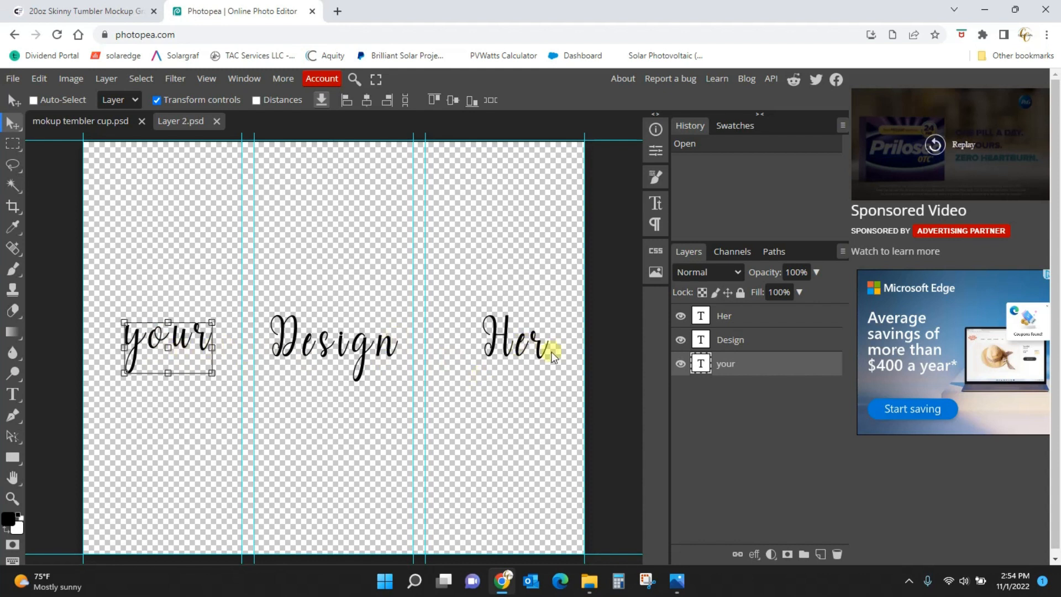
click(680, 316)
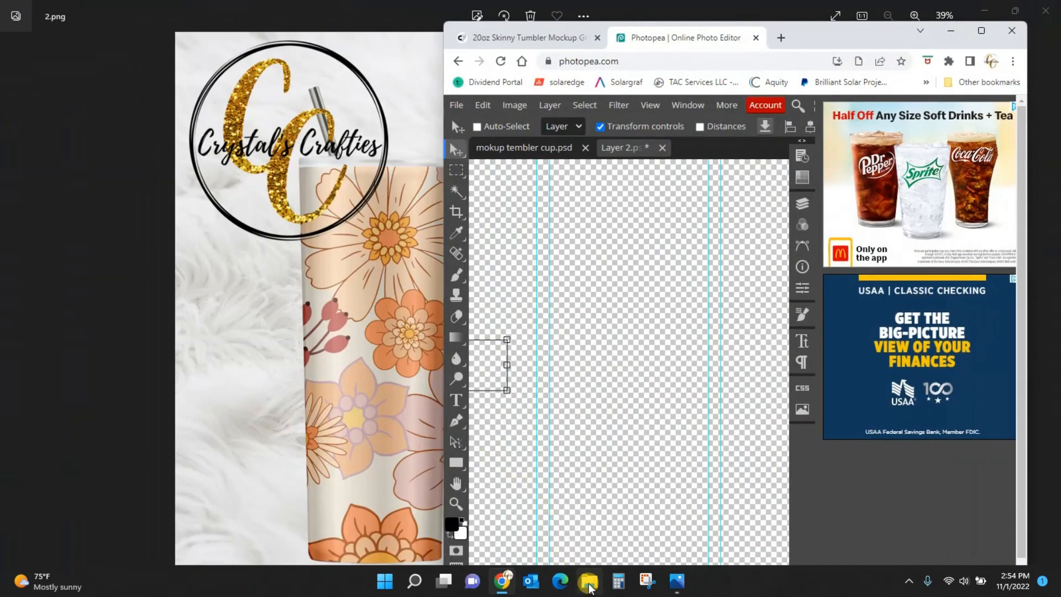
Step: Drag floral leo1 PNG from the Tumbler Wraps folder onto the Photopea design canvas
click(587, 580)
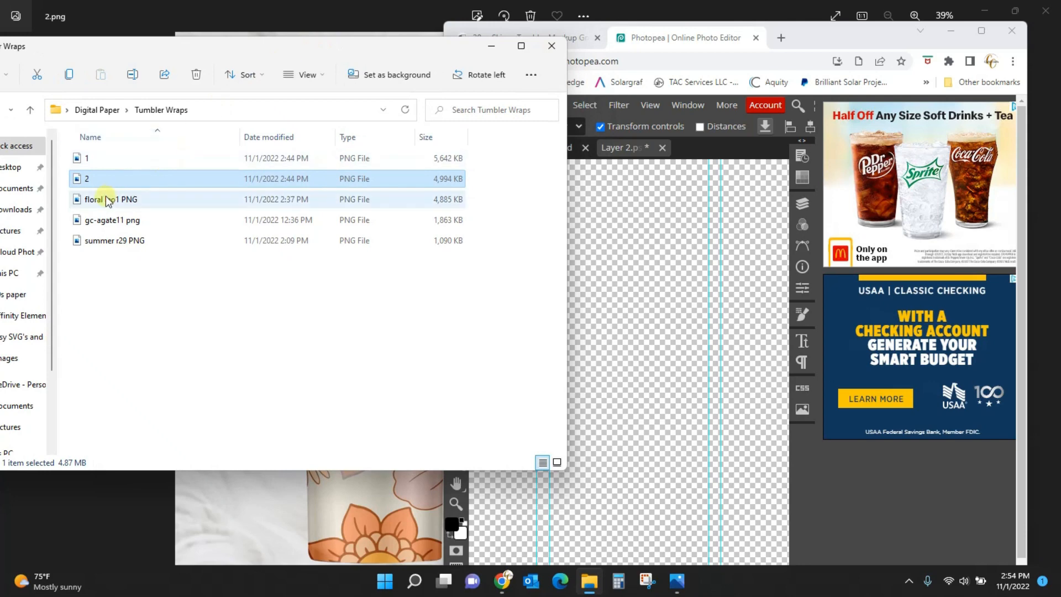
drag(111, 198, 618, 297)
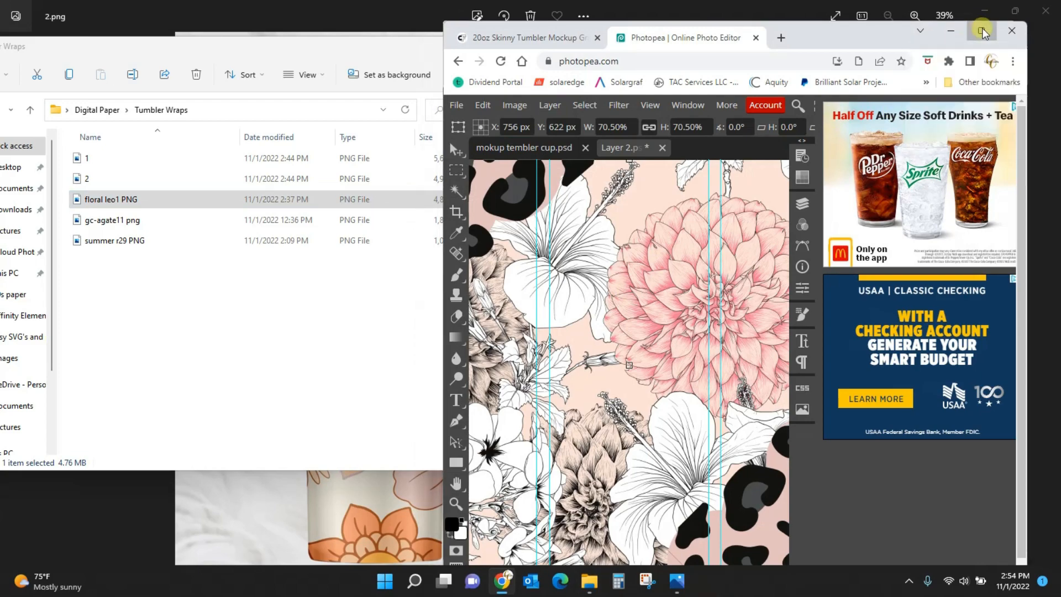
Step: Maximize the browser and stretch the floral leopard wrap edge to edge, committing the transform
click(979, 30)
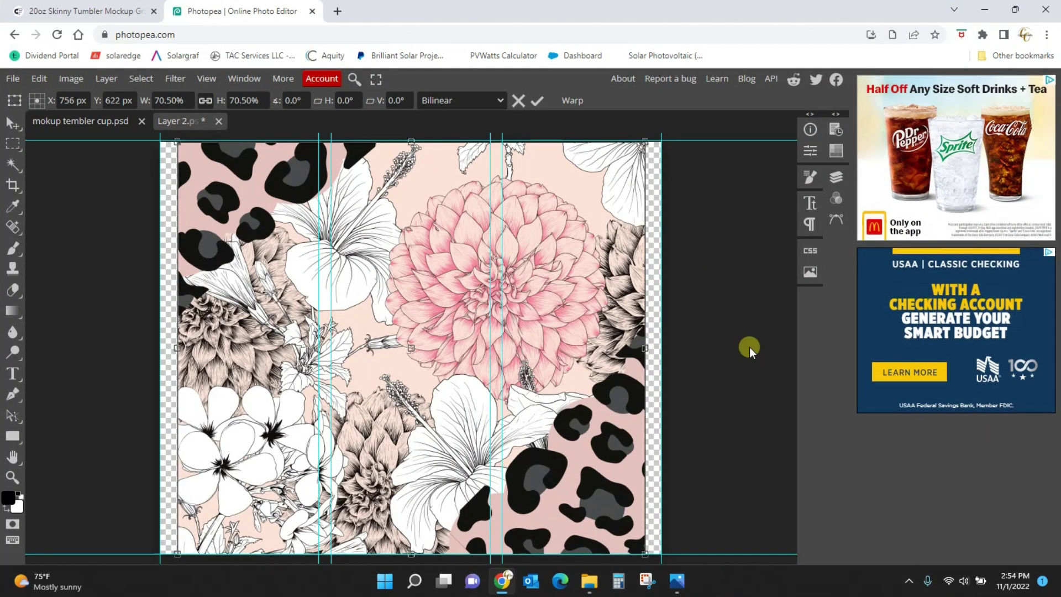
mouse_move(714, 312)
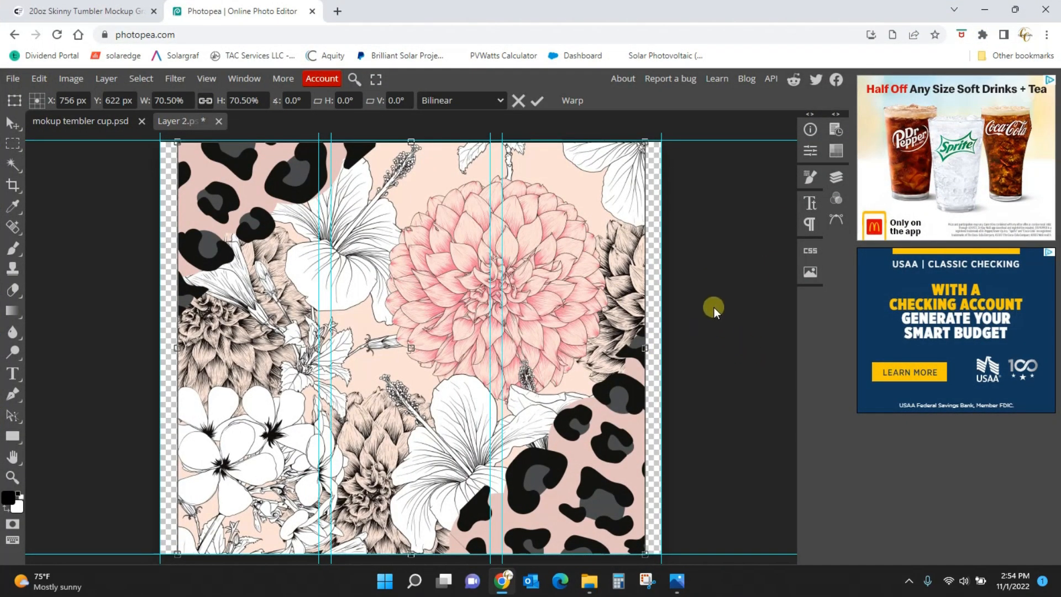
mouse_move(694, 366)
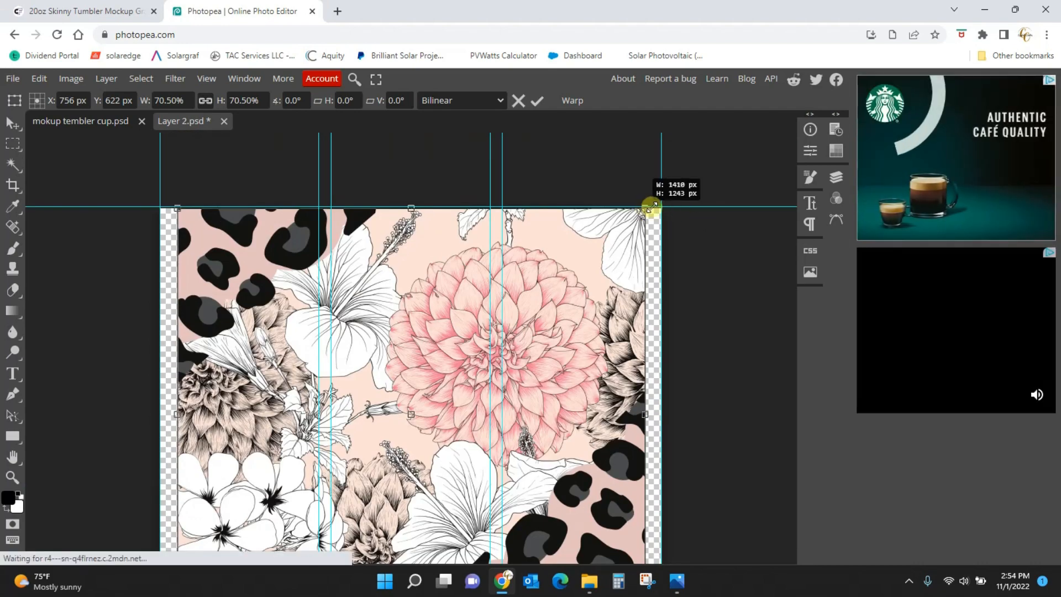
drag(646, 209, 195, 188)
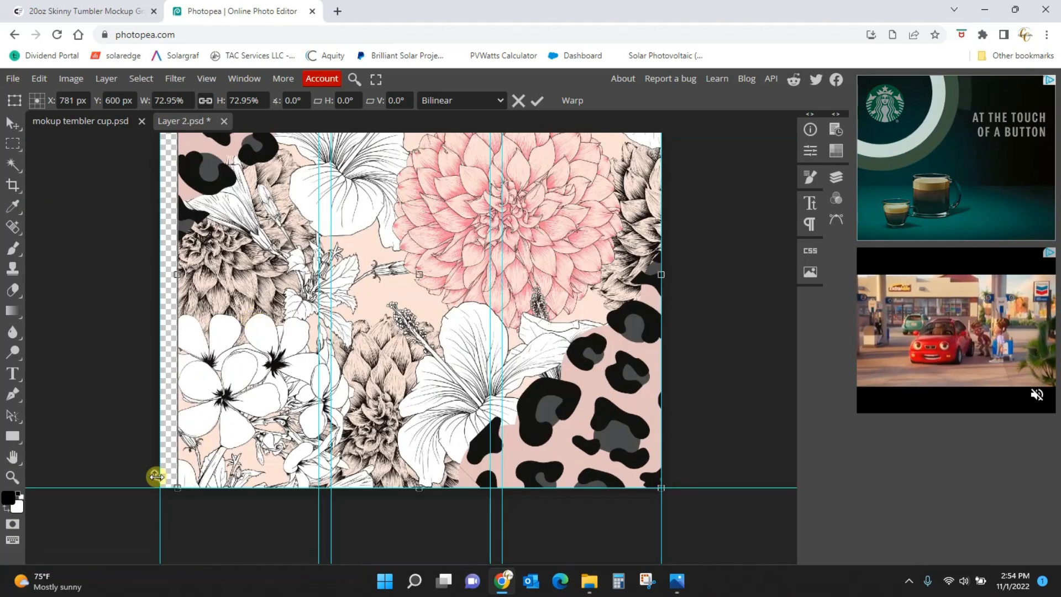
drag(155, 476, 161, 494)
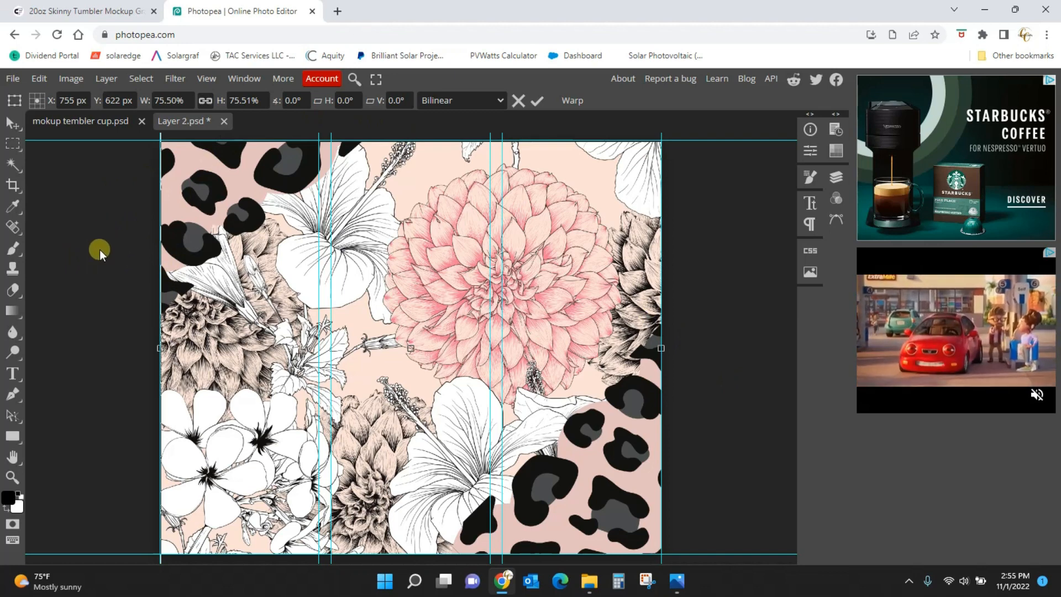
mouse_move(197, 329)
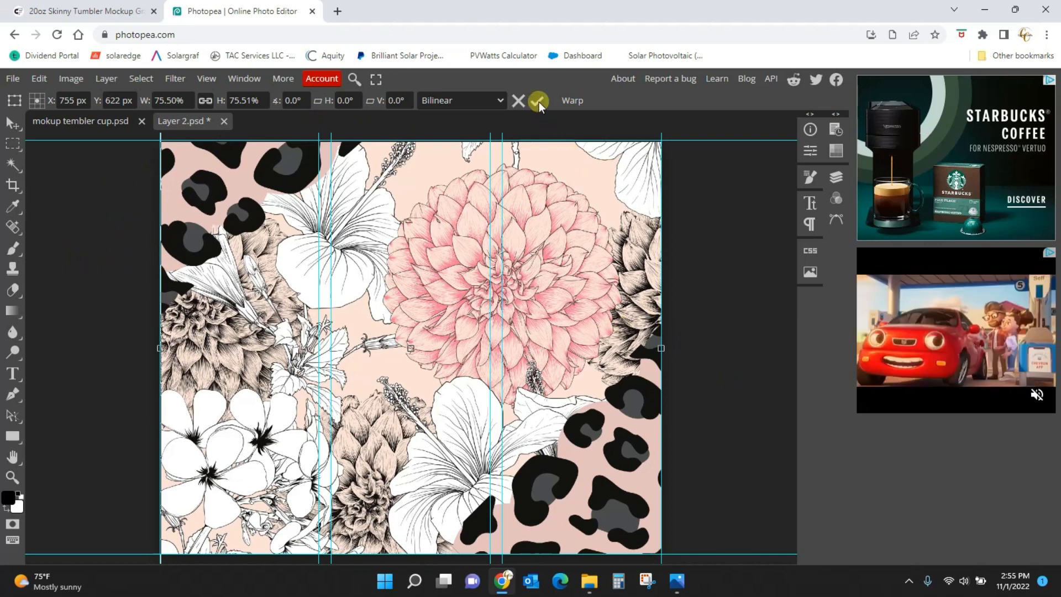
click(542, 101)
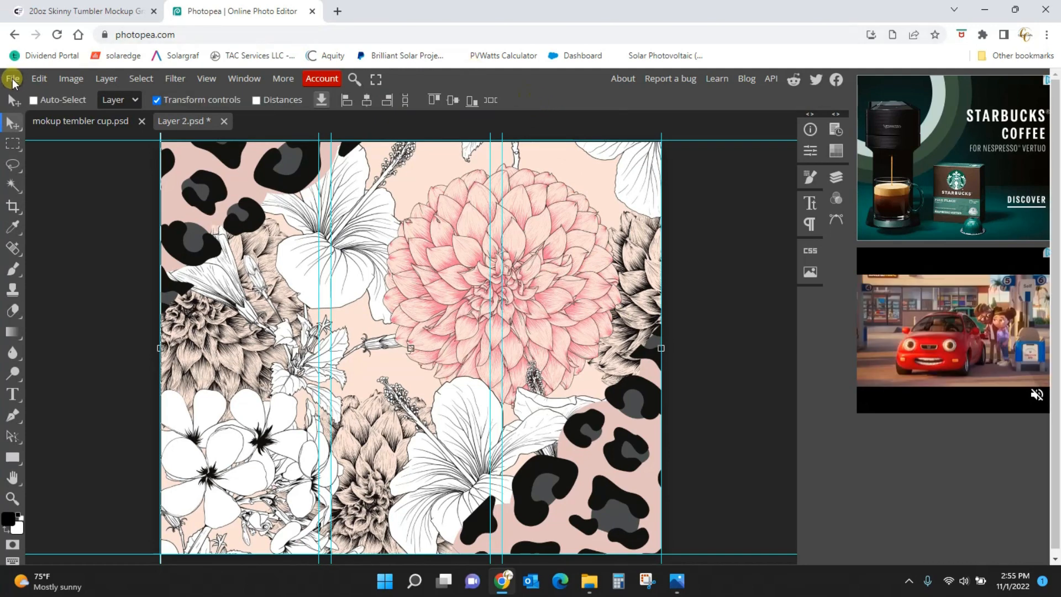
Step: Save the smart object and return to mokup tembler cup.psd showing the wrapped tumblers
click(13, 78)
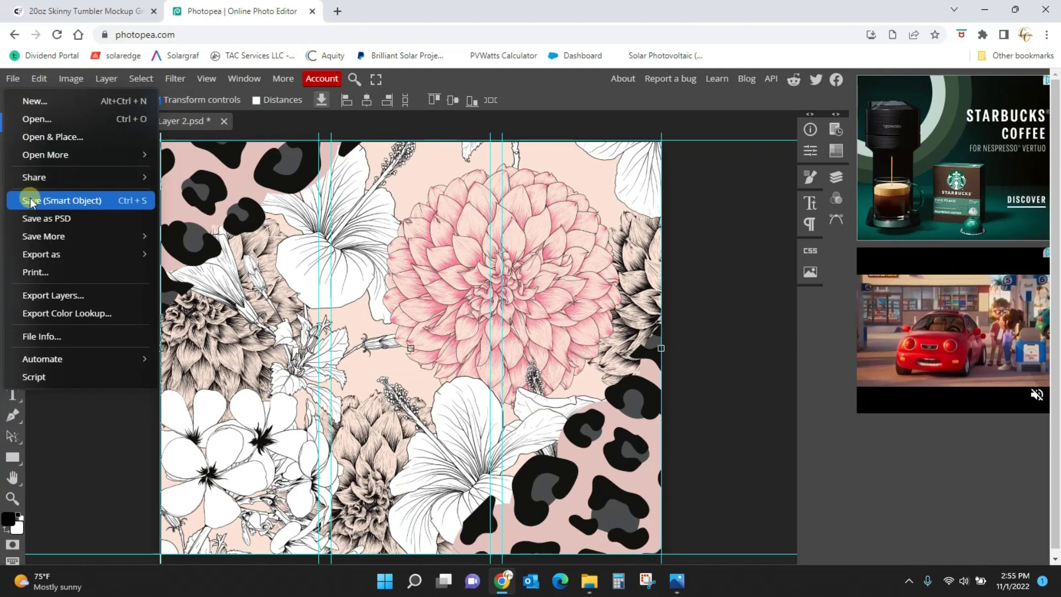
click(60, 200)
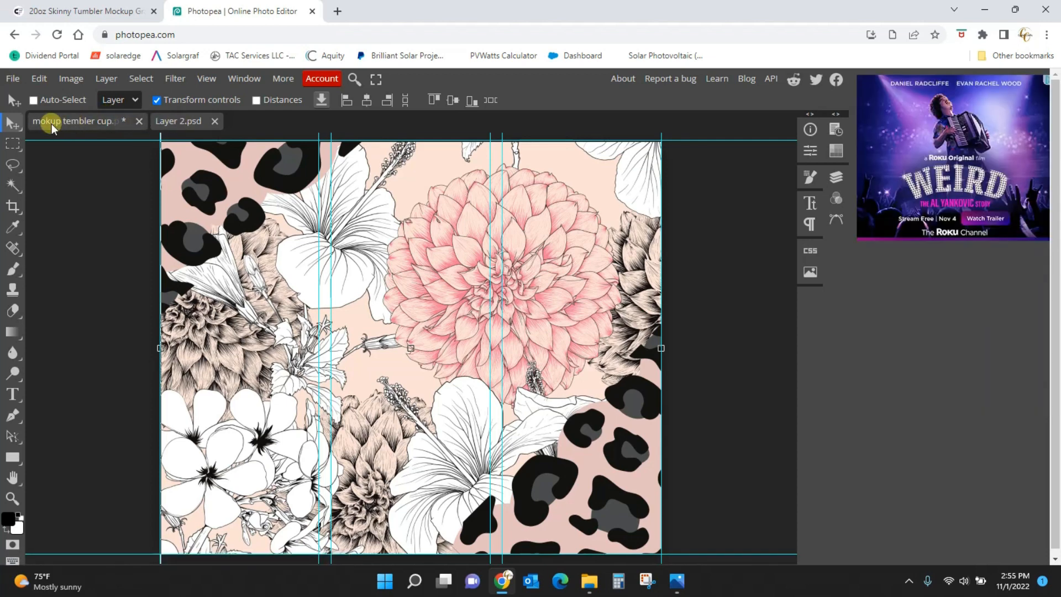
click(70, 121)
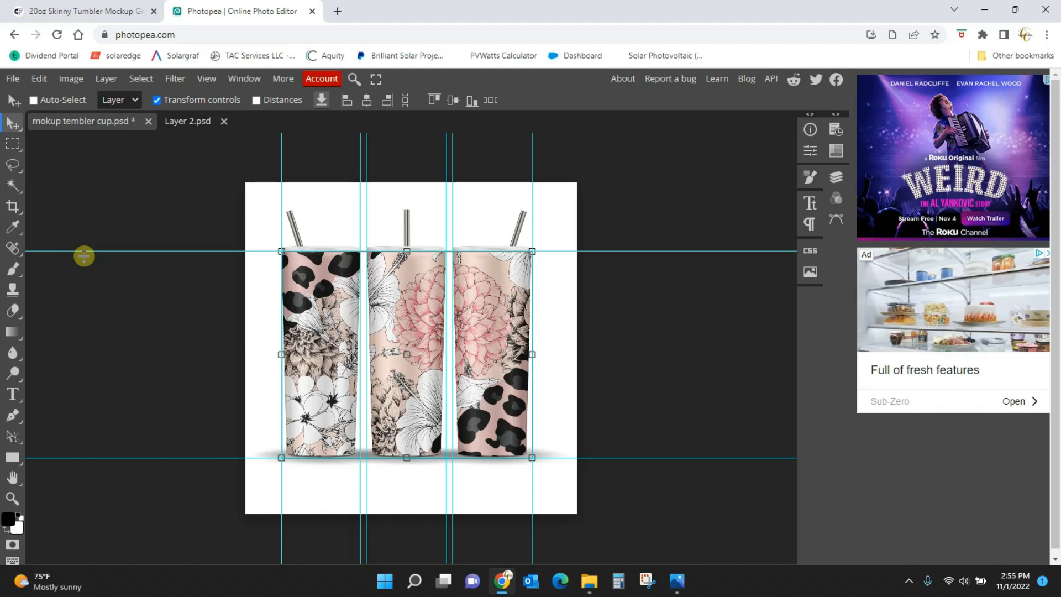
Step: Export the mock-up as mockup1.jpg at 100% quality via Save for web
click(11, 78)
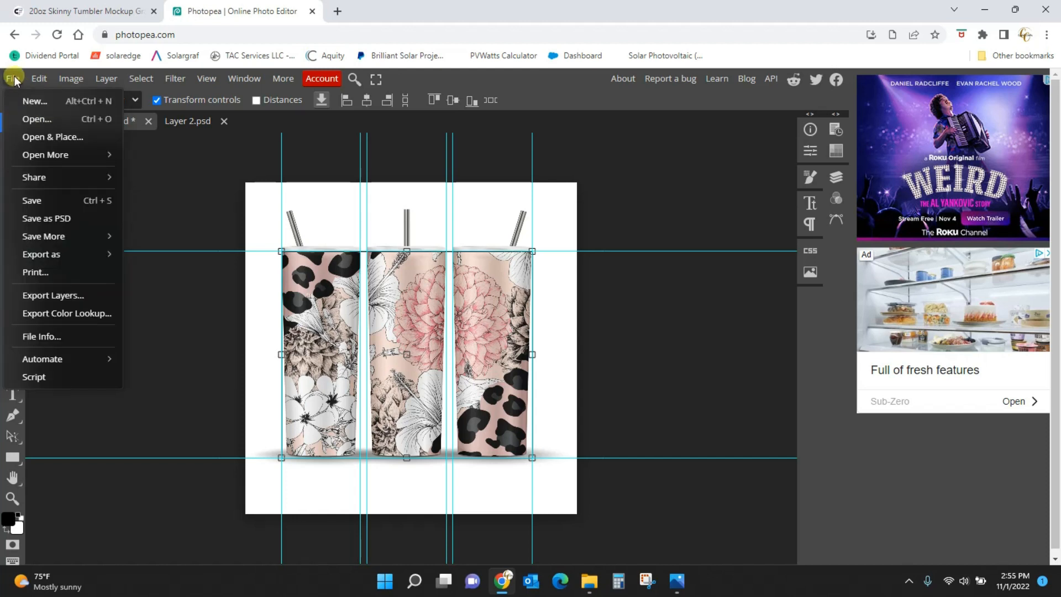
mouse_move(41, 254)
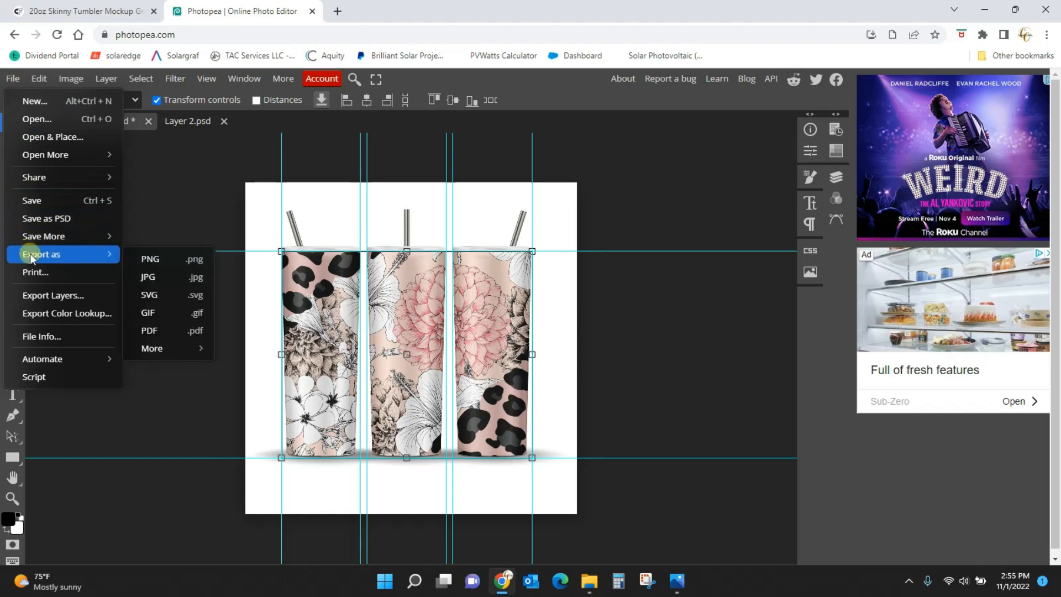
mouse_move(145, 280)
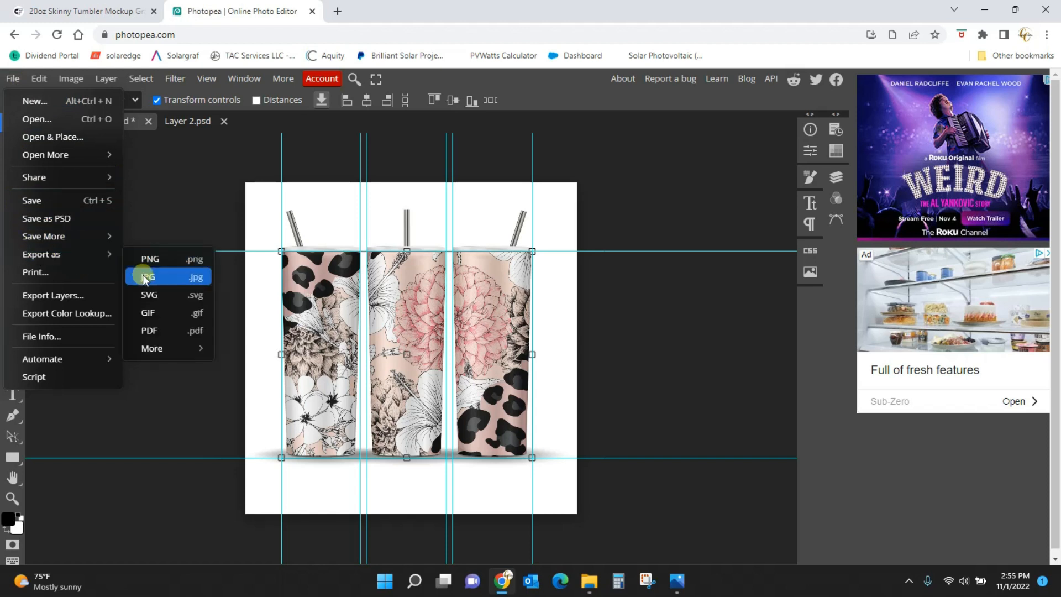
click(149, 276)
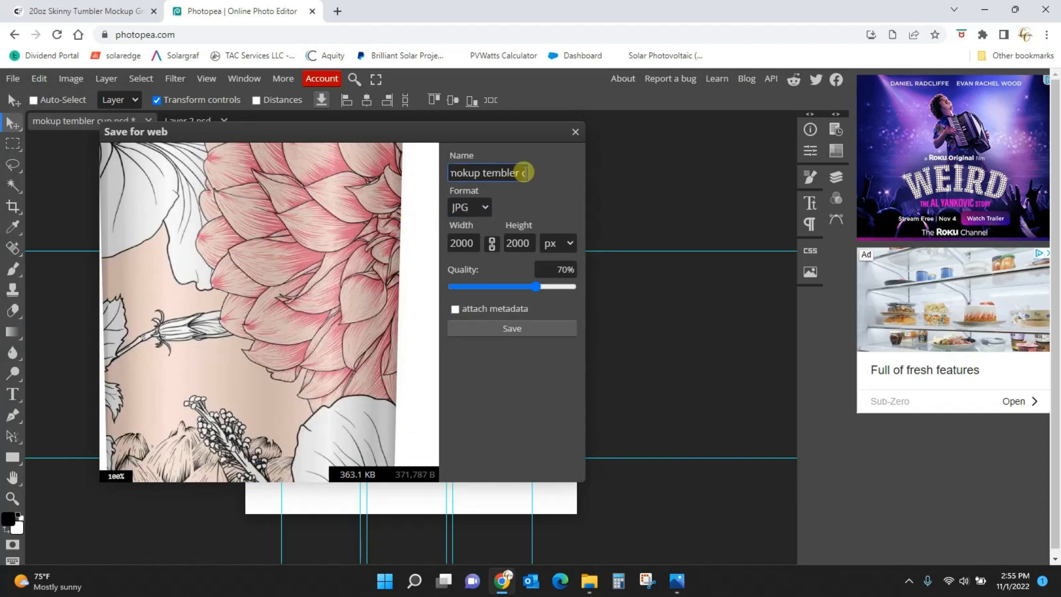
text(mockup1)
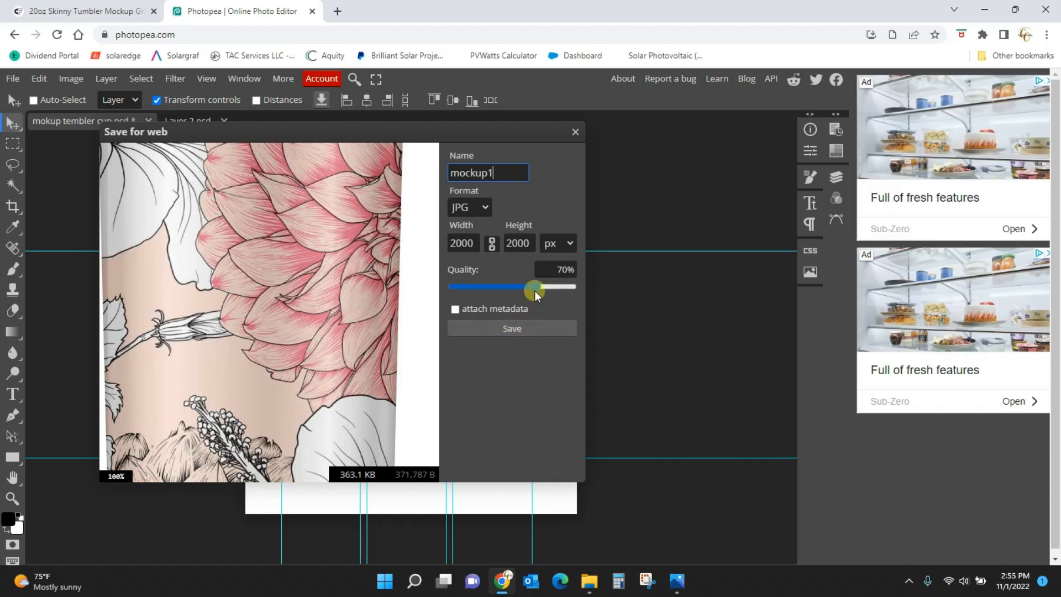
drag(533, 287, 571, 287)
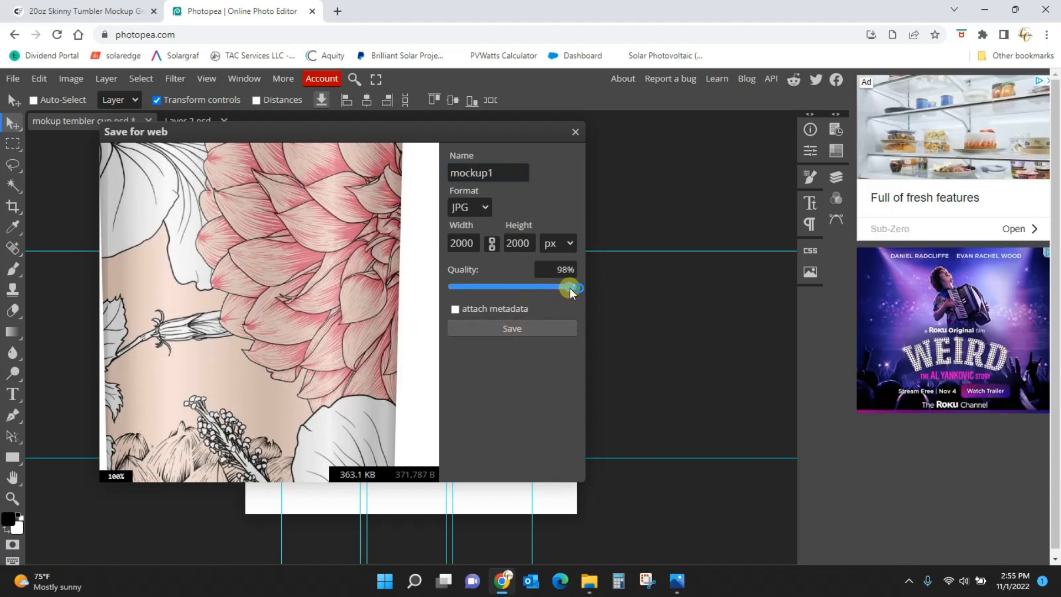
drag(569, 286, 575, 287)
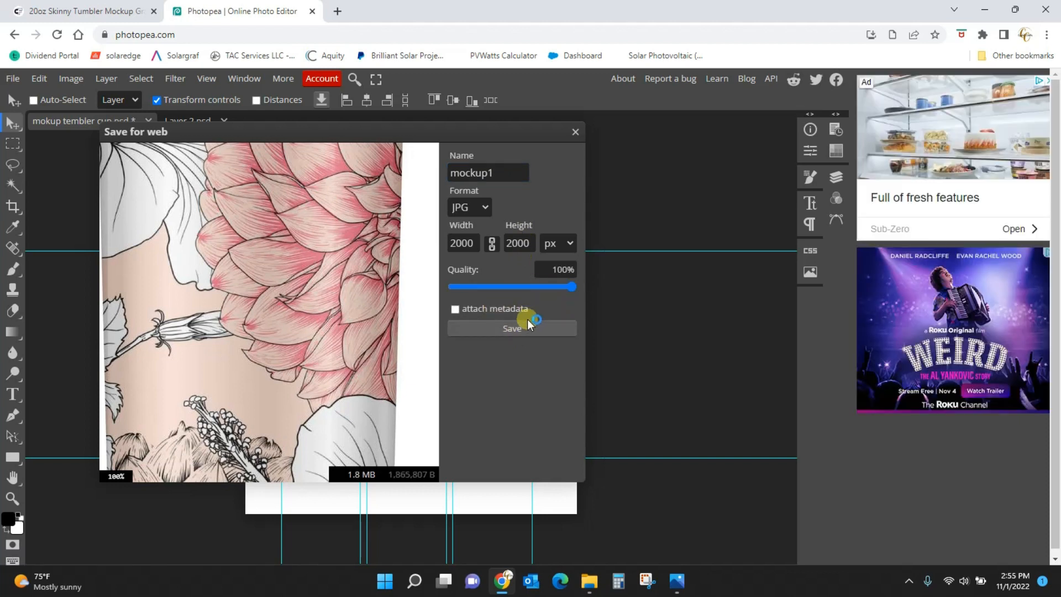
click(512, 328)
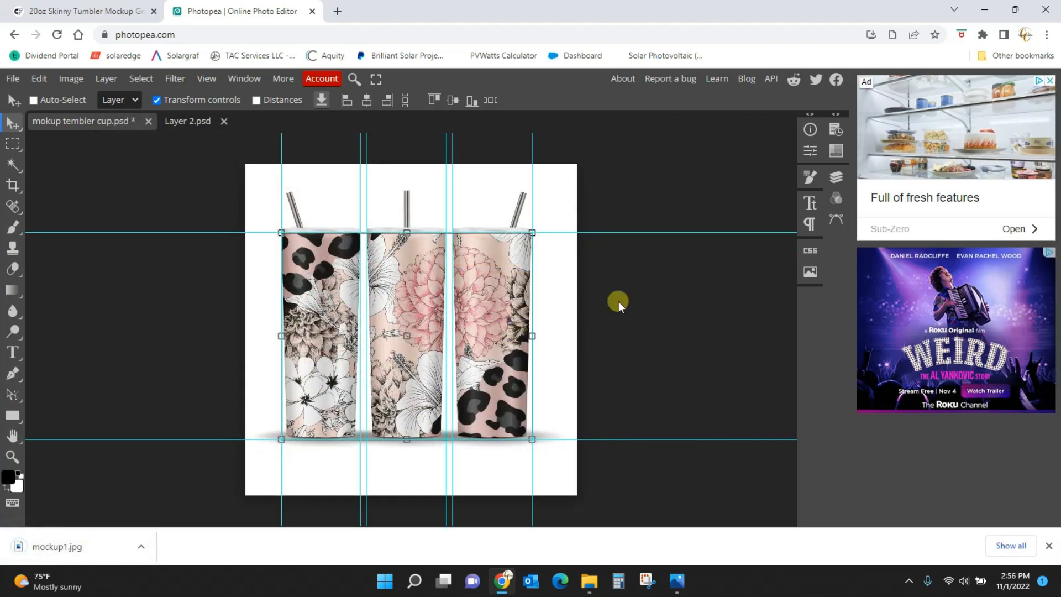
mouse_move(310, 12)
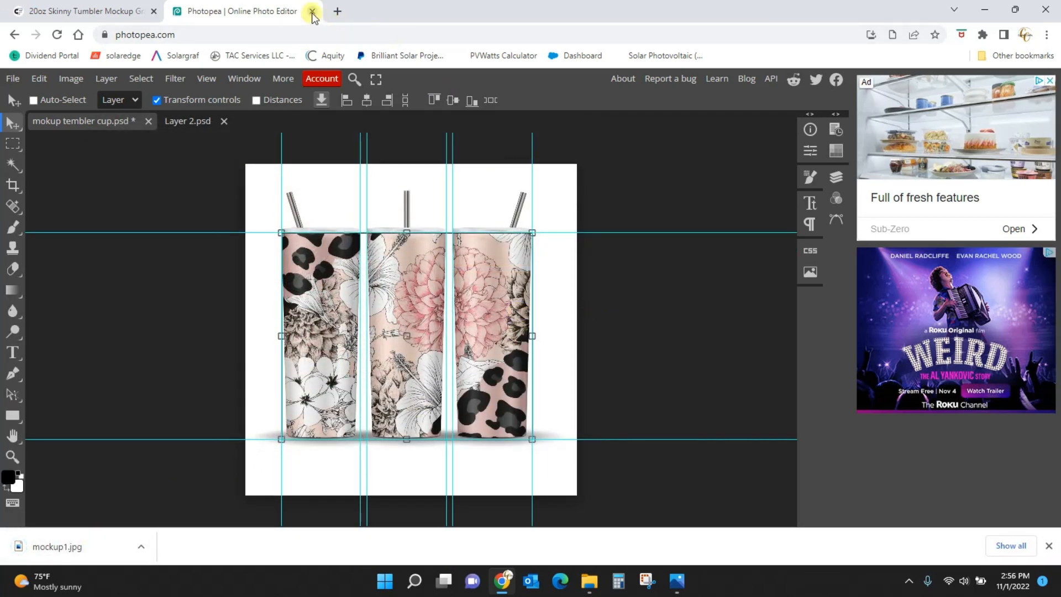
Step: Reopen photopea.com fresh and load the tumbler mock-up PSD from the computer
click(310, 11)
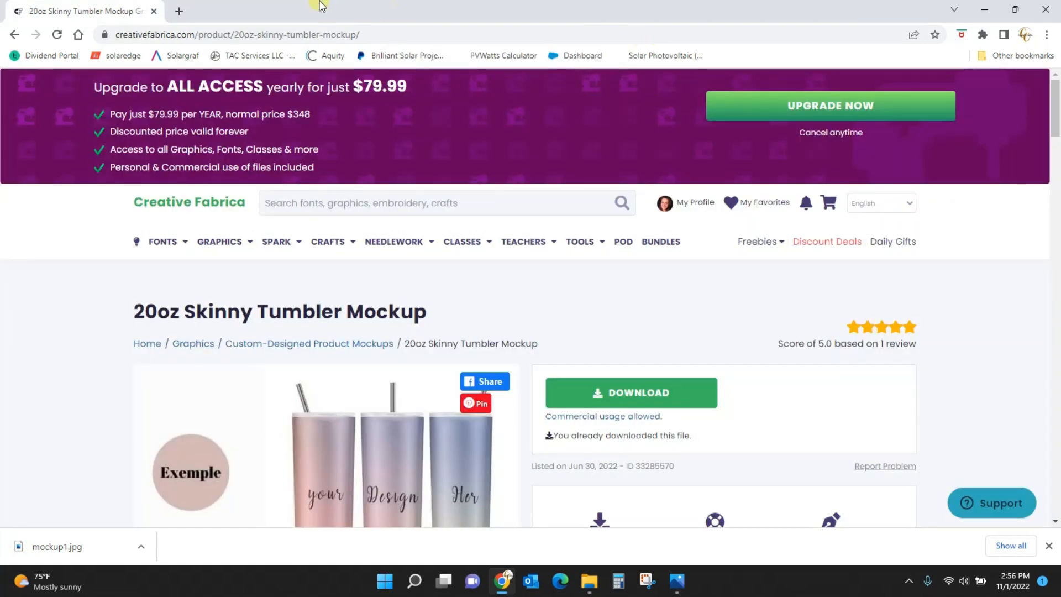
click(178, 11)
text(photopea.com)
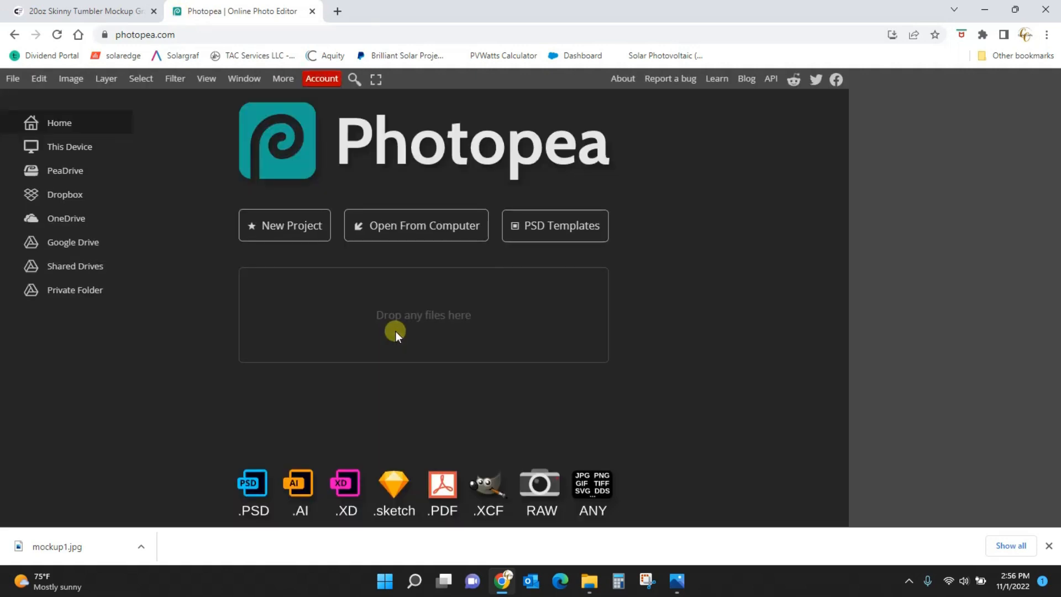
click(416, 225)
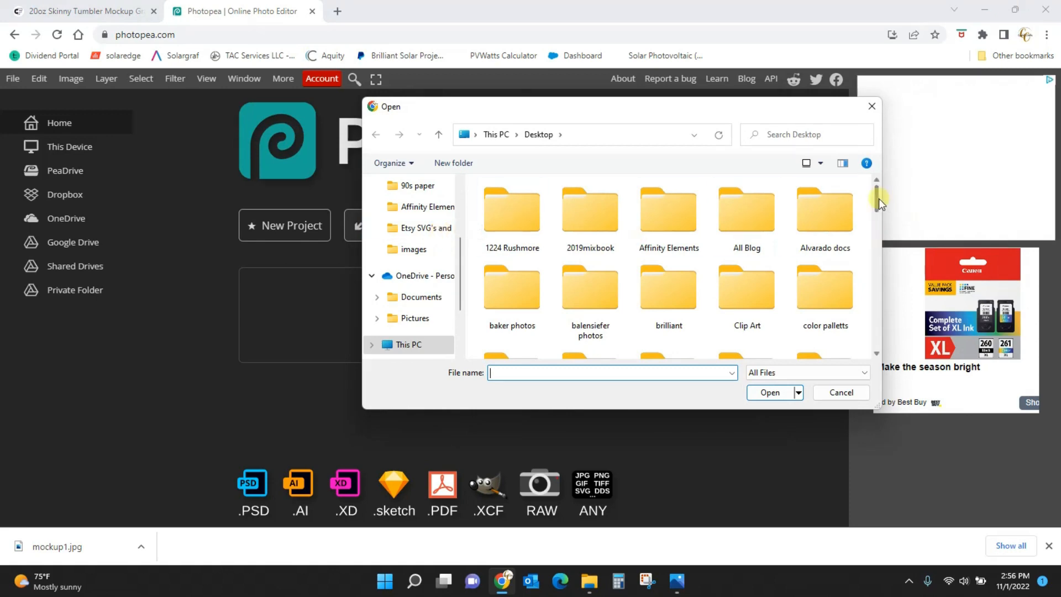
scroll(down, 3)
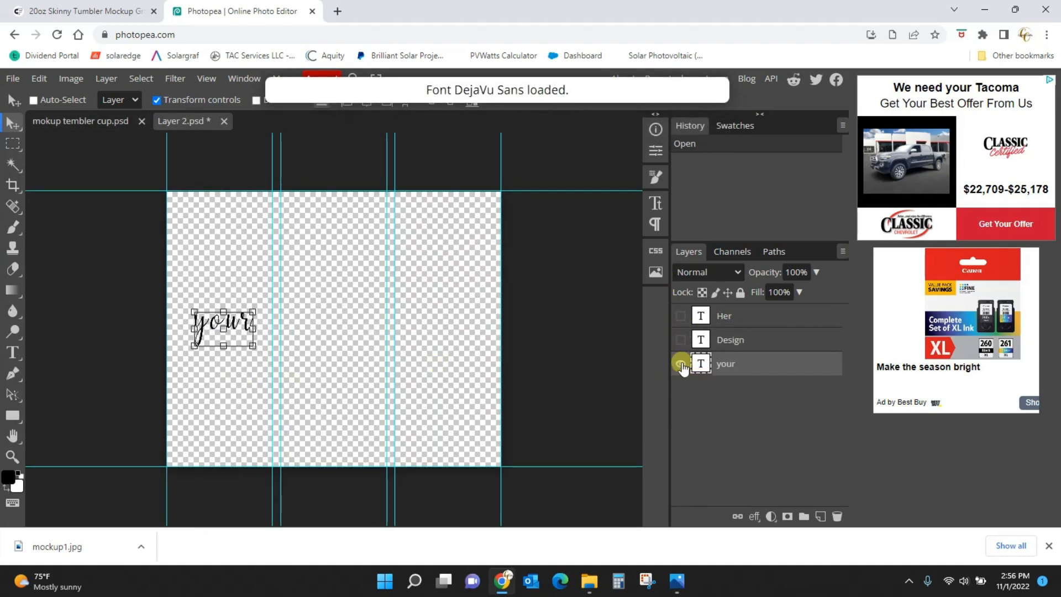
Step: Hide the 'your' text layer and scale the peach-and-black floral design to full canvas height
click(680, 364)
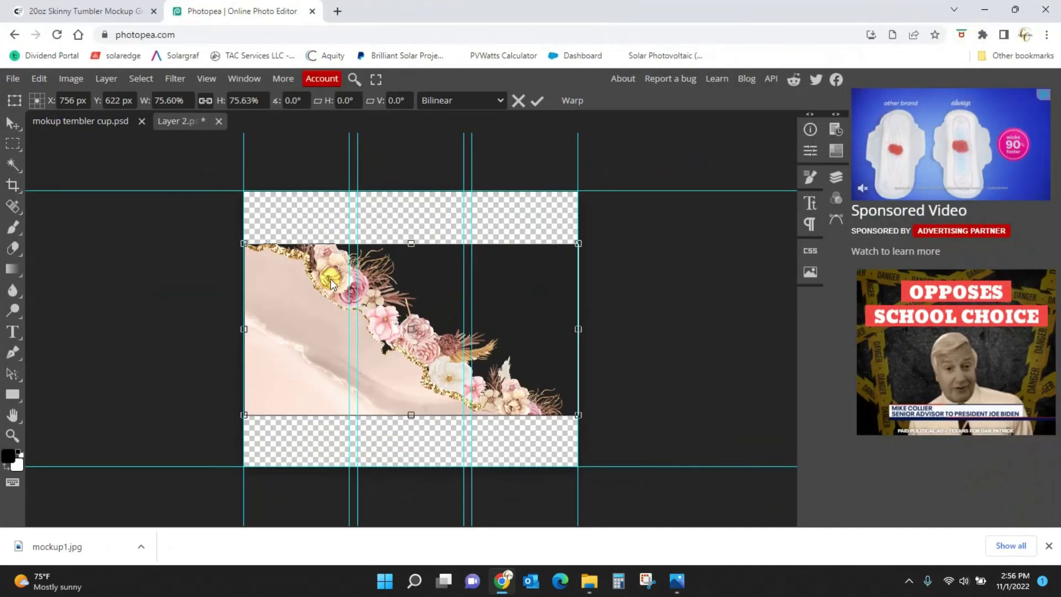
drag(577, 243, 600, 211)
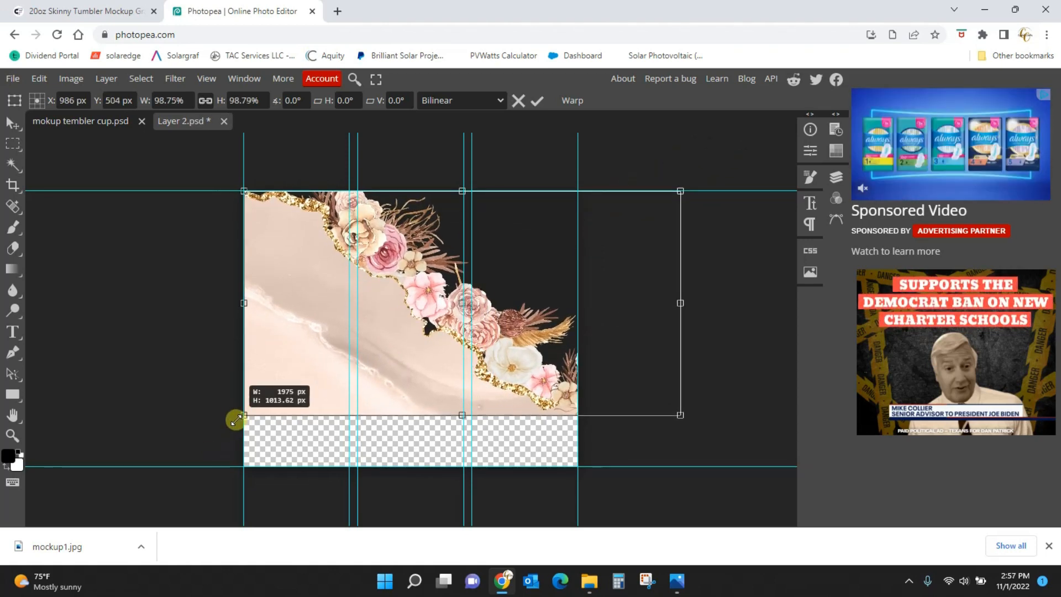
drag(236, 419, 130, 491)
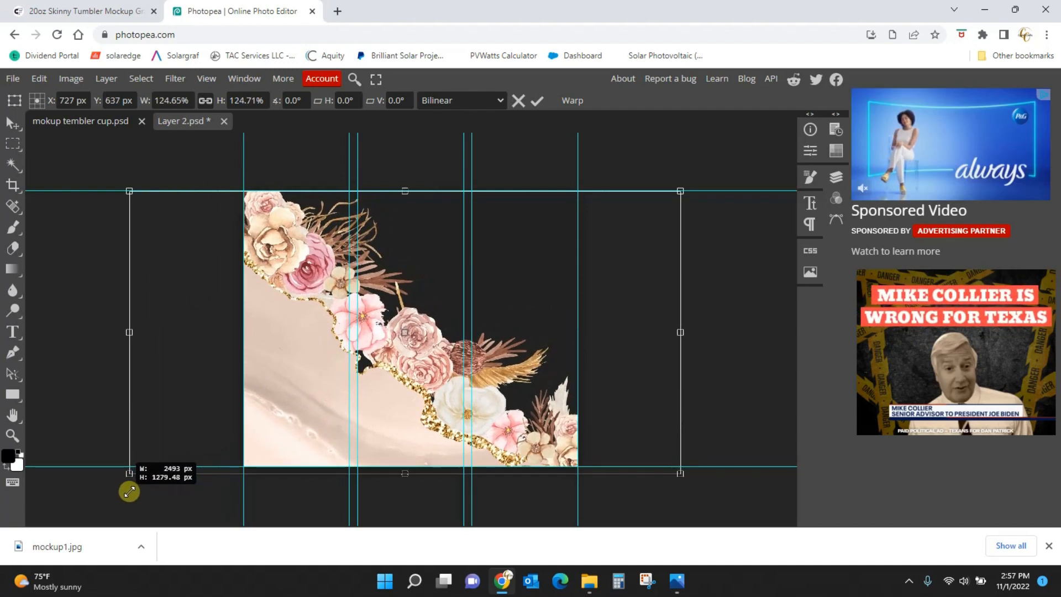
drag(129, 472, 133, 471)
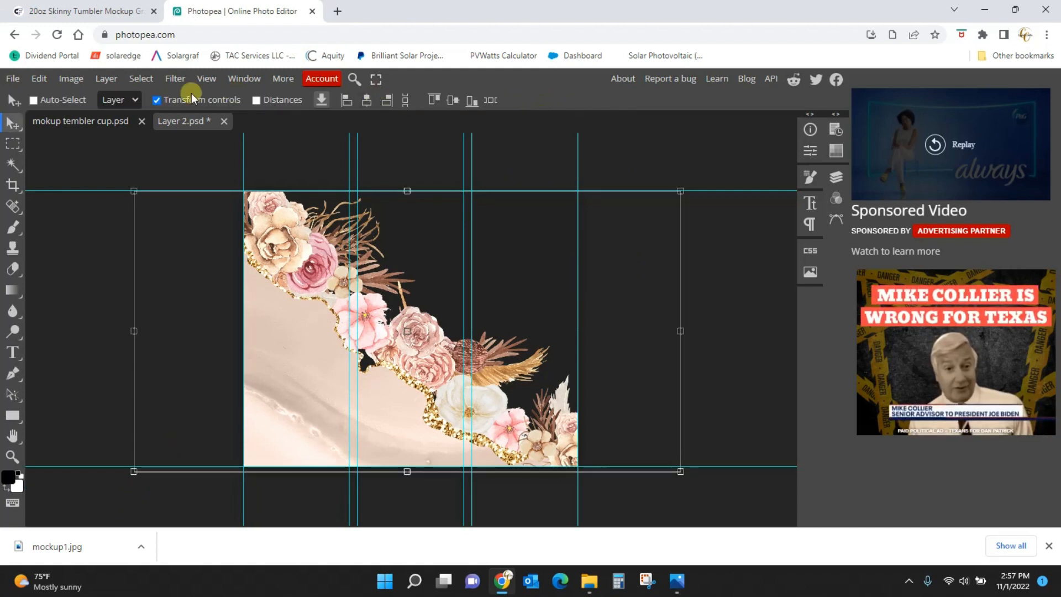
Step: Save the smart object so the mock-up tumblers take the peach-and-black floral wrap
click(12, 79)
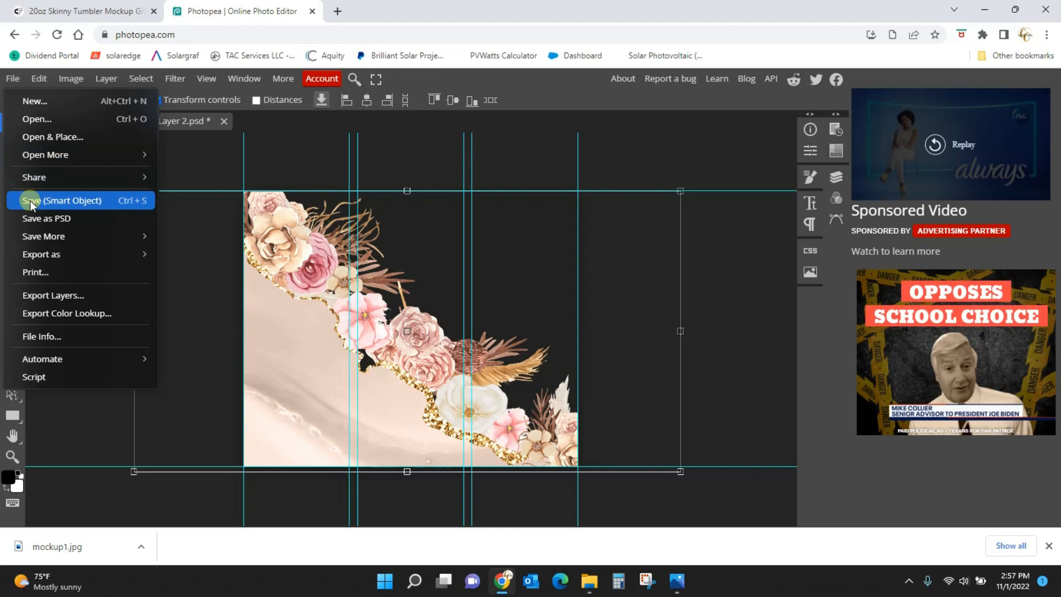
click(60, 200)
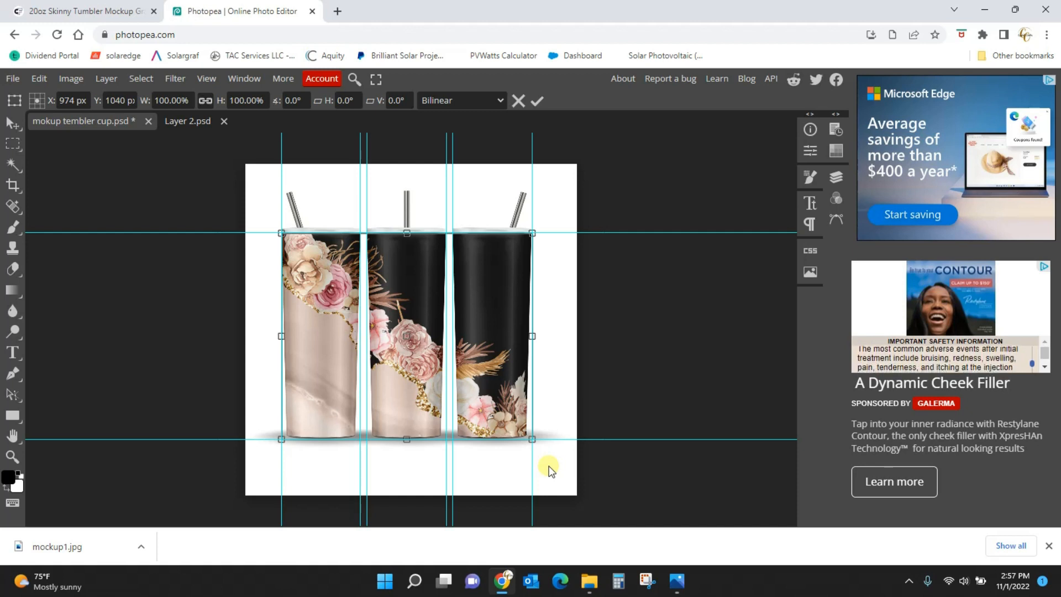
mouse_move(569, 182)
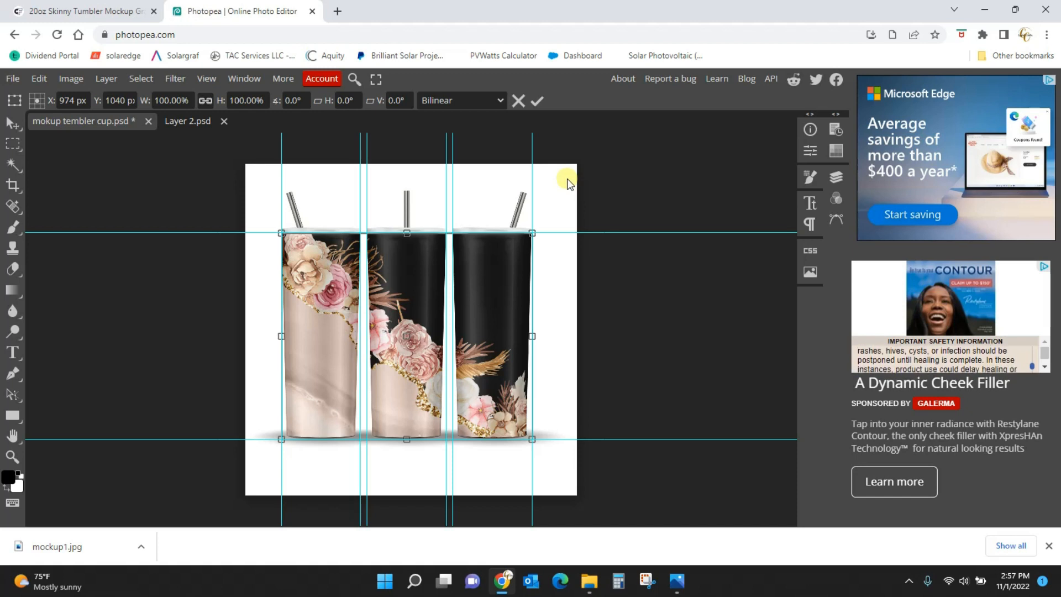
mouse_move(558, 310)
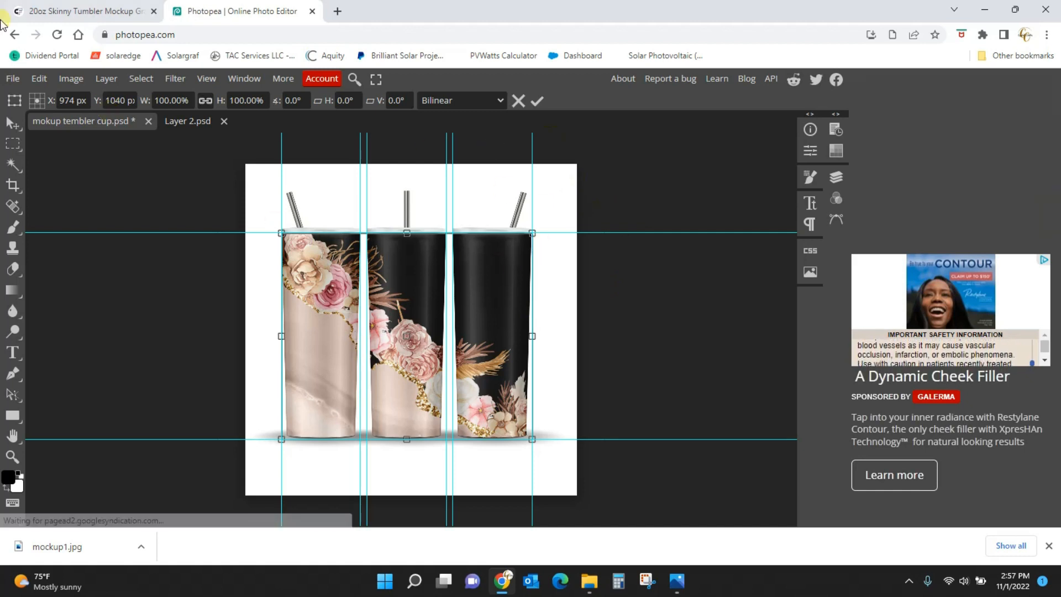
Step: Export the floral mock-up as mockup2.jpg via Save for web
click(13, 79)
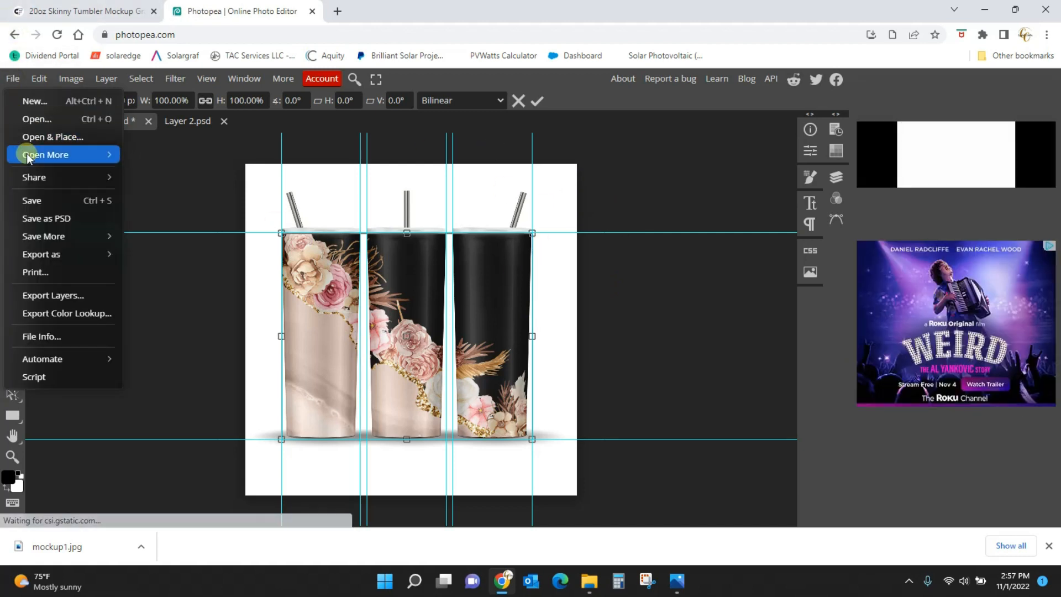
click(41, 255)
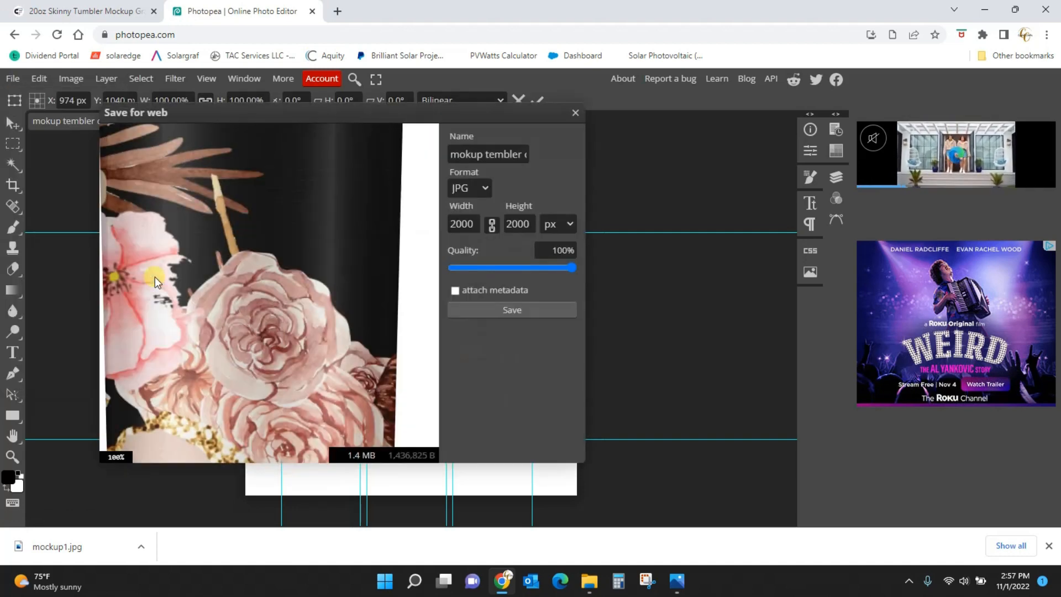
click(509, 154)
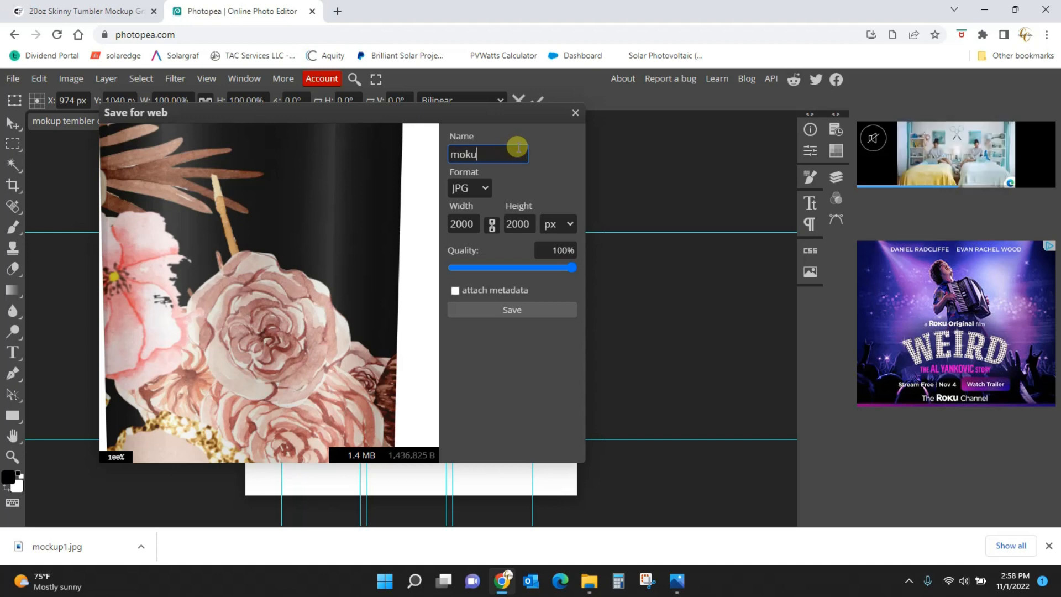
text(mockup)
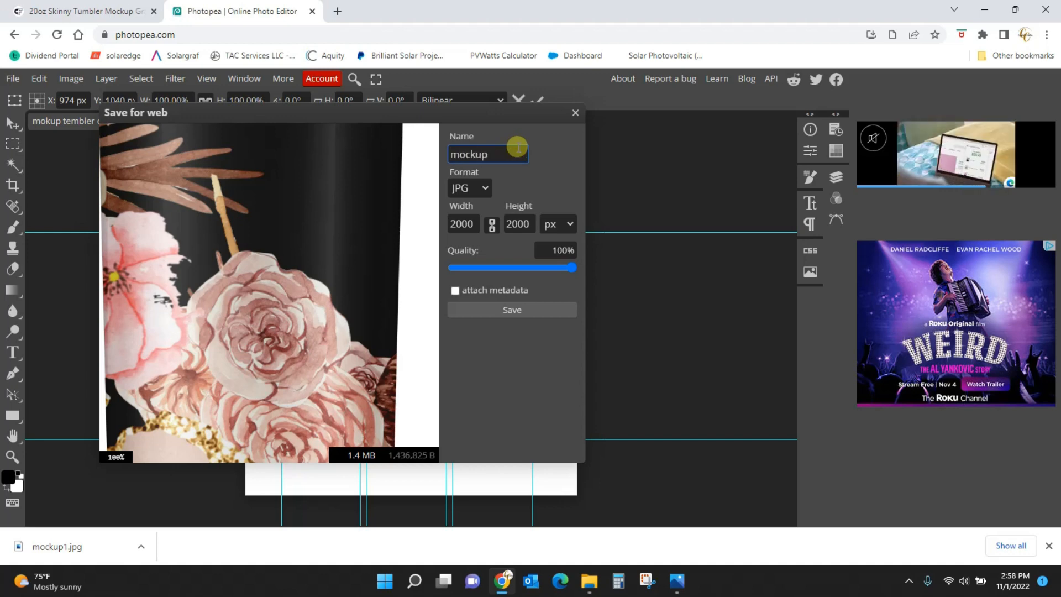
click(512, 310)
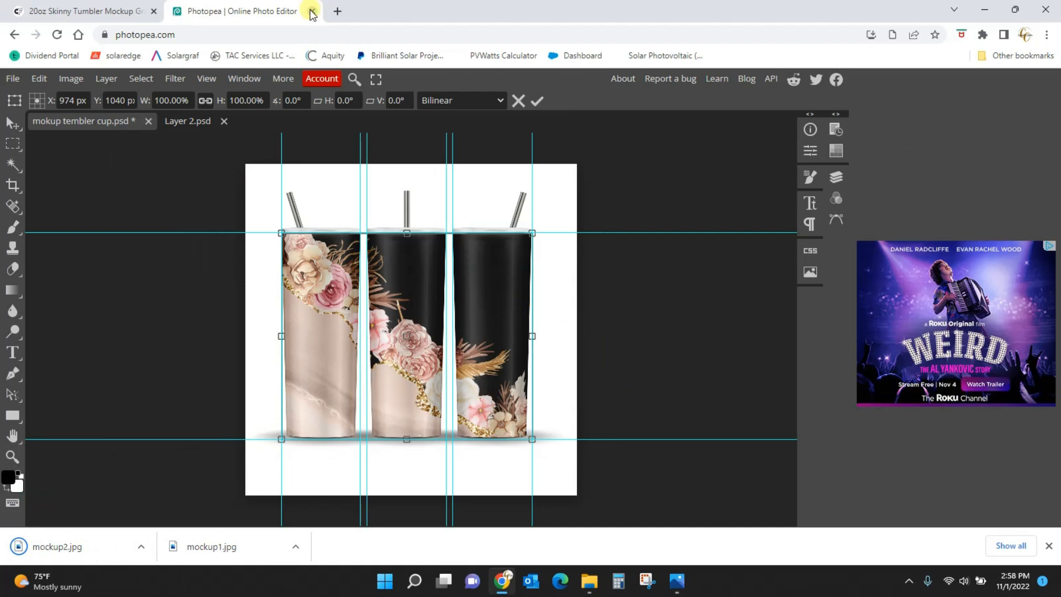
Step: Leave Photopea without saving and view mockup2.jpg full-window in Photos
click(312, 12)
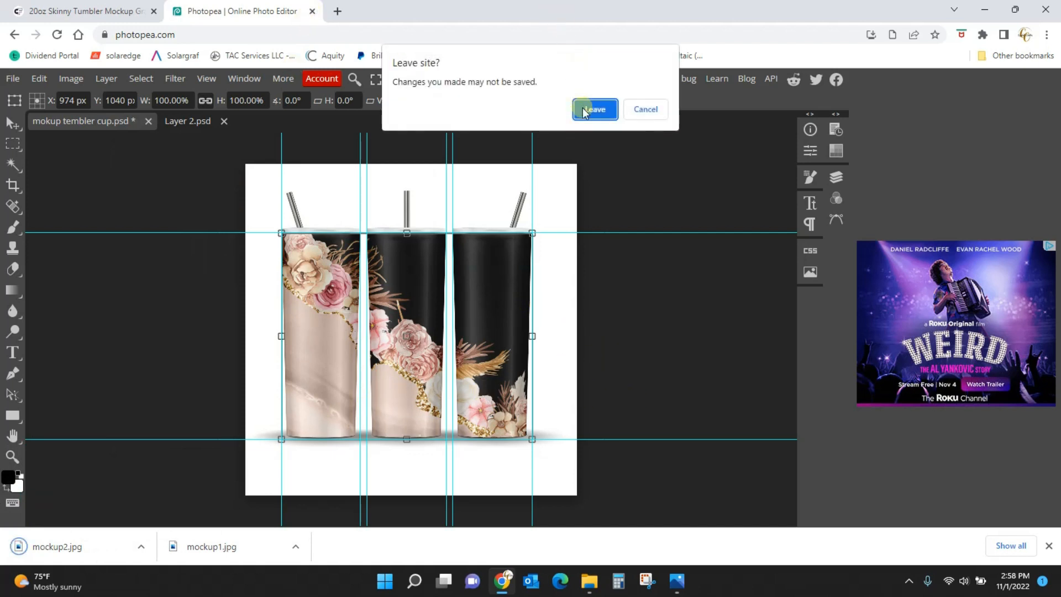
click(594, 108)
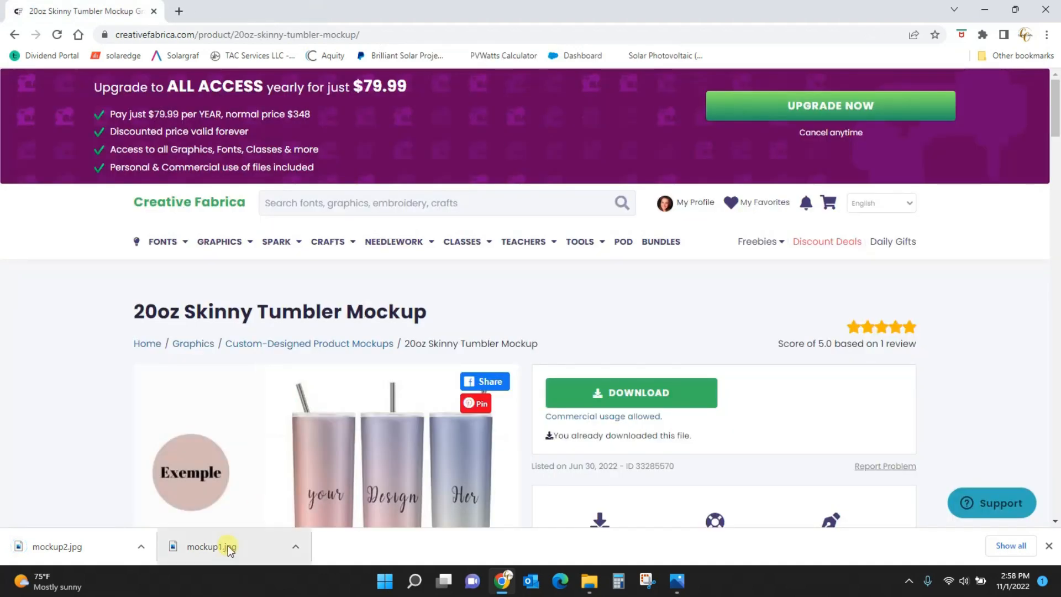
click(210, 546)
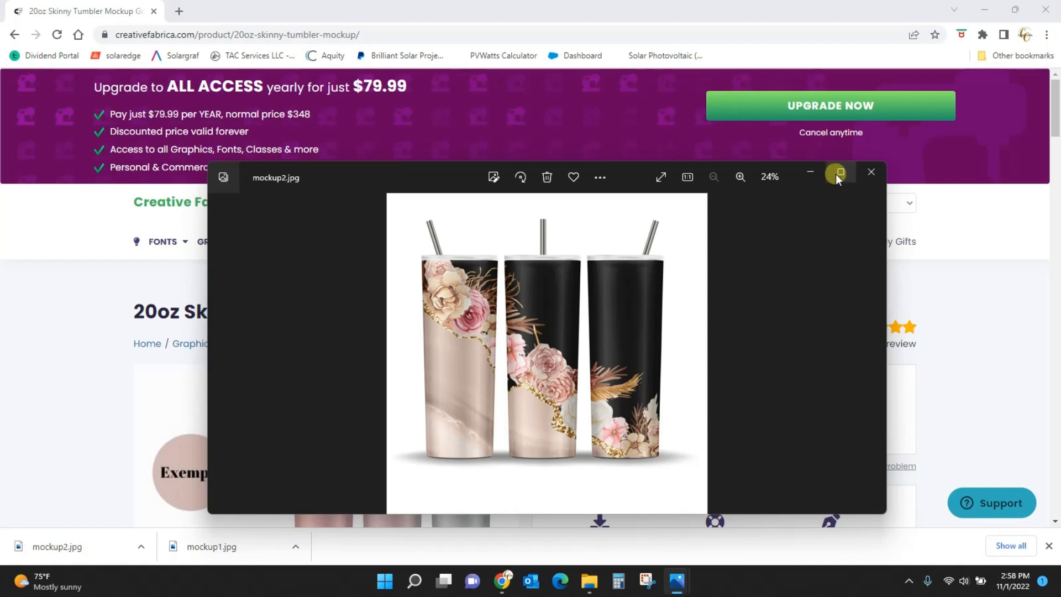
click(839, 172)
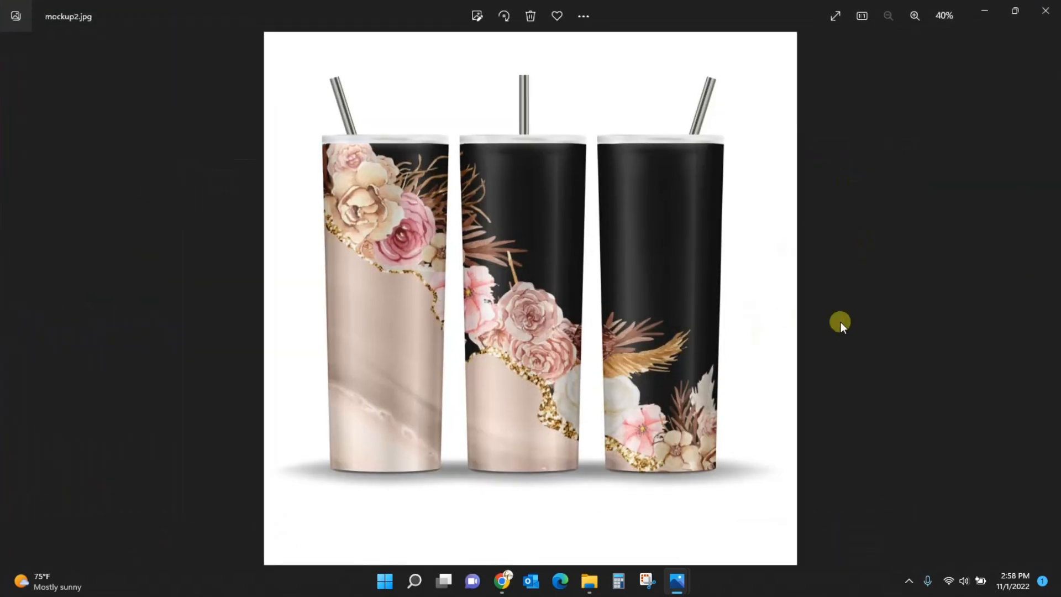